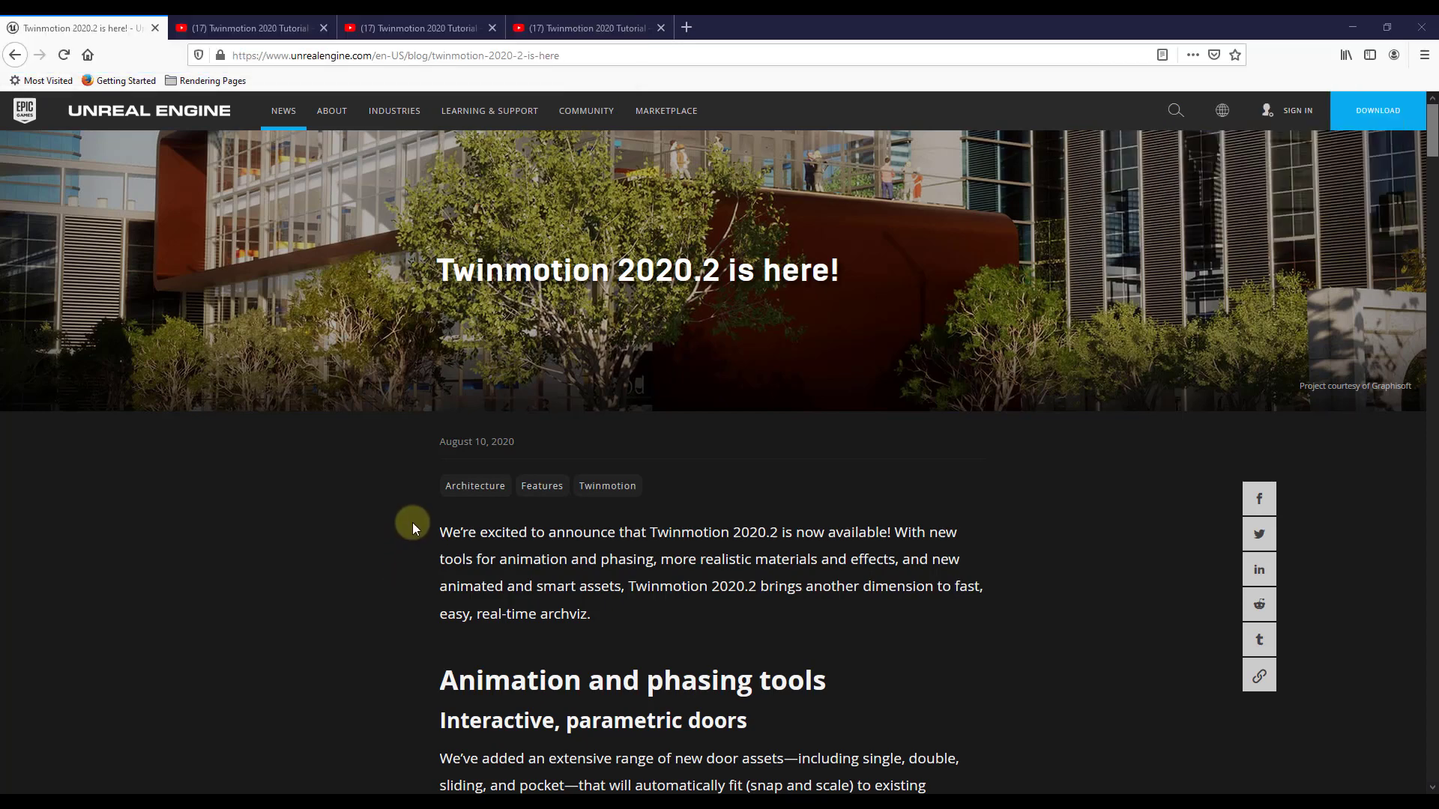
# - Scroll the blog post past Animation and phasing tools to the parametric doors meeting-room render
pyautogui.scroll(-3)
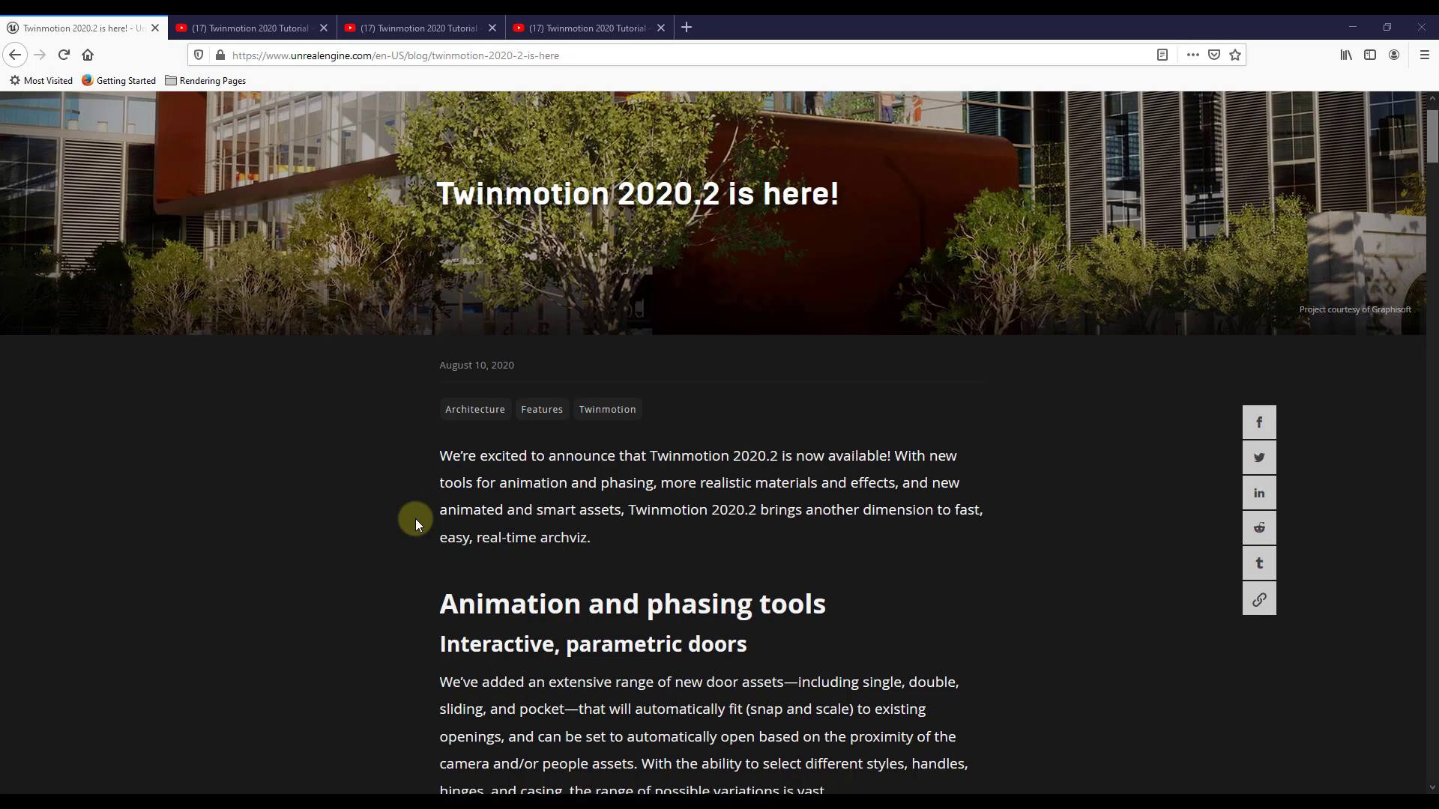
pyautogui.moveTo(412, 405)
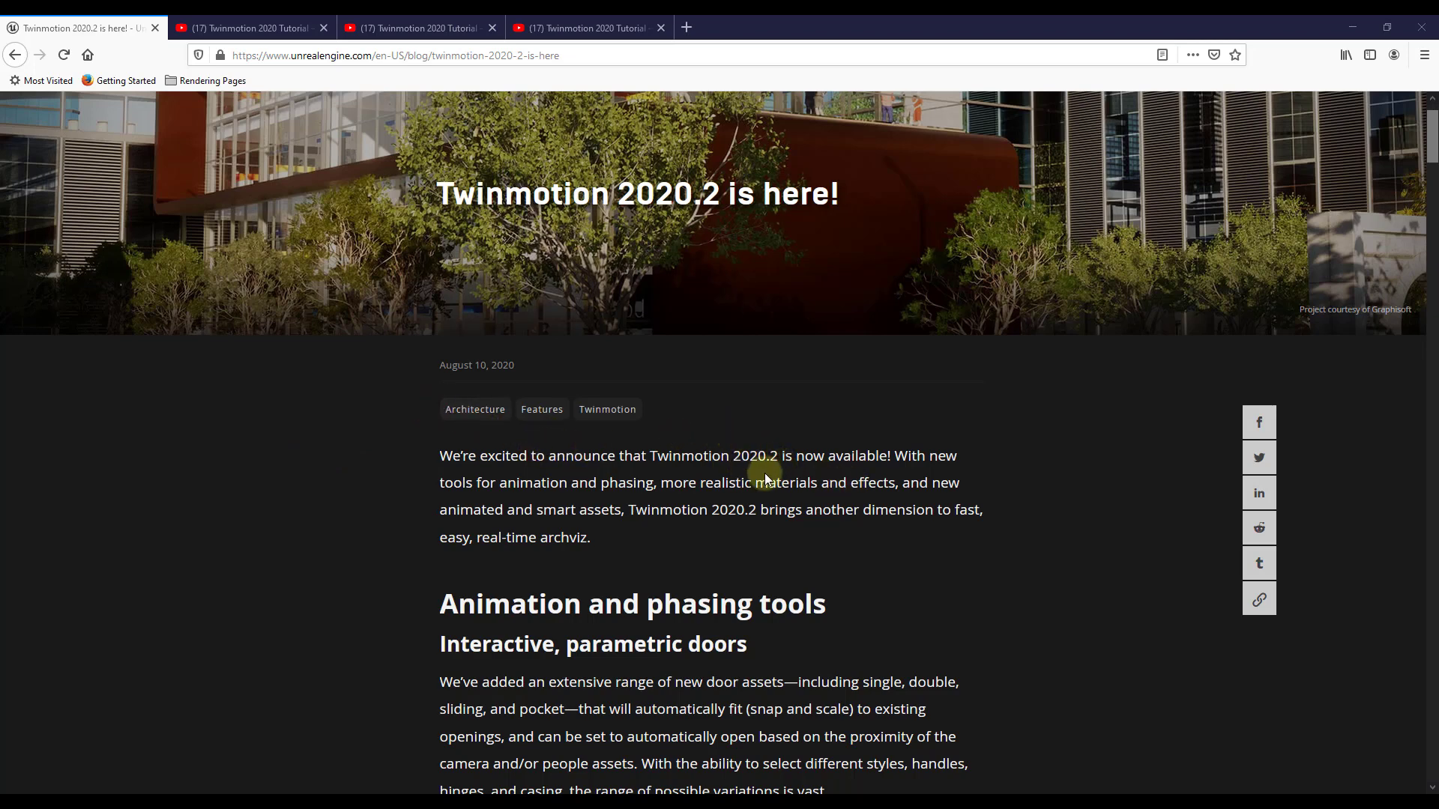
pyautogui.moveTo(806, 484)
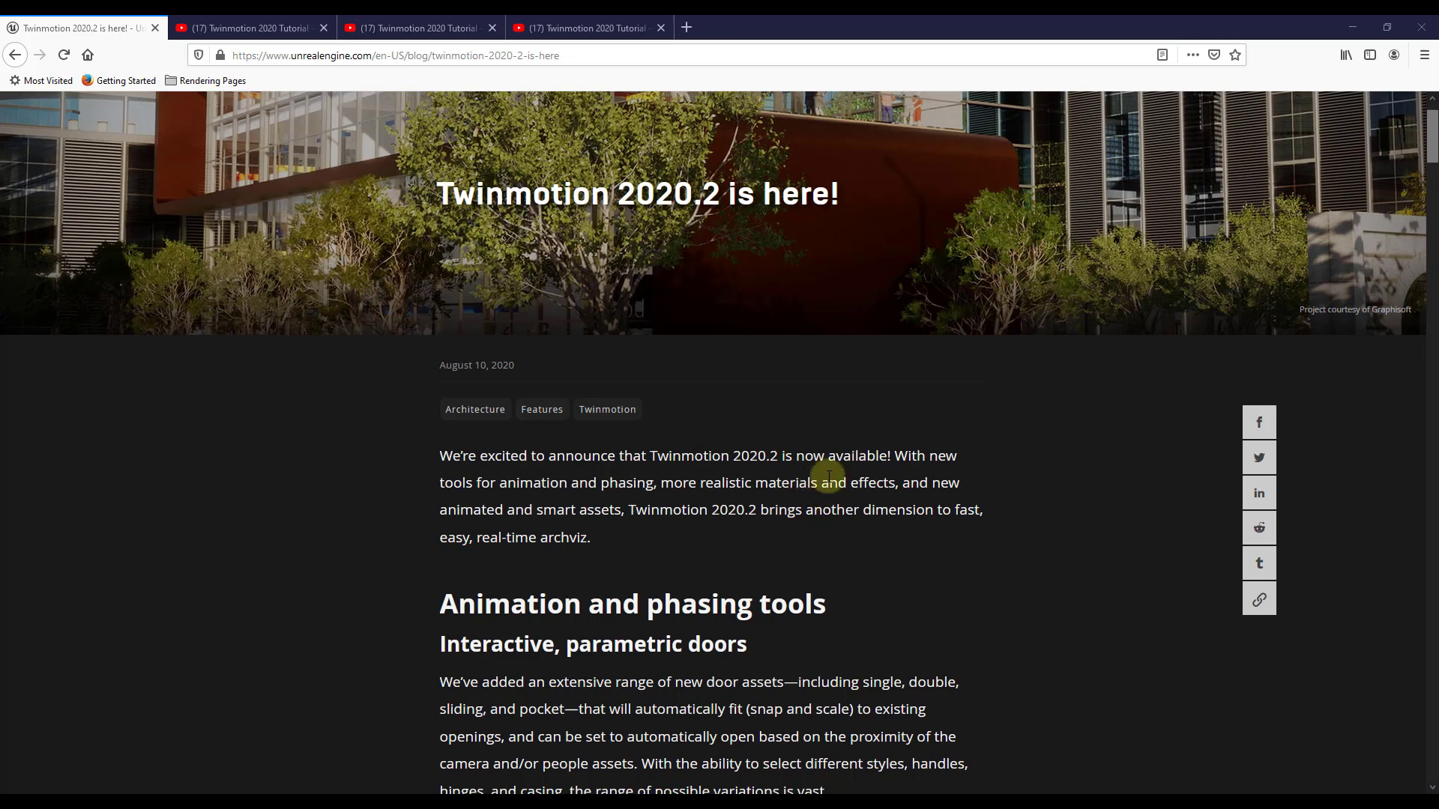
pyautogui.moveTo(325, 19)
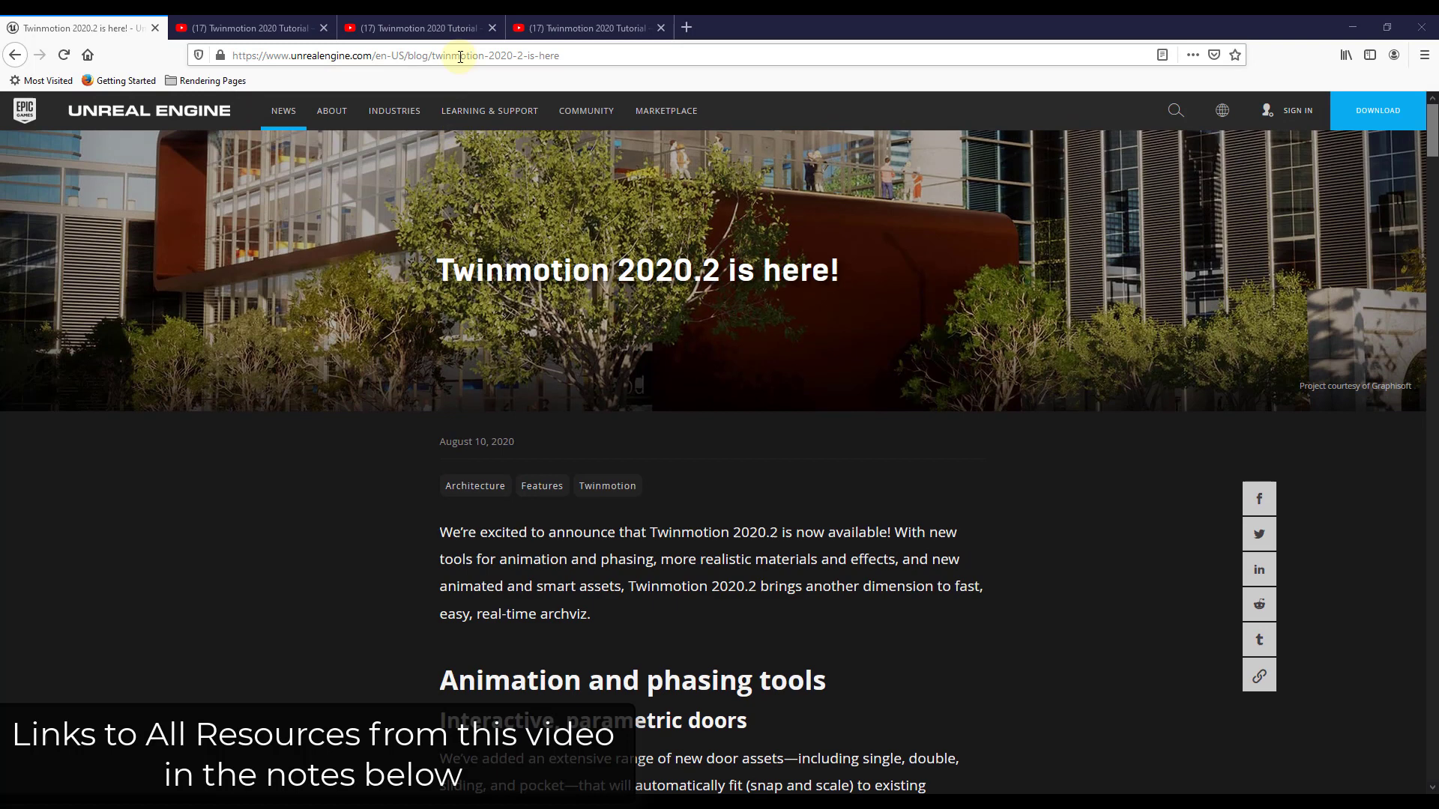
pyautogui.moveTo(806, 739)
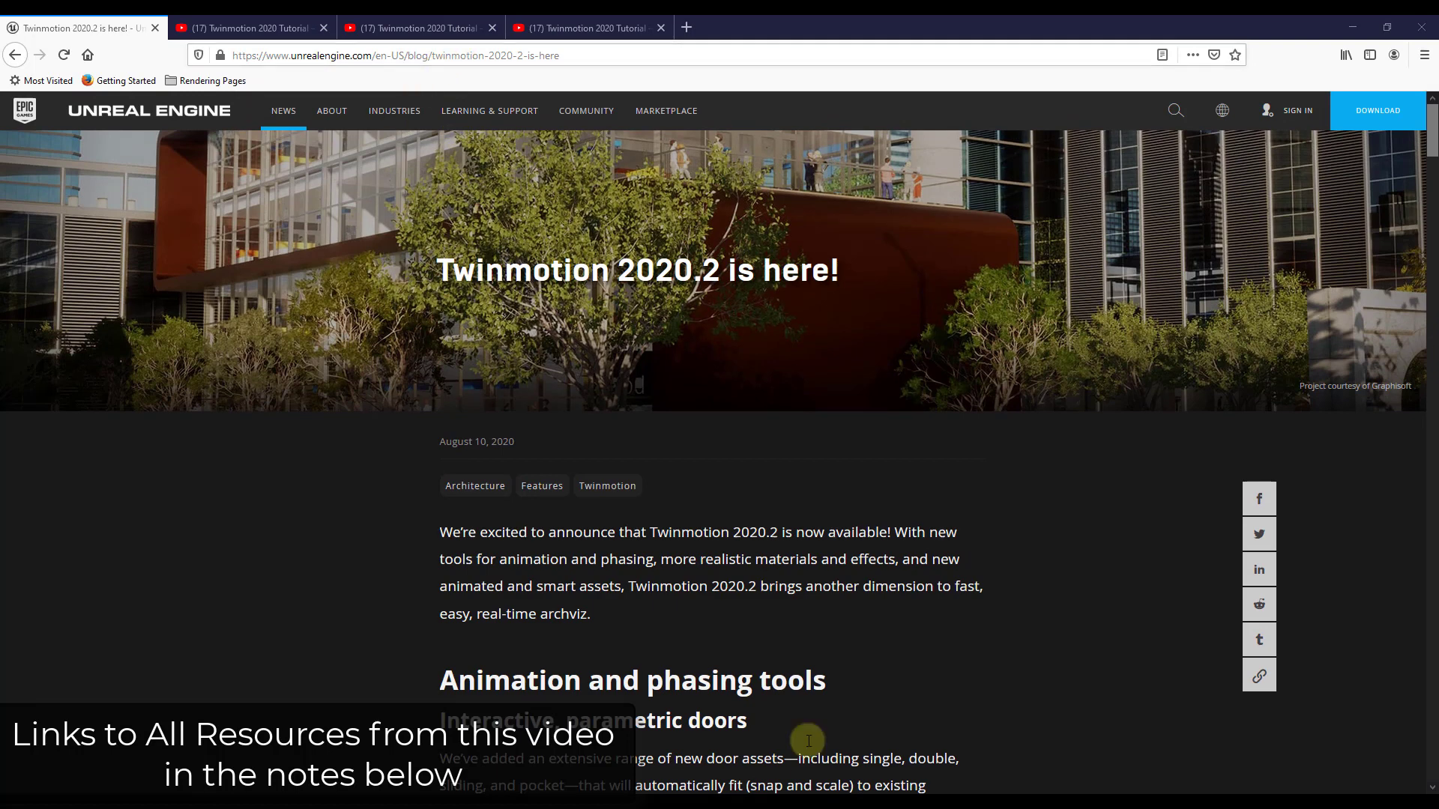
pyautogui.moveTo(694, 609)
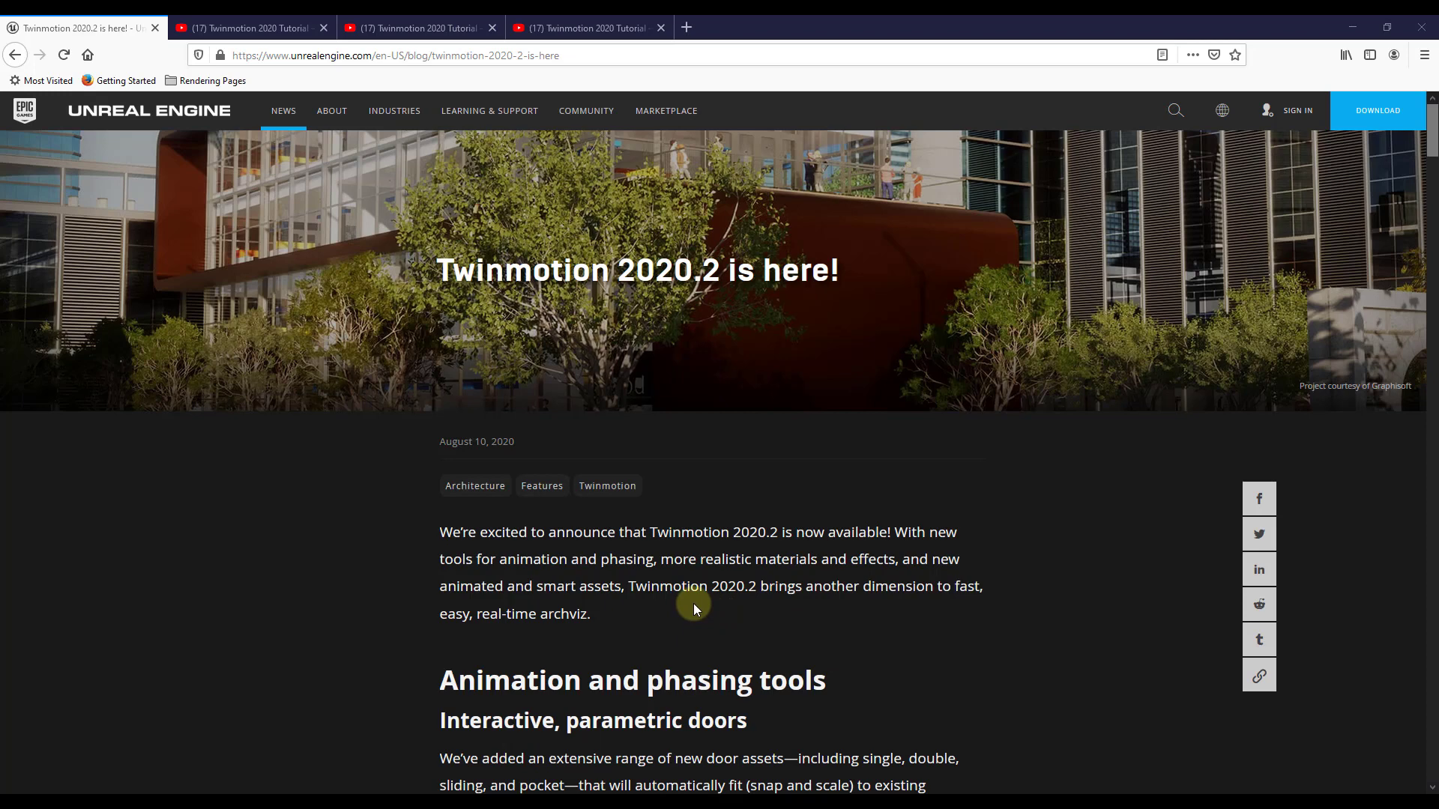
pyautogui.scroll(-3)
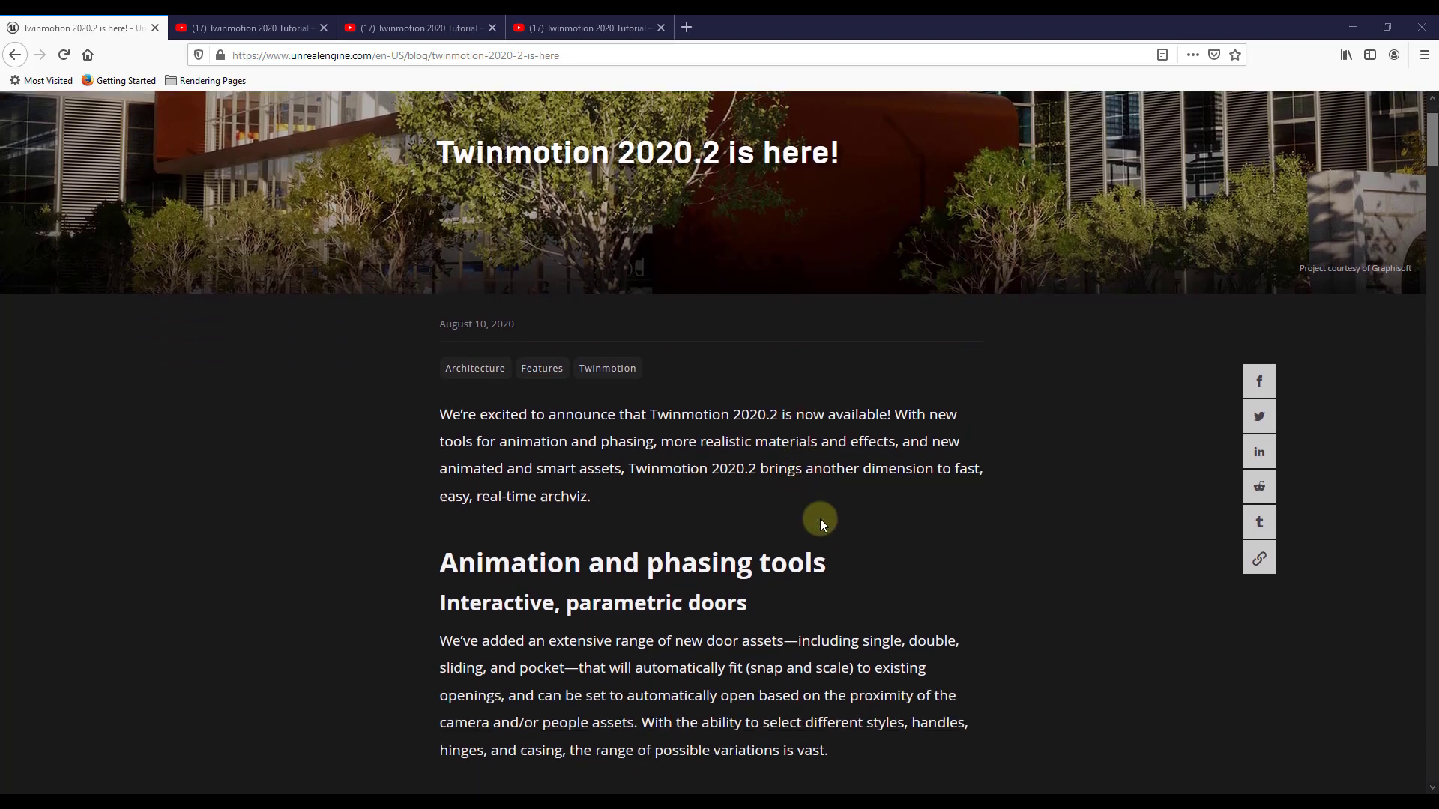
pyautogui.scroll(-3)
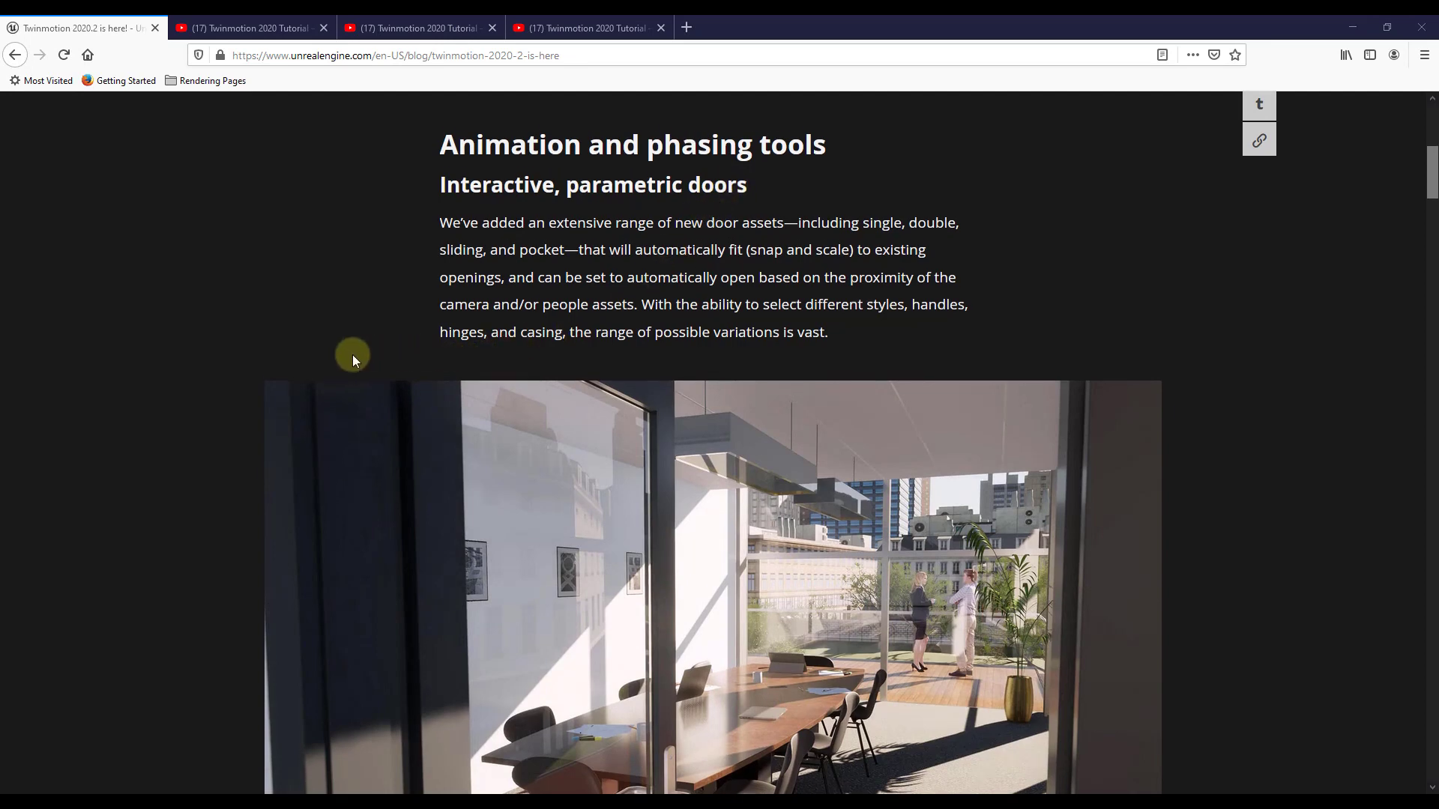
pyautogui.scroll(-3)
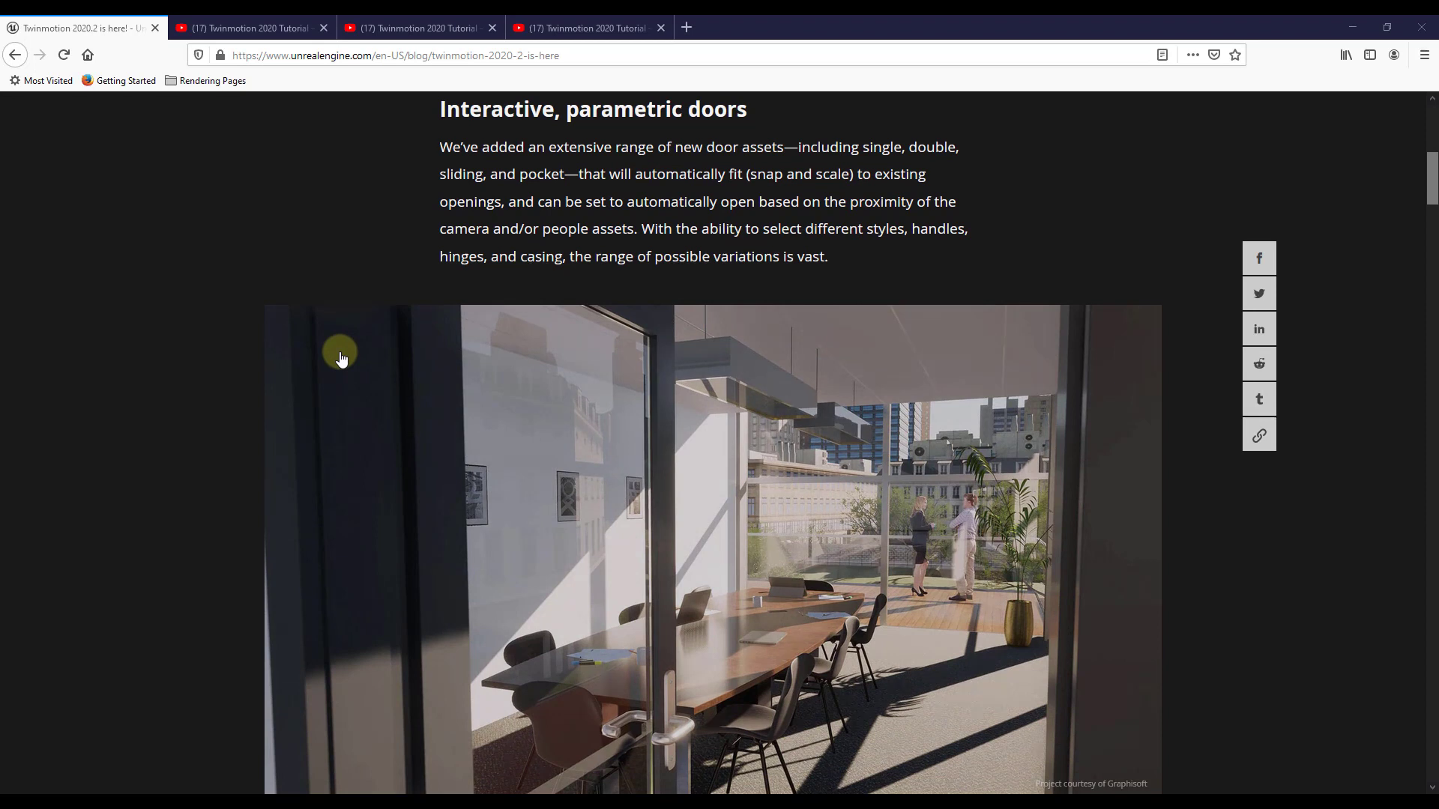
pyautogui.moveTo(1049, 434)
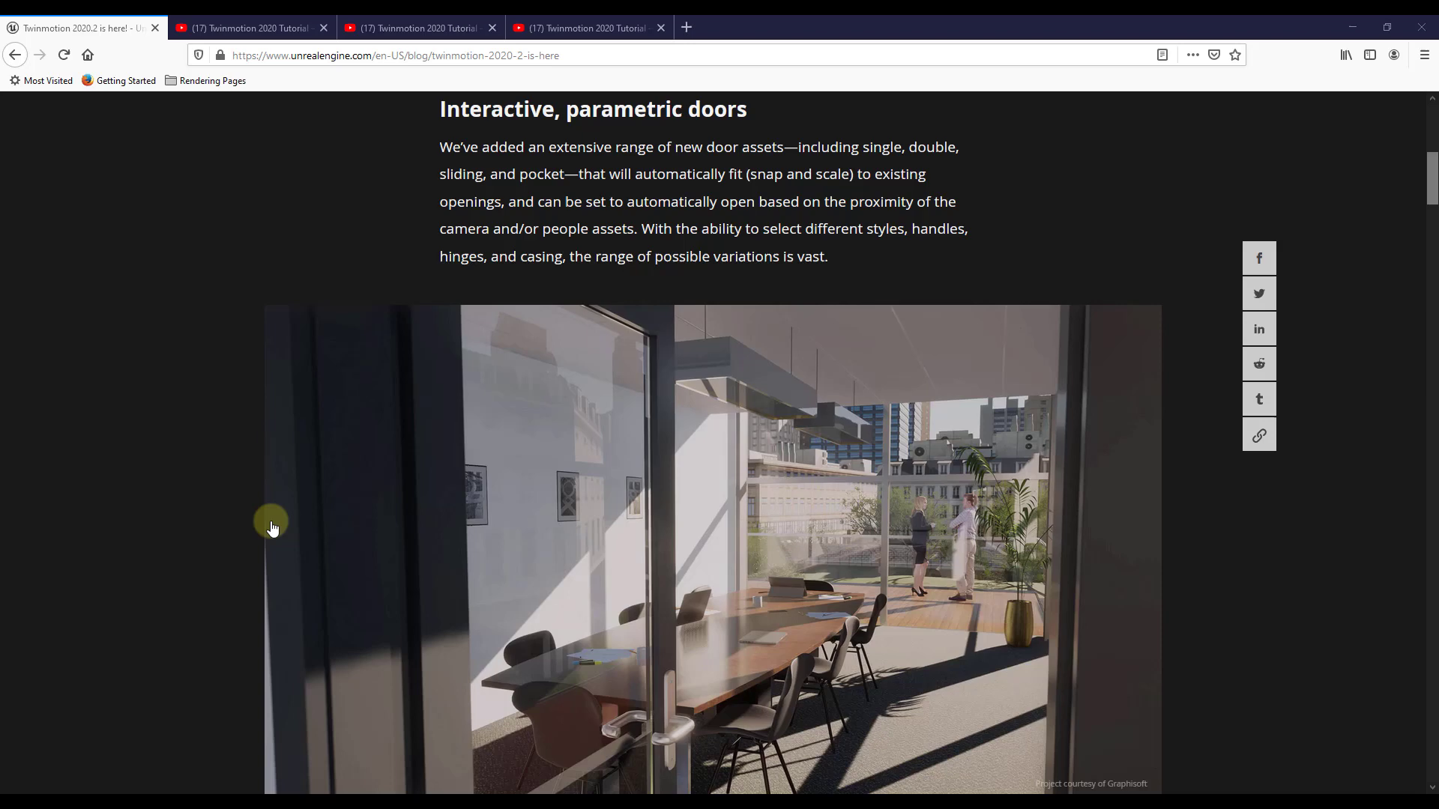
pyautogui.scroll(-3)
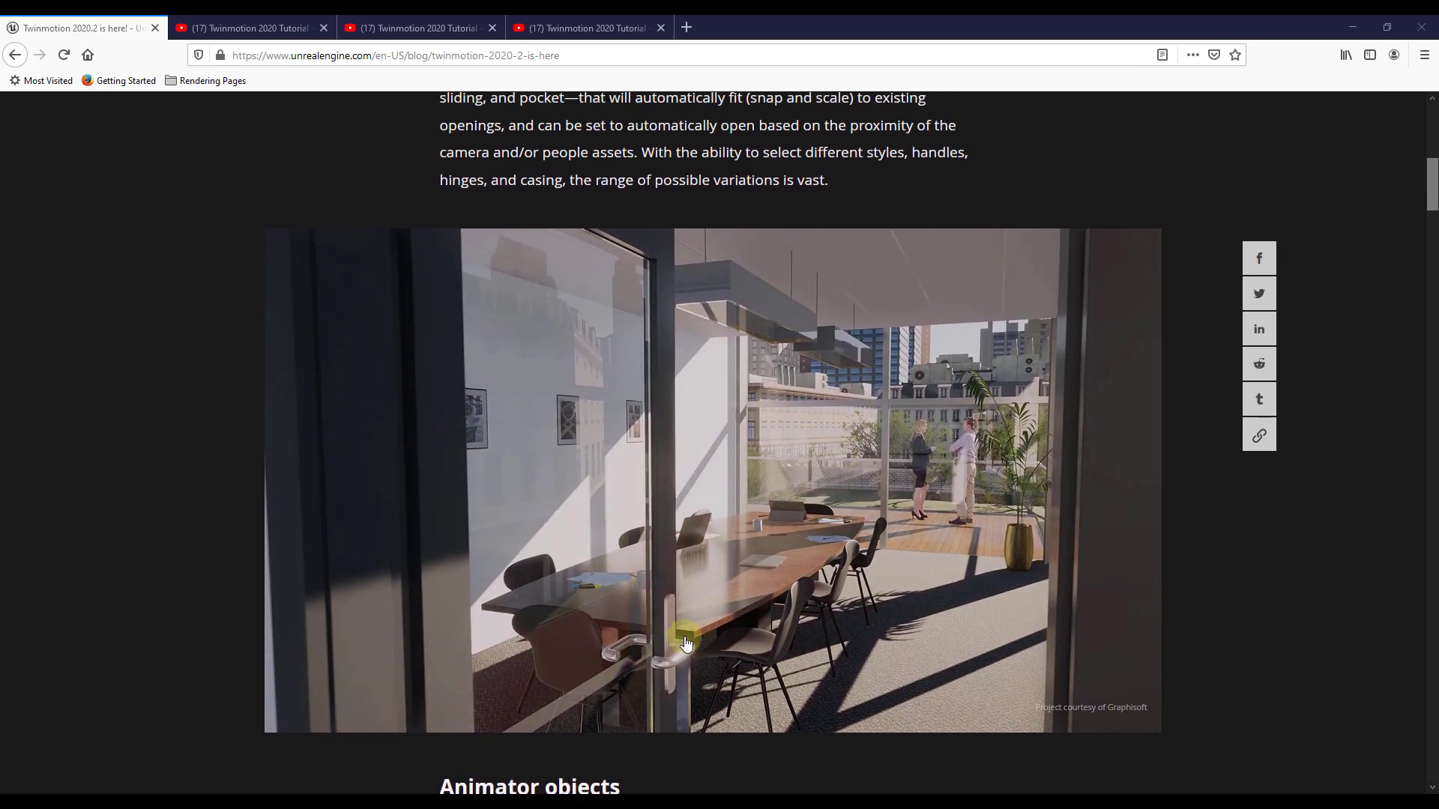
pyautogui.moveTo(484, 512)
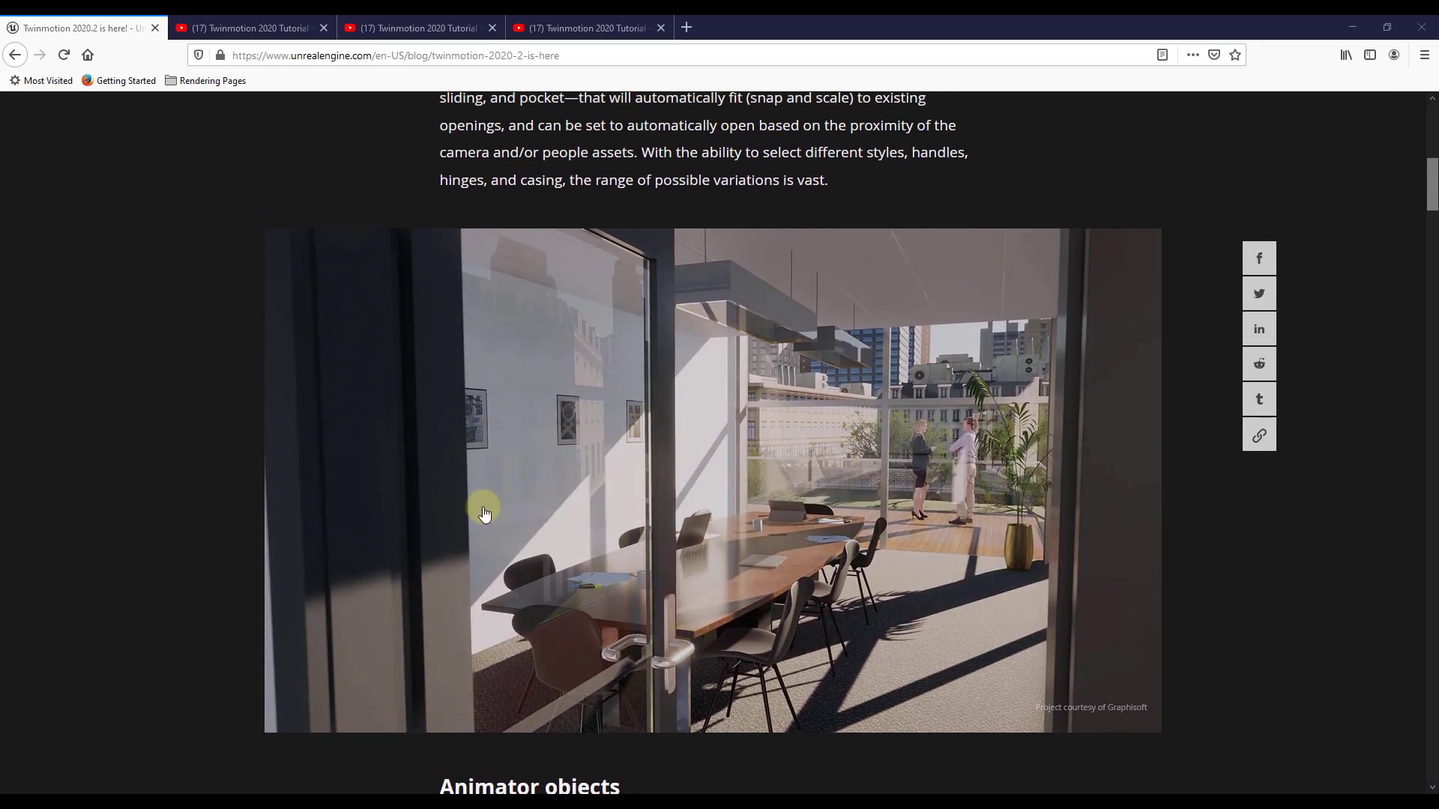
pyautogui.moveTo(1165, 439)
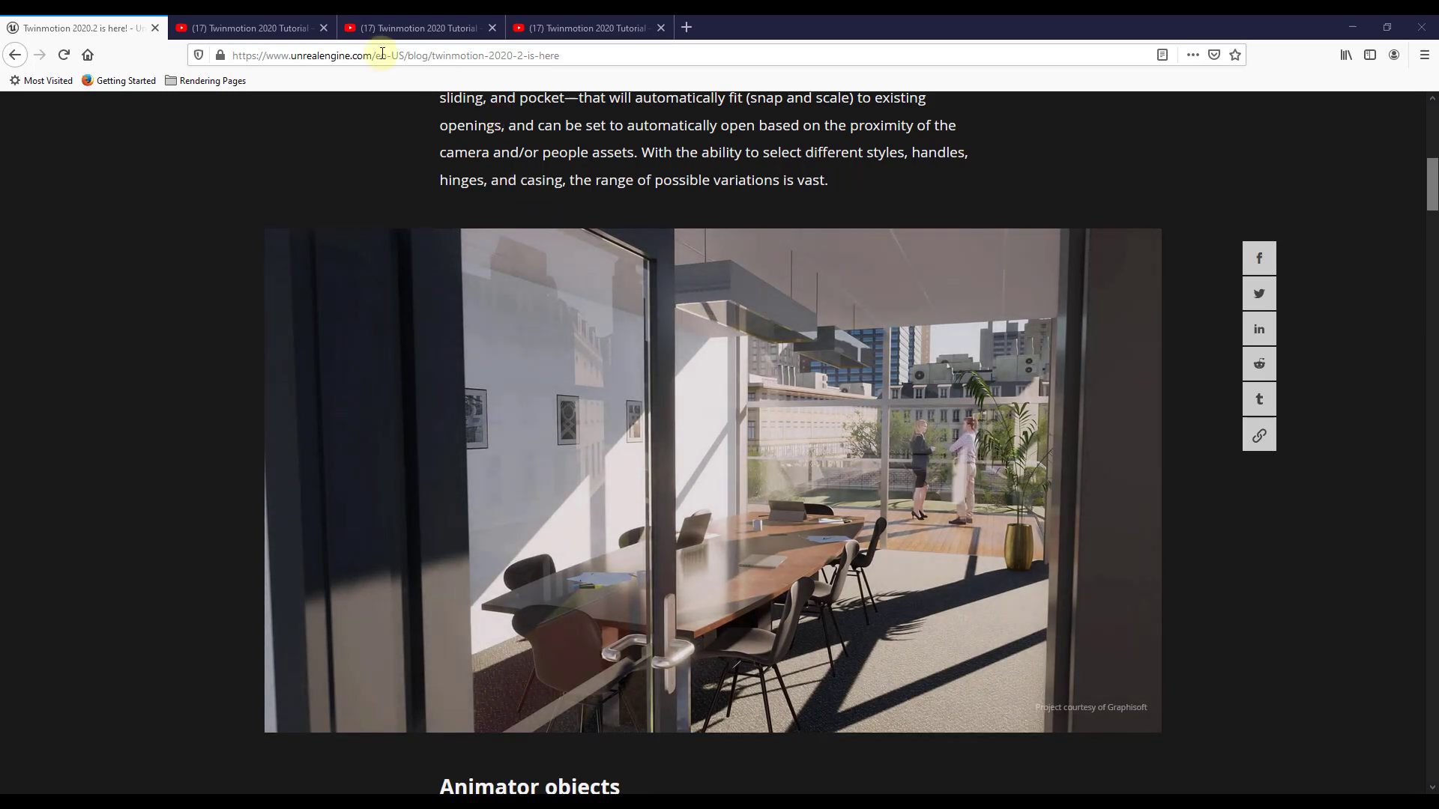
# - Switch to the 'Interactive & parametric doors' tutorial tab and watch the door-placement demo
pyautogui.click(418, 27)
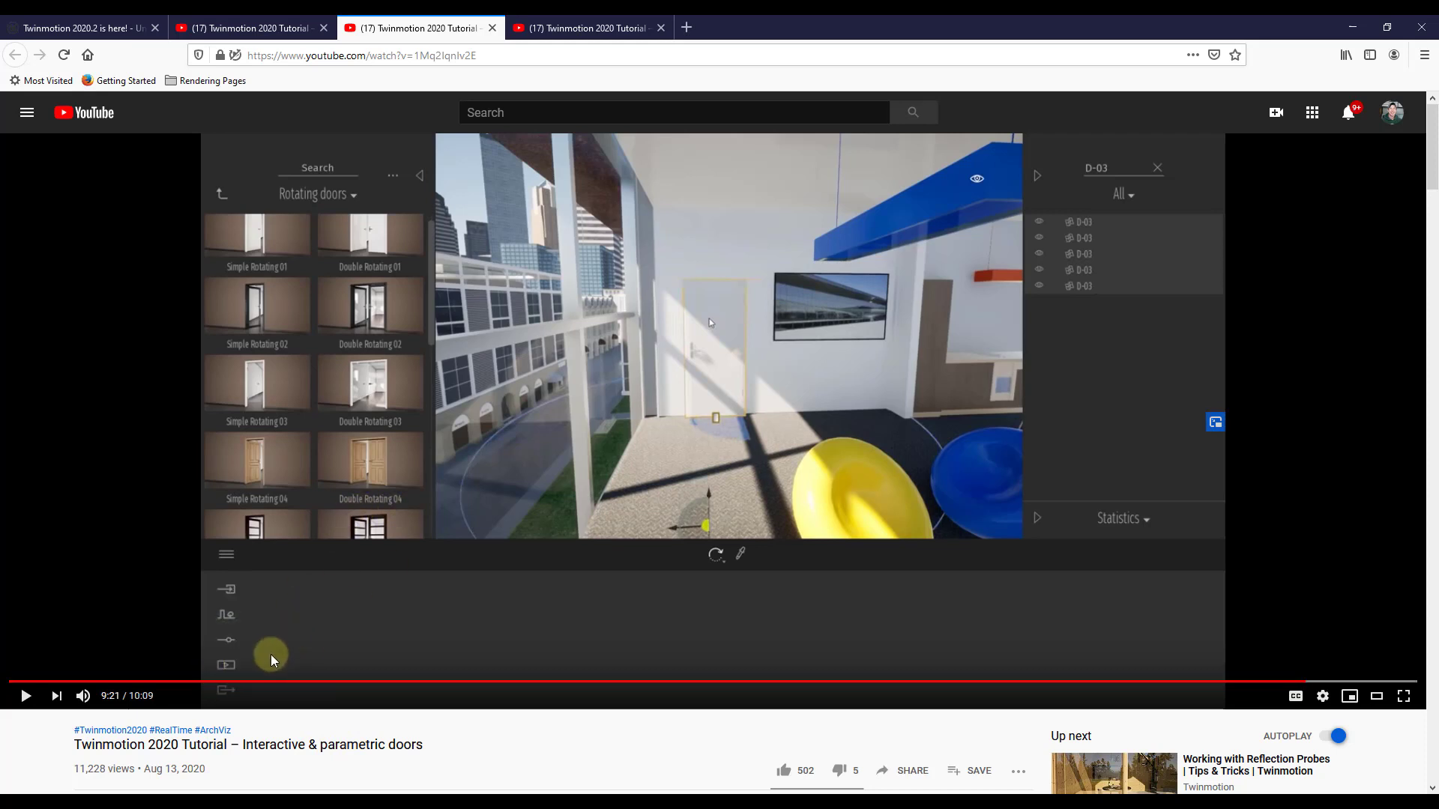
pyautogui.moveTo(376, 683)
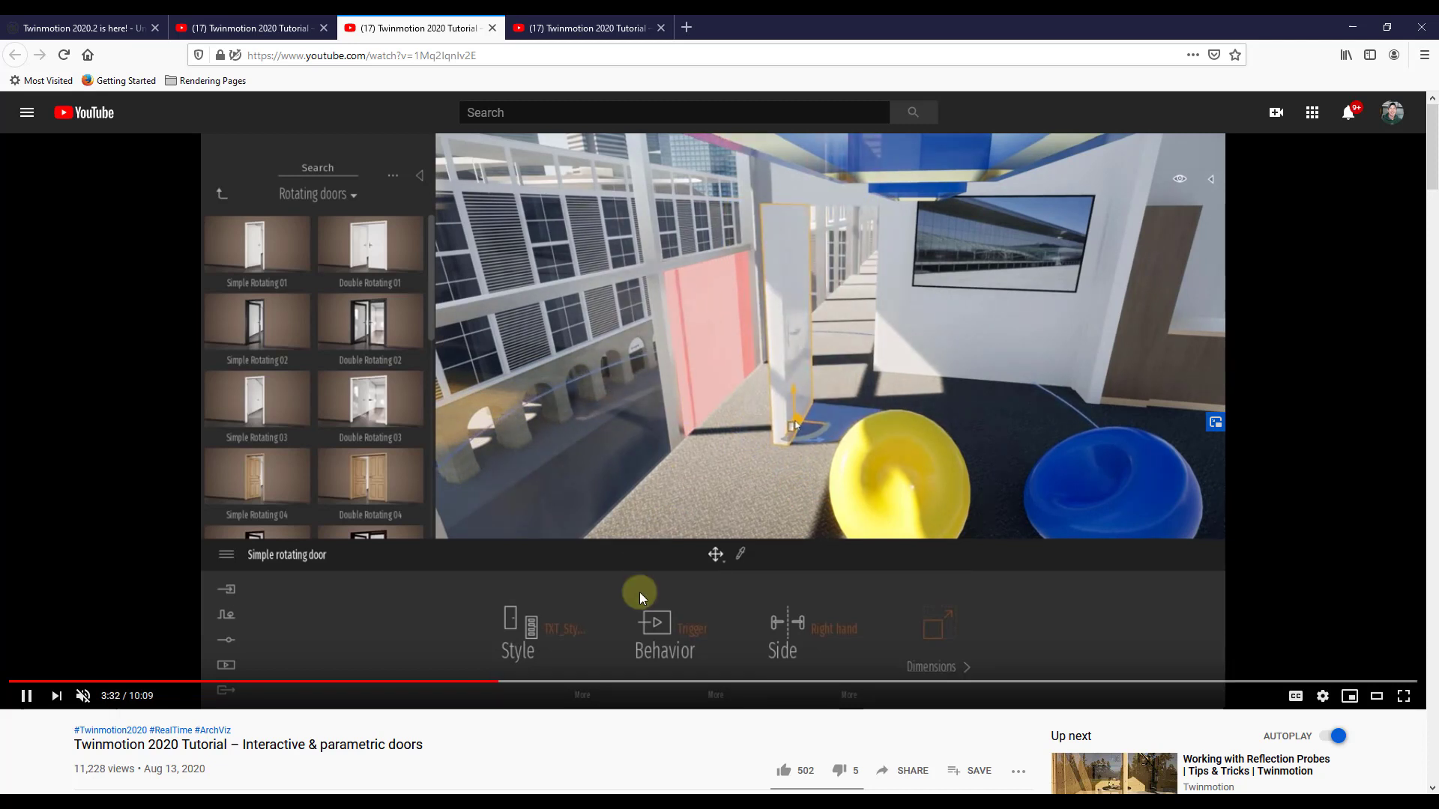
pyautogui.moveTo(624, 403)
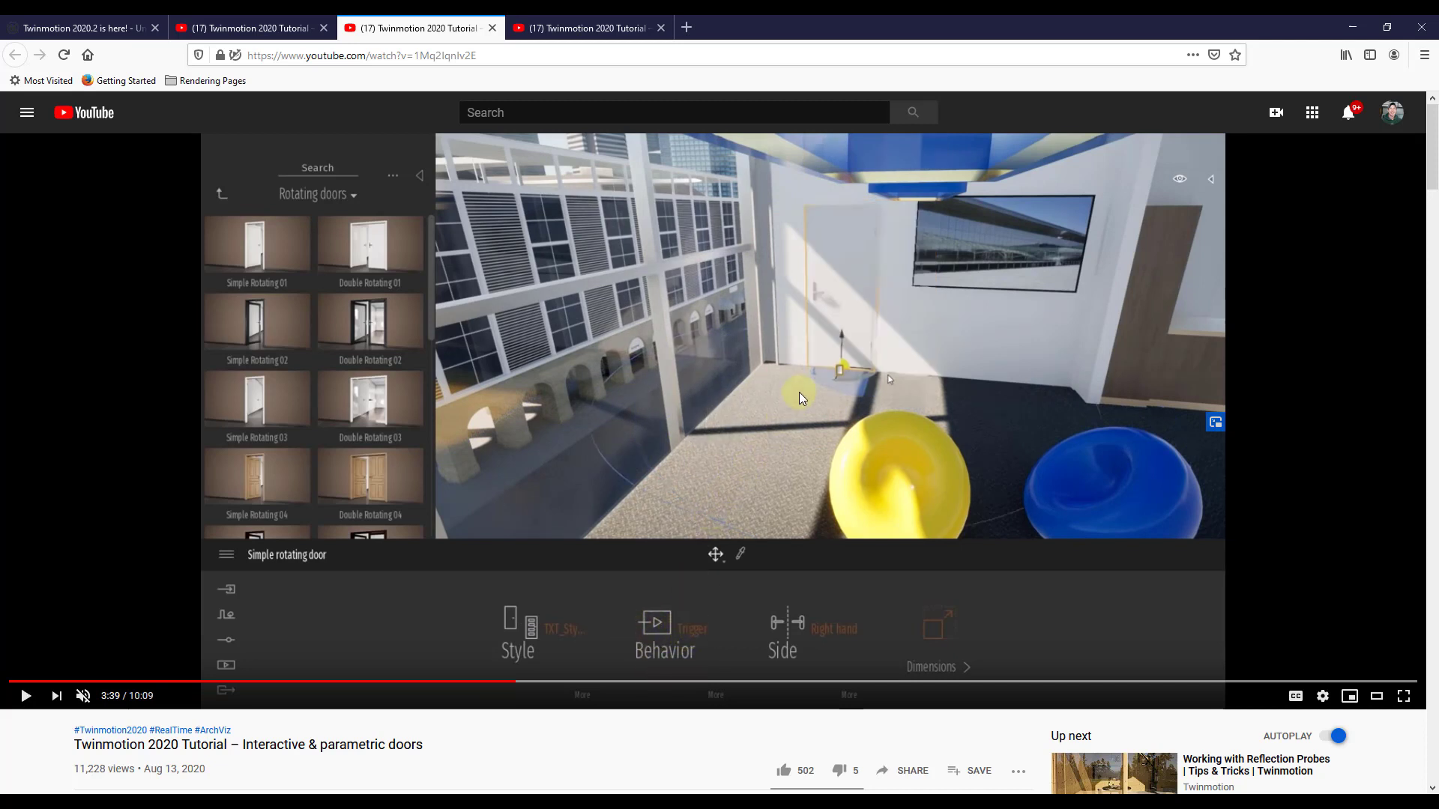
pyautogui.moveTo(538, 682)
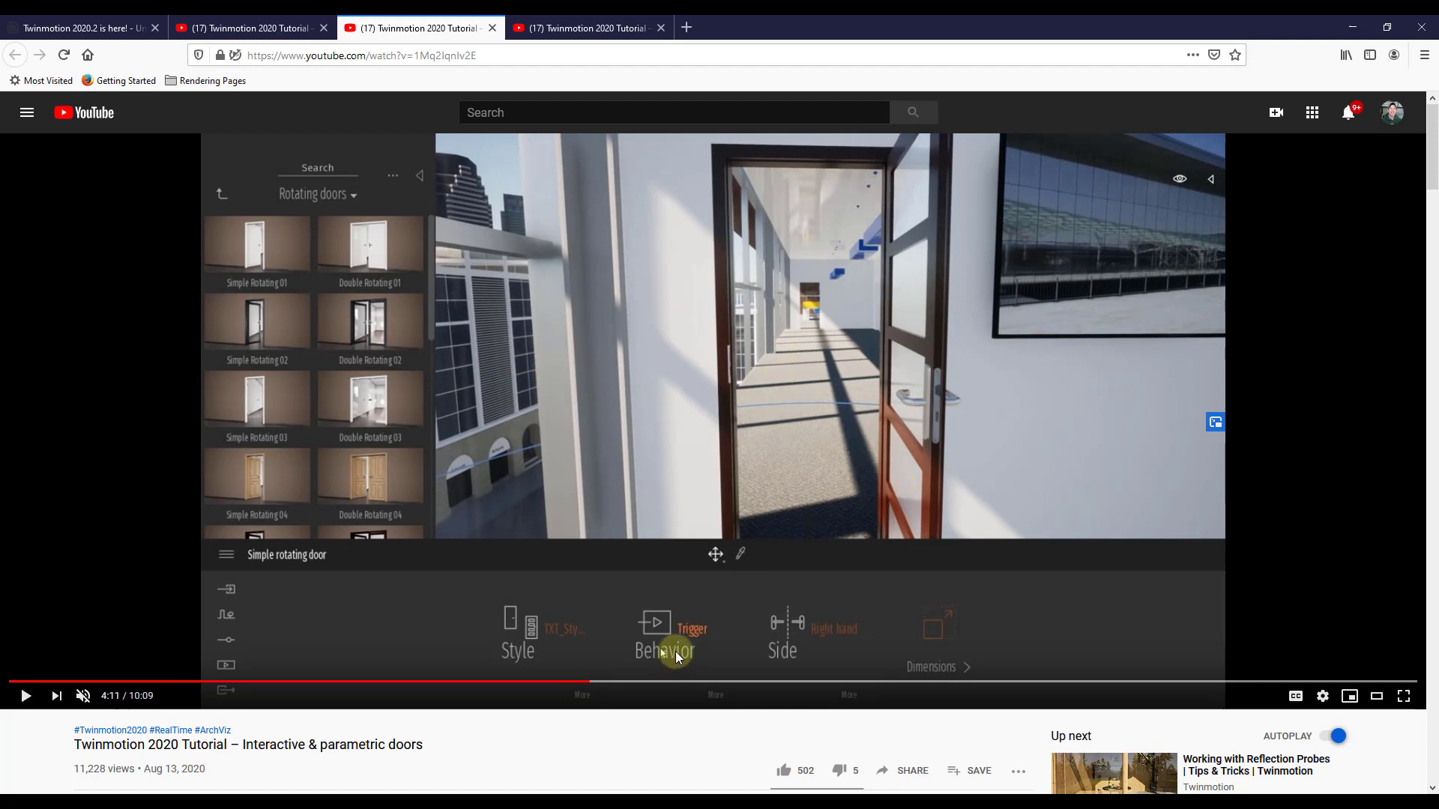
pyautogui.moveTo(872, 481)
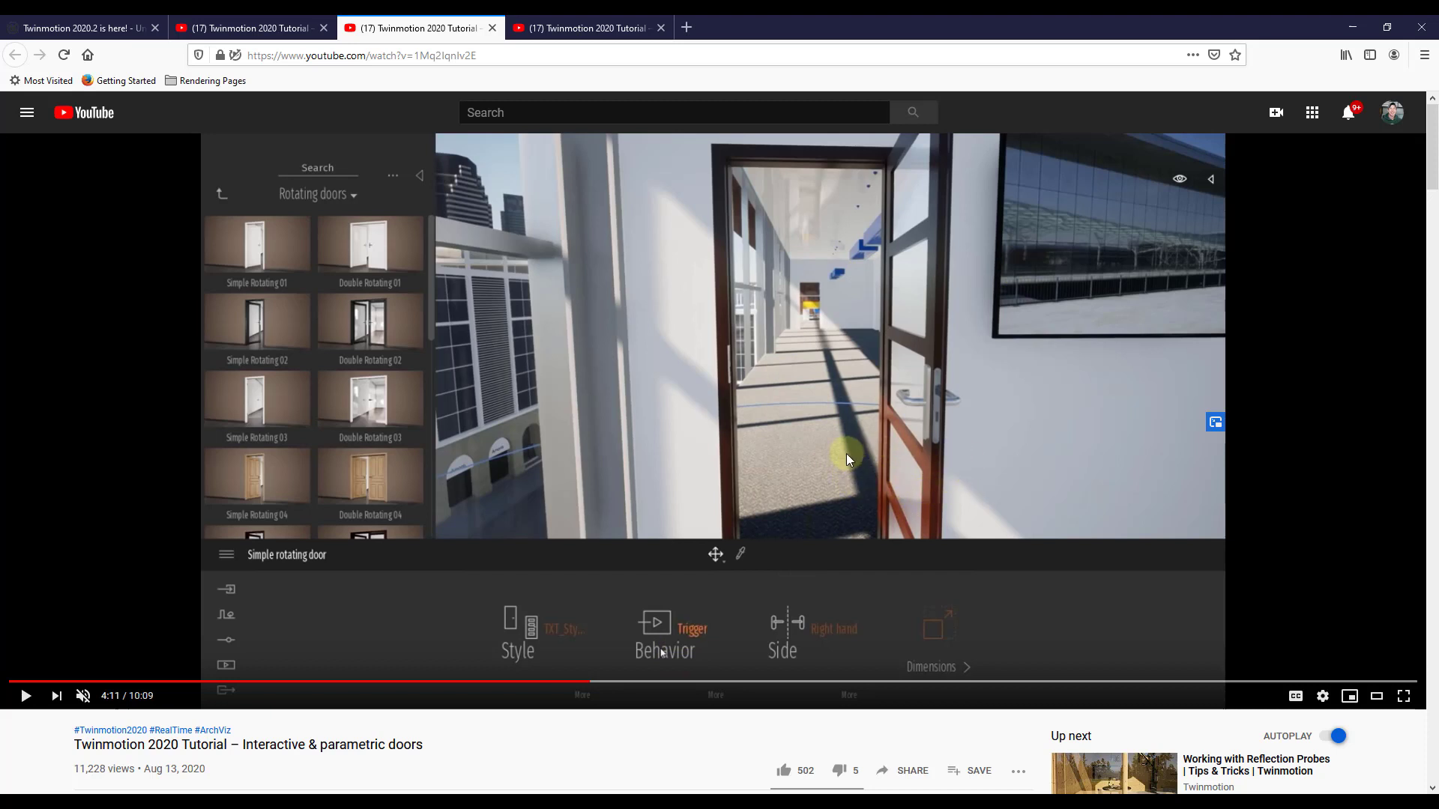
pyautogui.moveTo(894, 479)
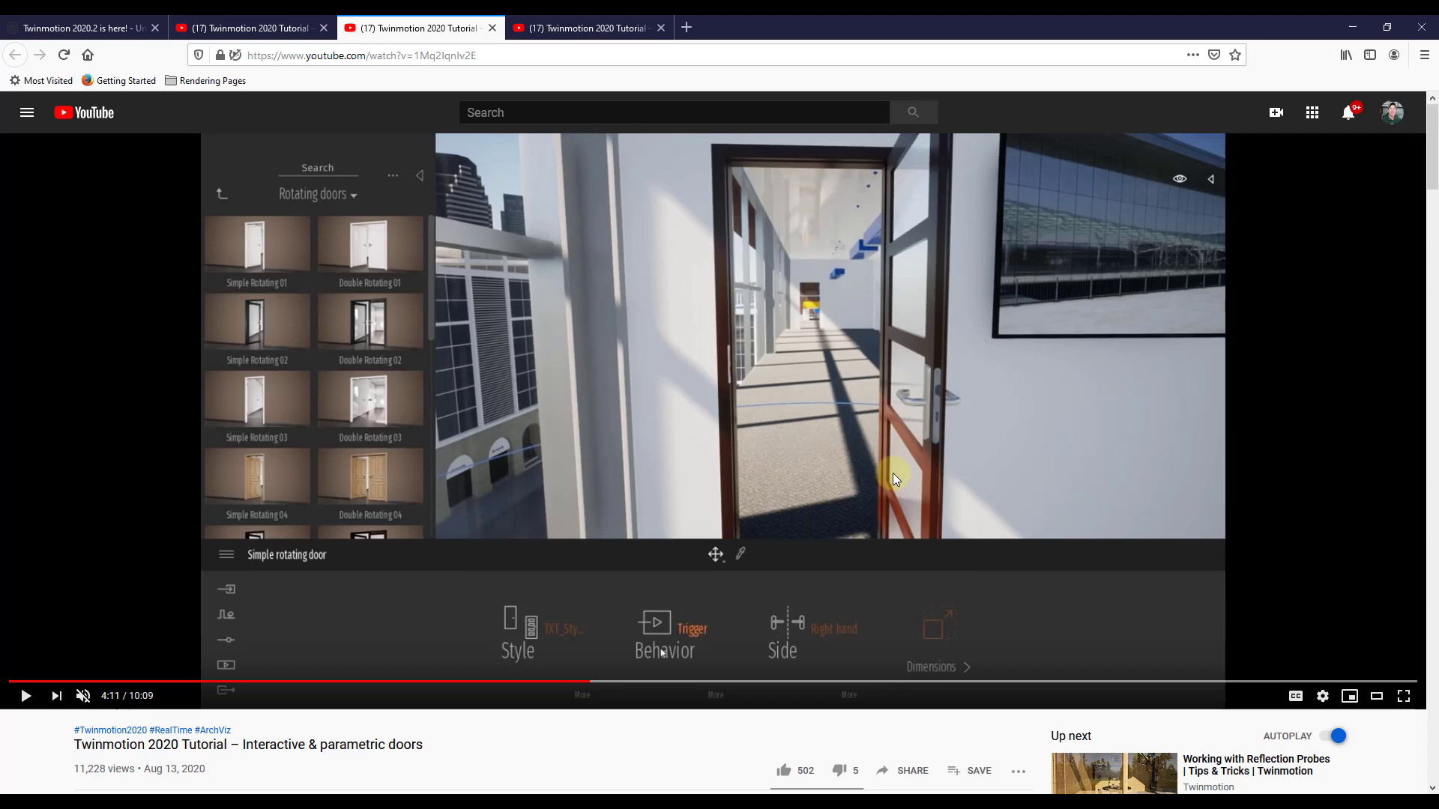
pyautogui.moveTo(1024, 505)
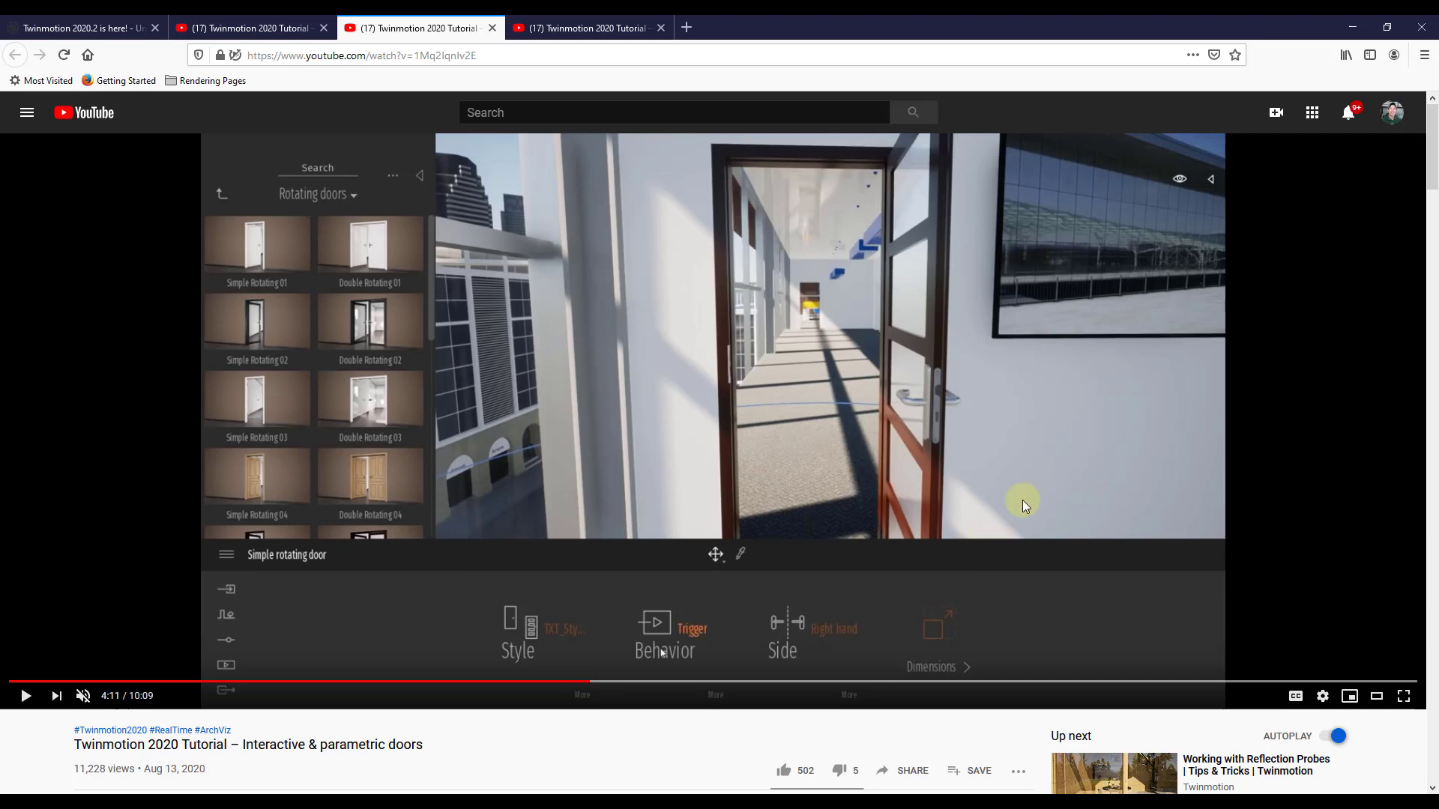
pyautogui.moveTo(908, 376)
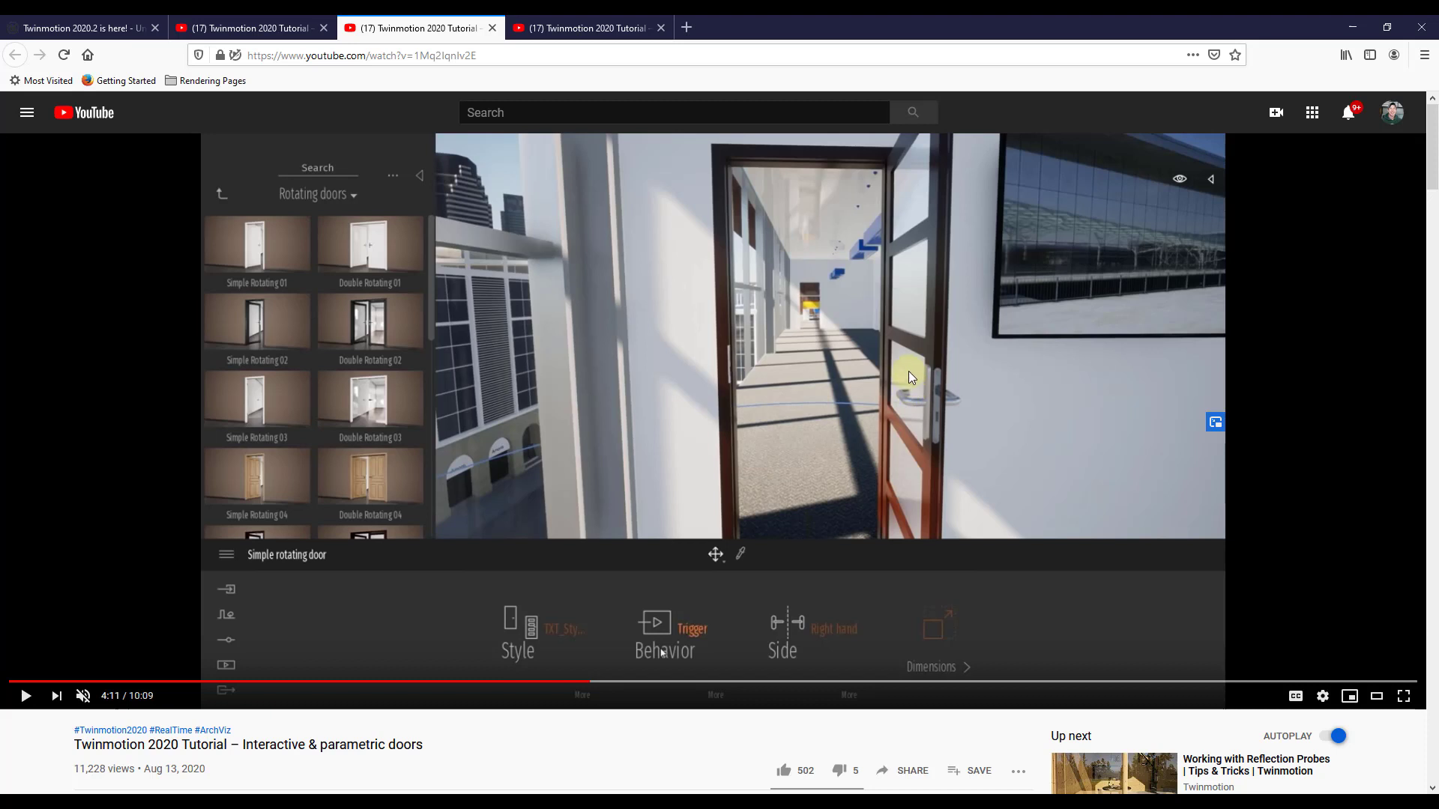
pyautogui.moveTo(770, 406)
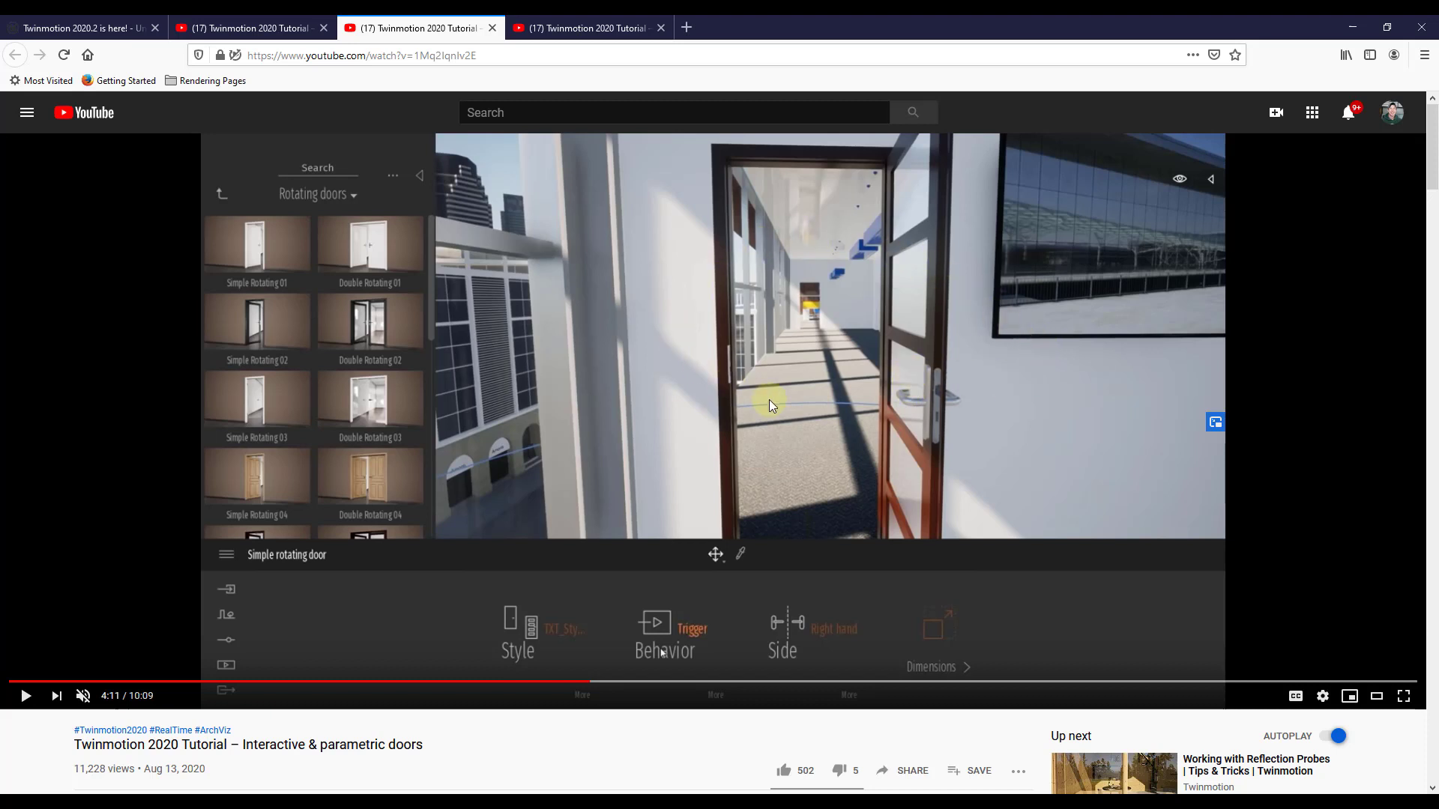
pyautogui.moveTo(868, 503)
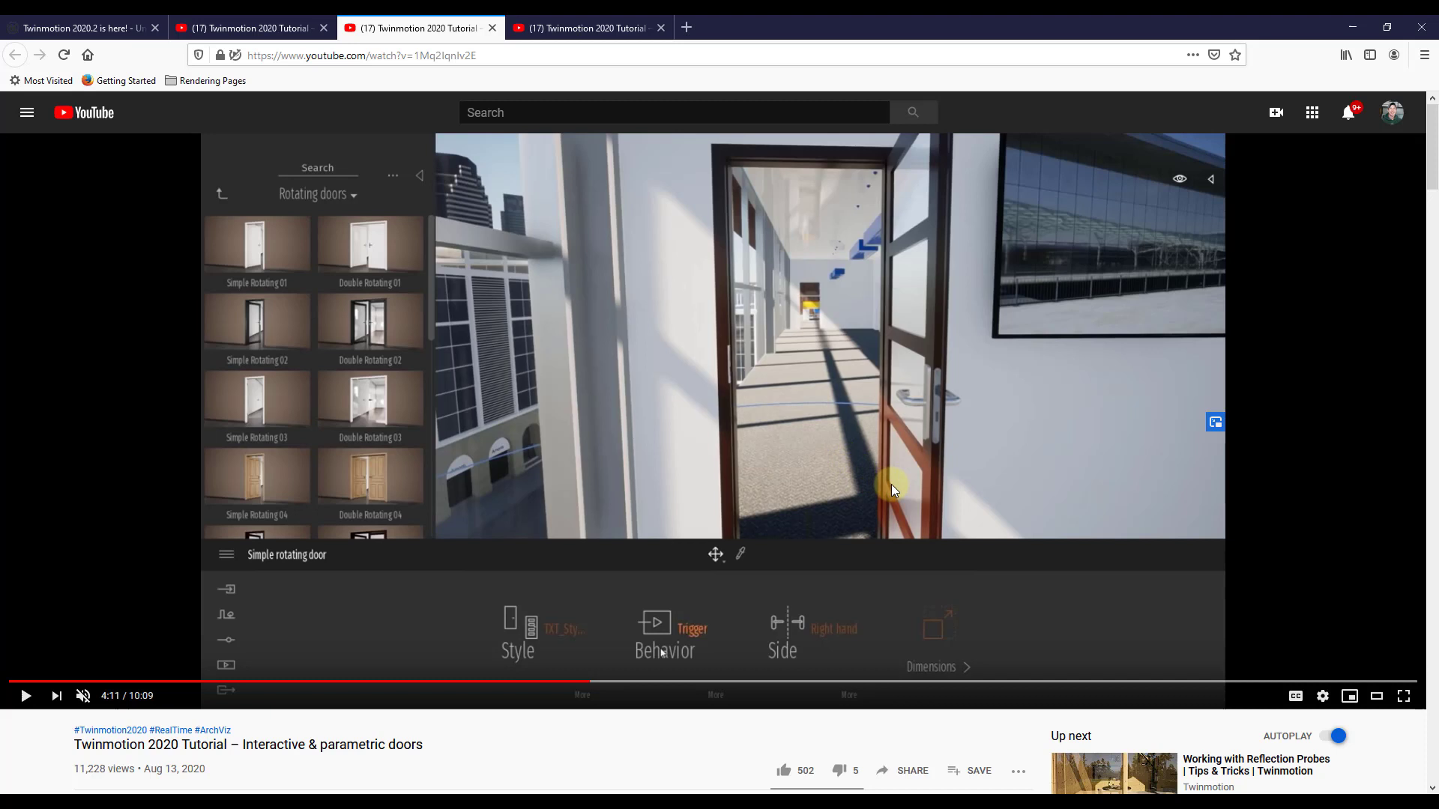
pyautogui.moveTo(863, 486)
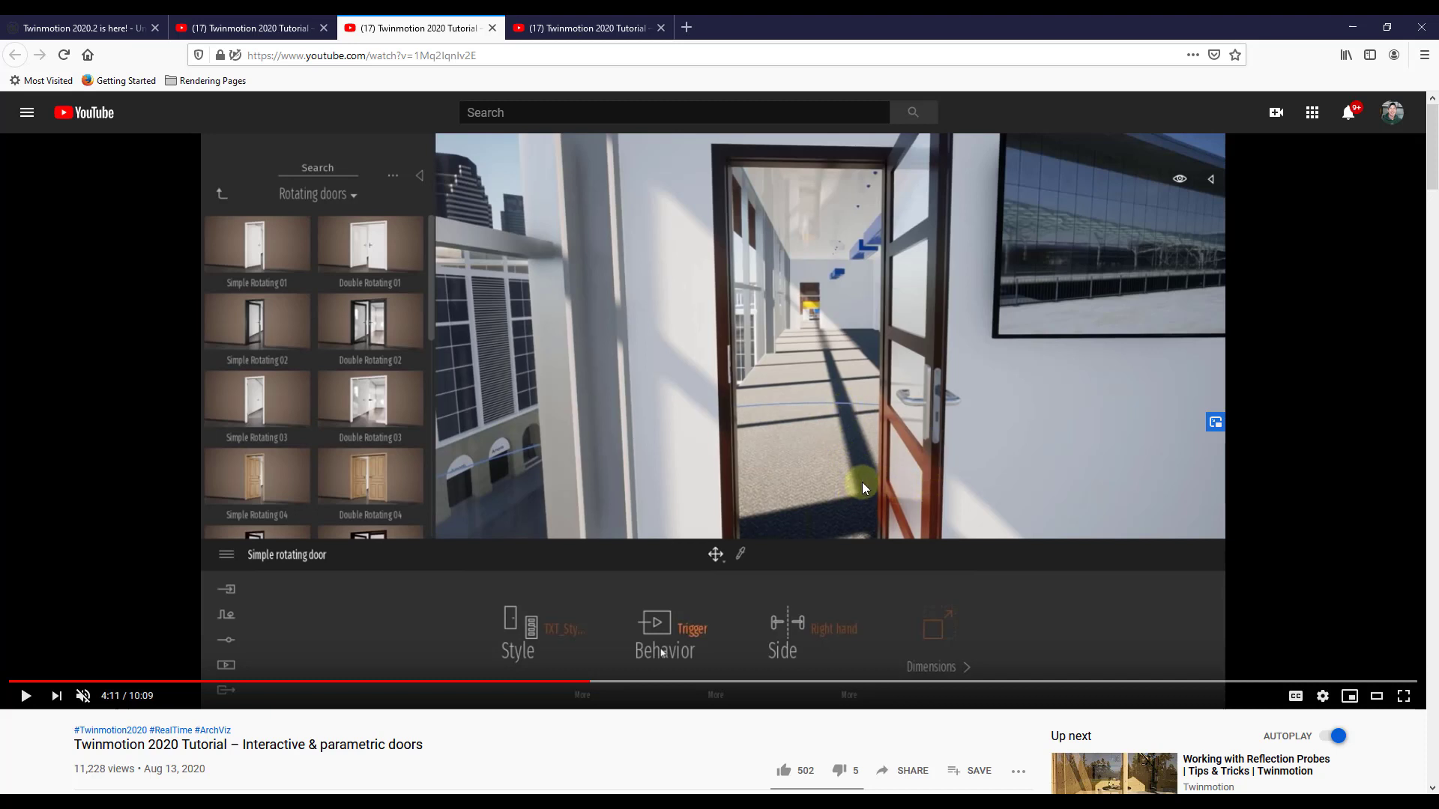
pyautogui.moveTo(844, 455)
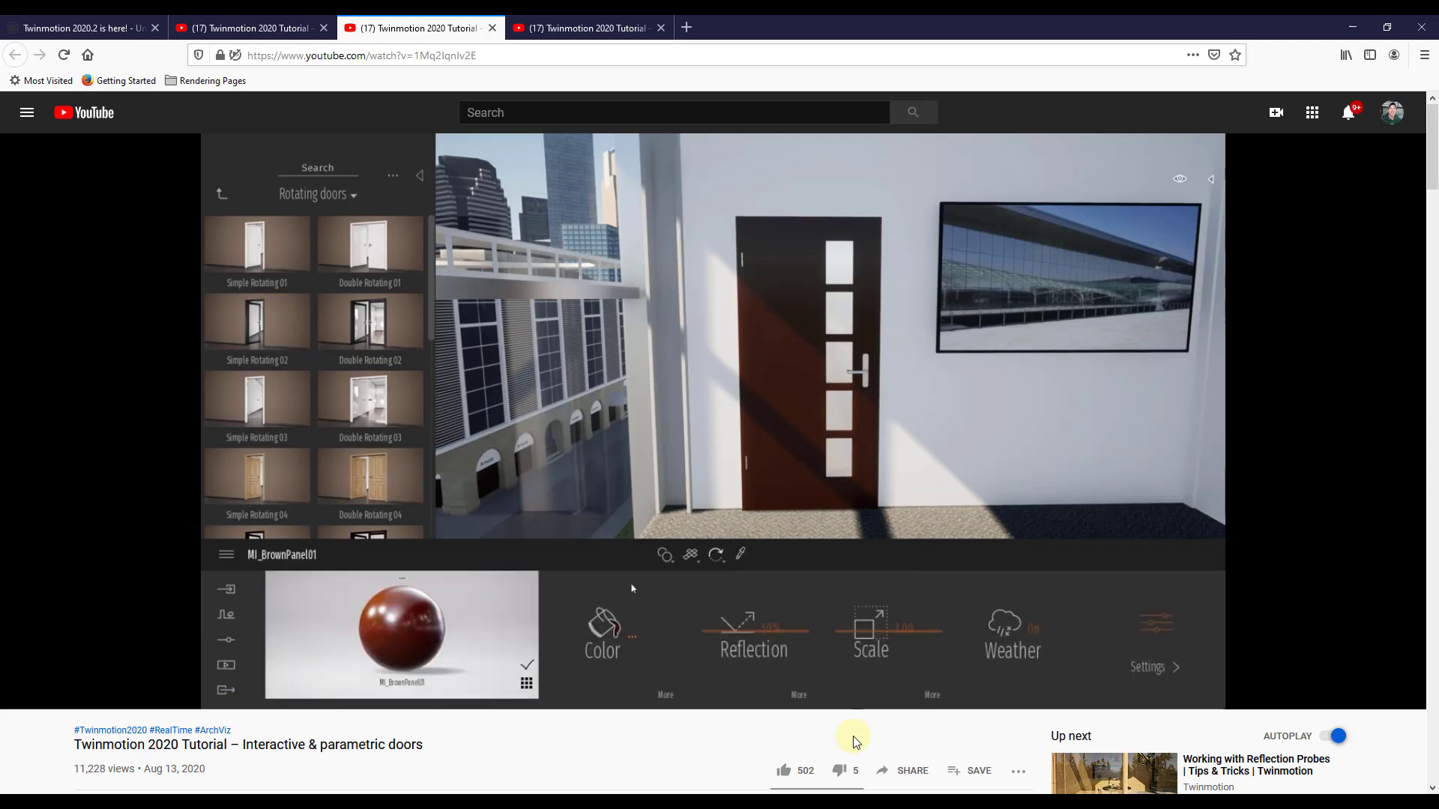
# - Pause the tutorial and switch back to the 'Twinmotion 2020.2 is here!' blog tab
pyautogui.click(602, 632)
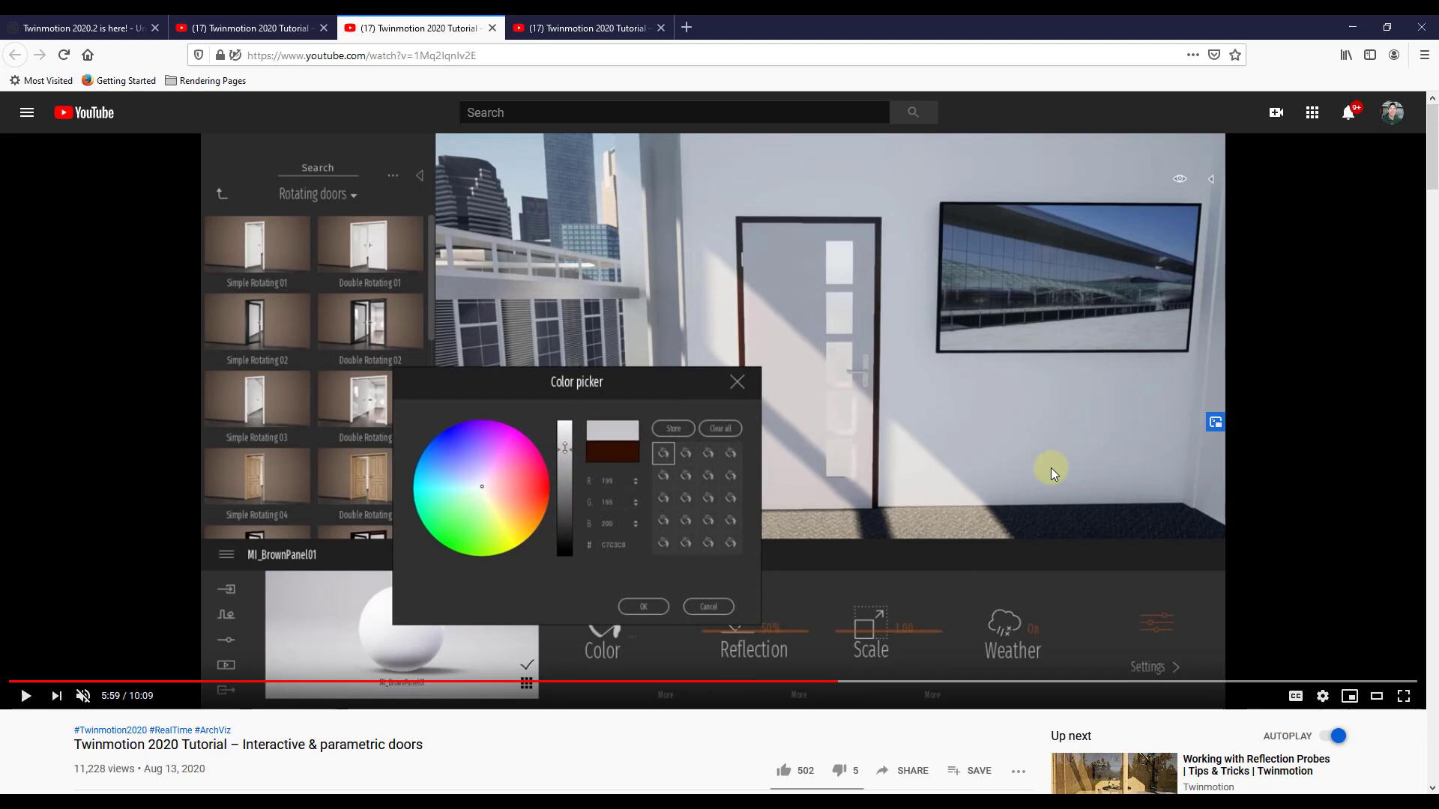
pyautogui.moveTo(334, 271)
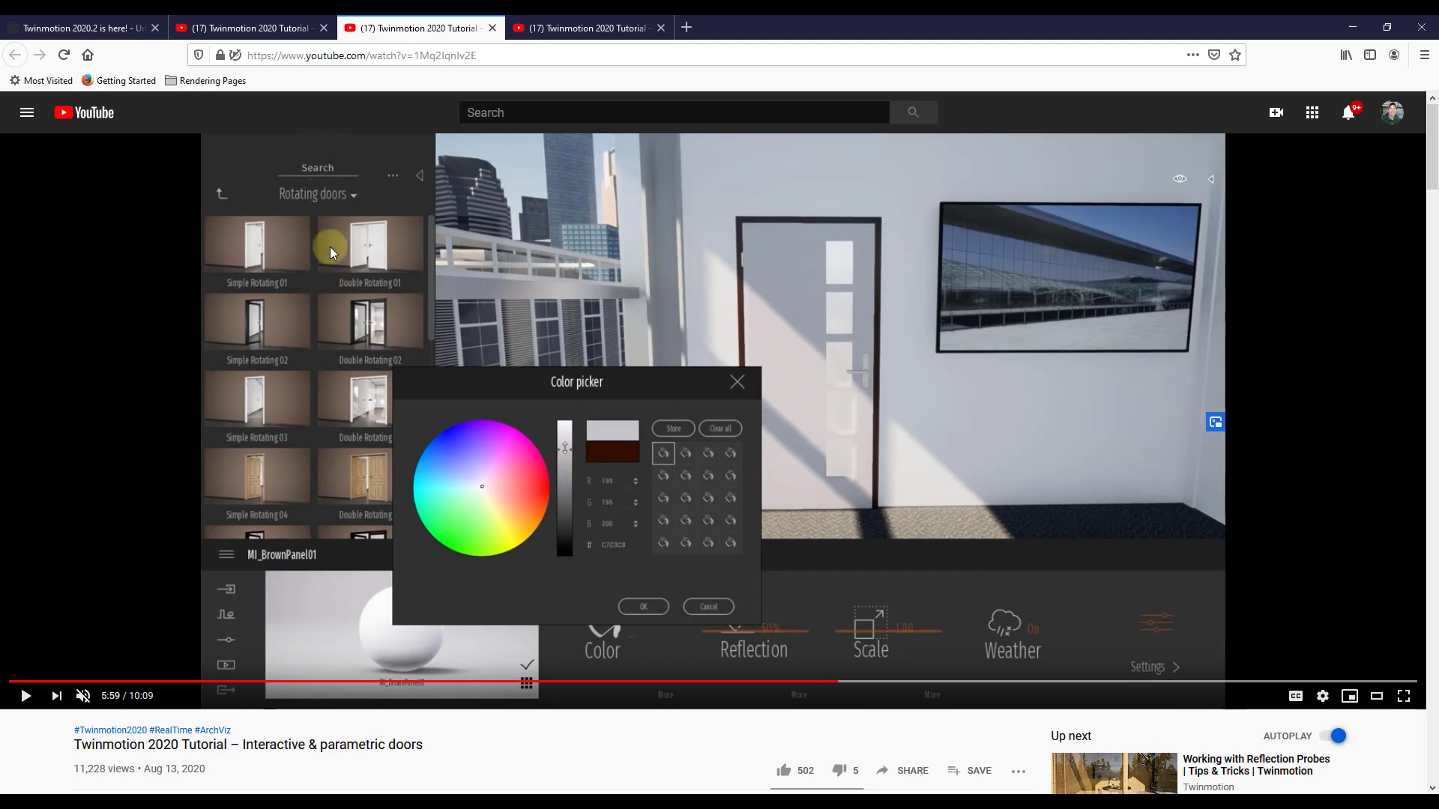
pyautogui.moveTo(312, 378)
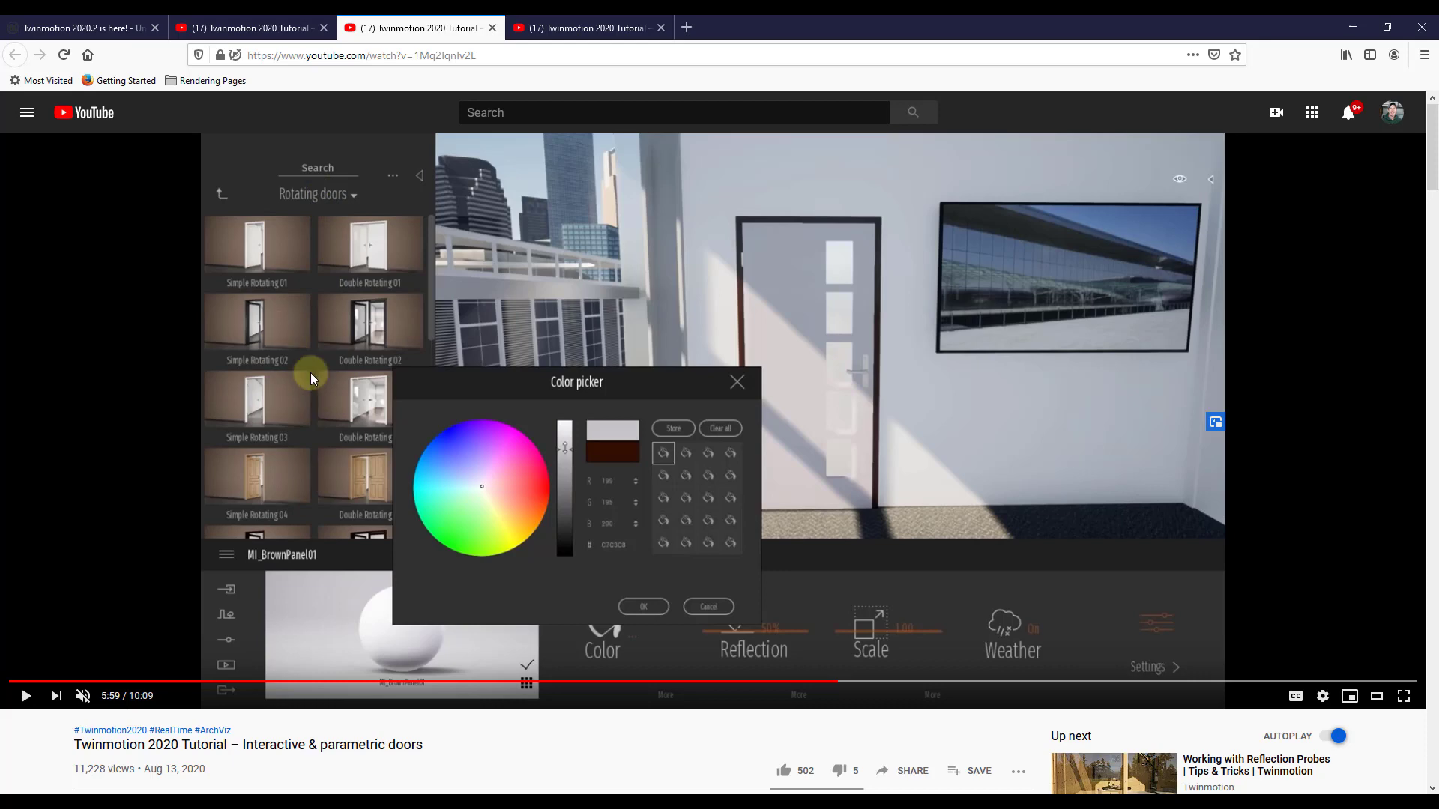
pyautogui.click(78, 27)
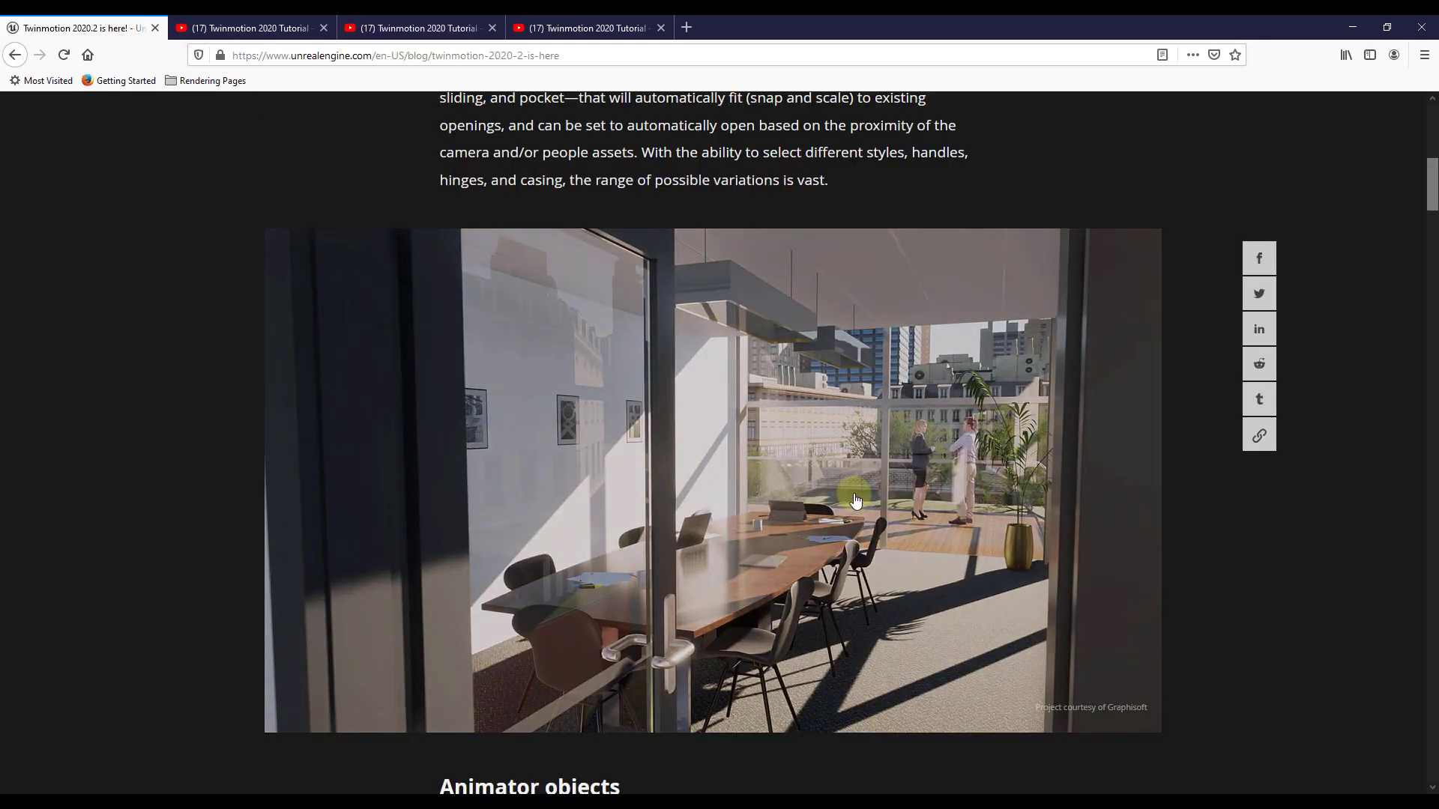
# - Scroll down to the Animator objects section with its countryside road render
pyautogui.scroll(-3)
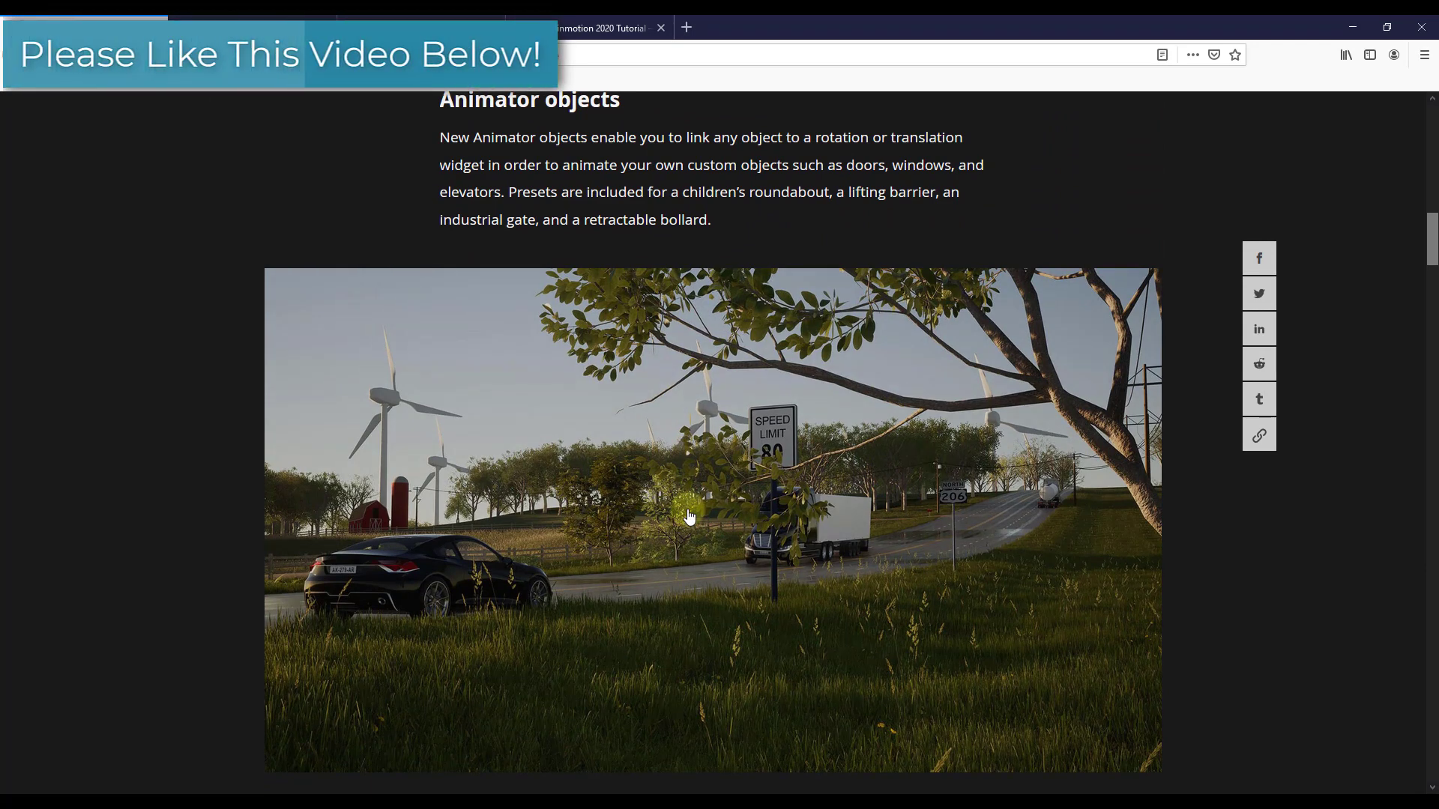
pyautogui.moveTo(997, 522)
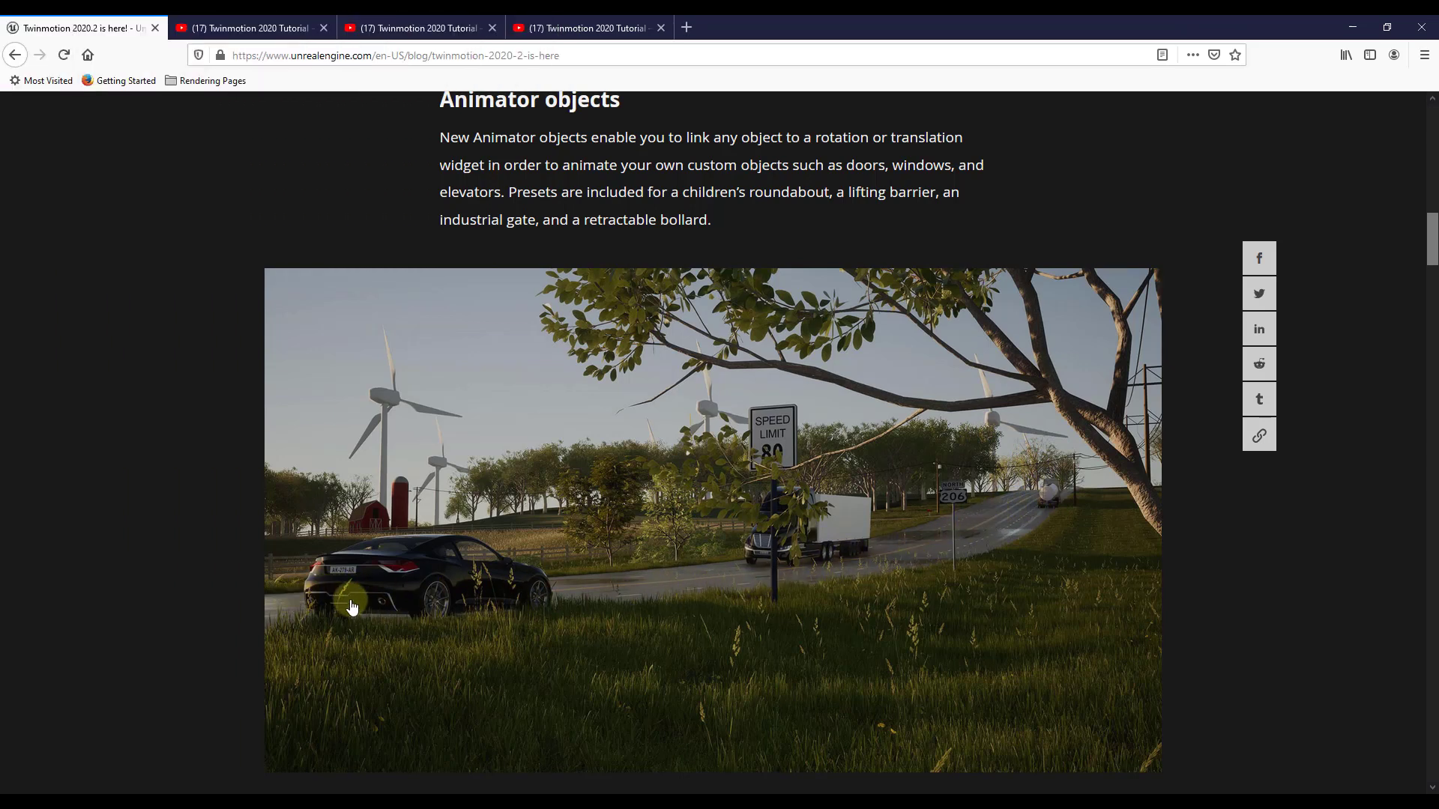
pyautogui.moveTo(531, 616)
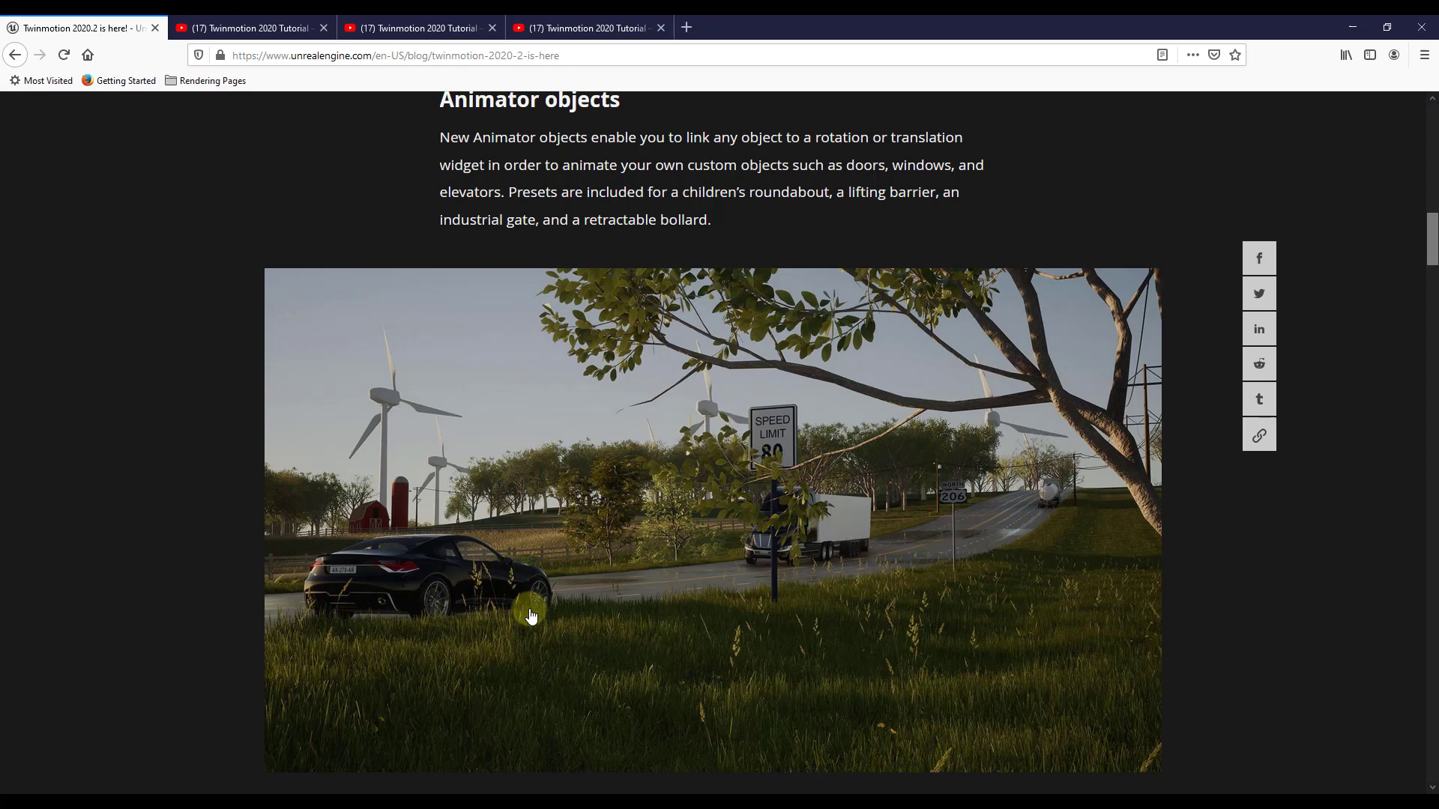
pyautogui.moveTo(620, 406)
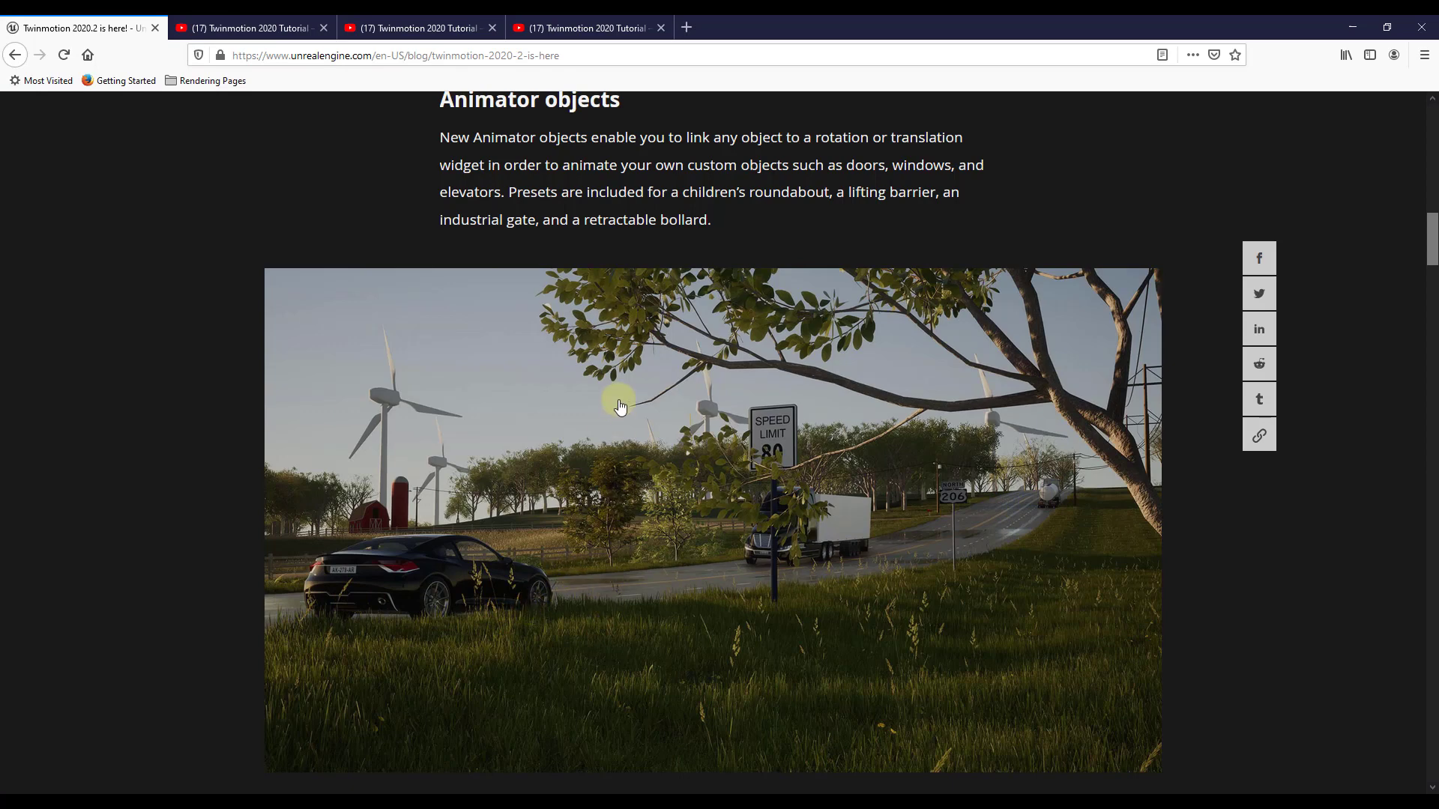
pyautogui.moveTo(575, 166)
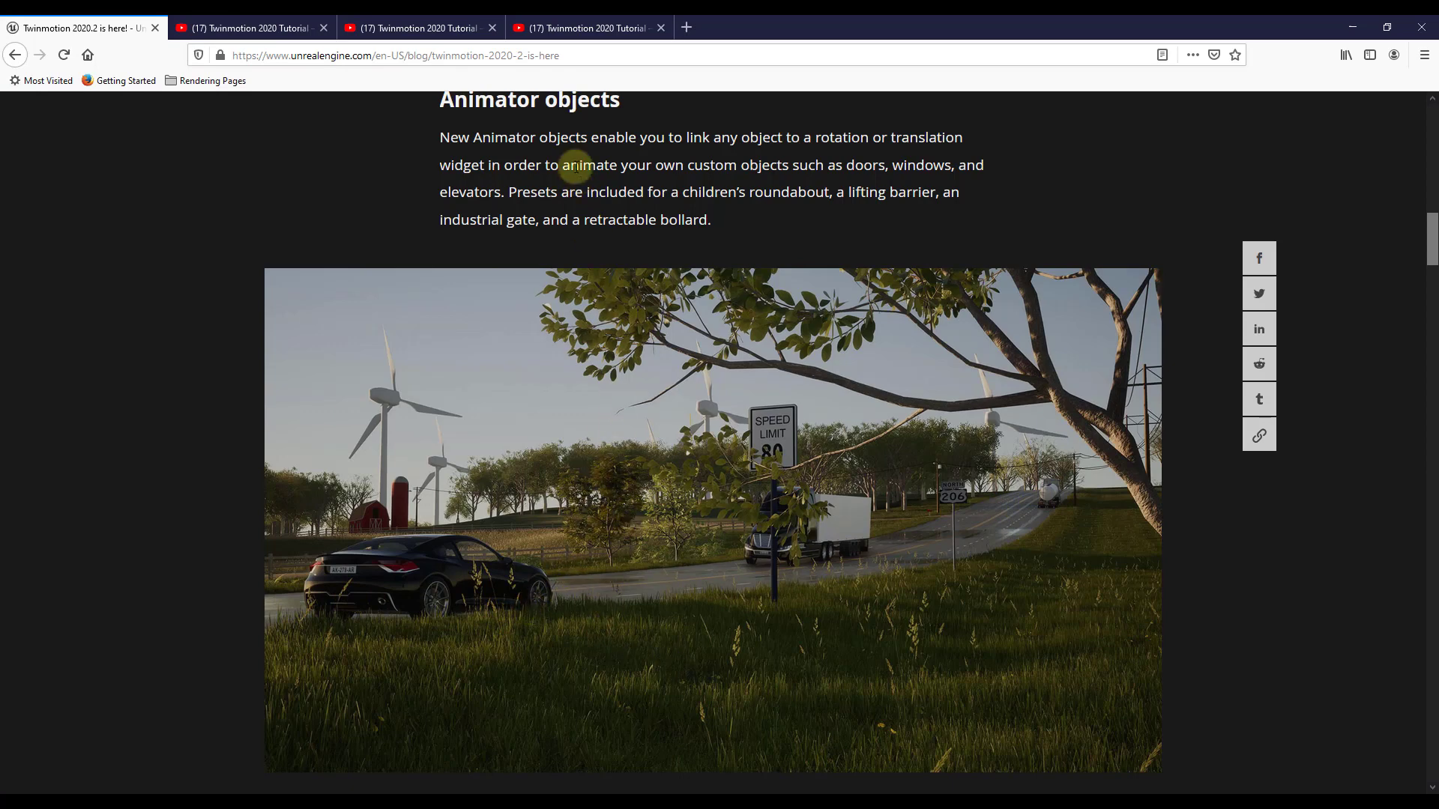
pyautogui.moveTo(648, 139)
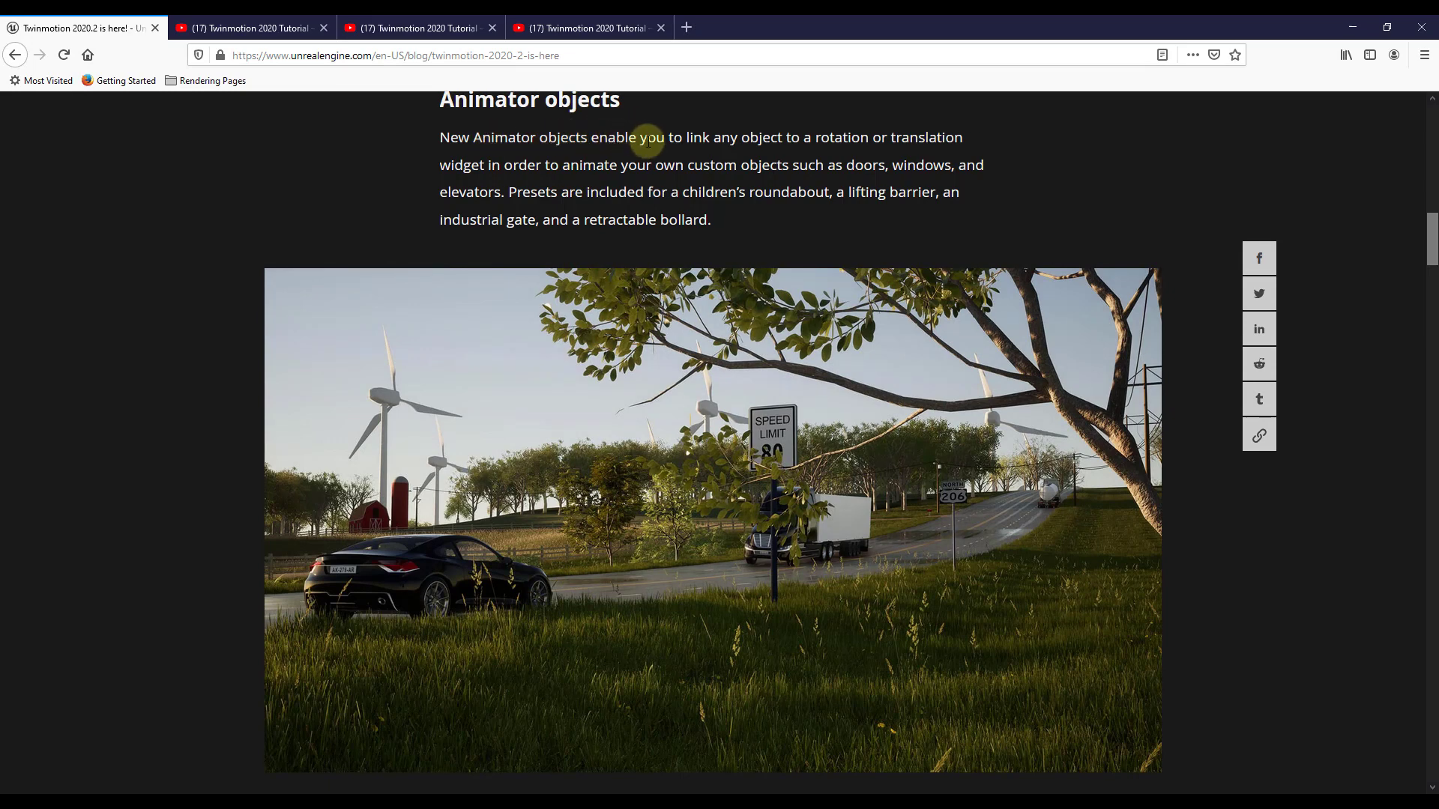
pyautogui.moveTo(815, 140)
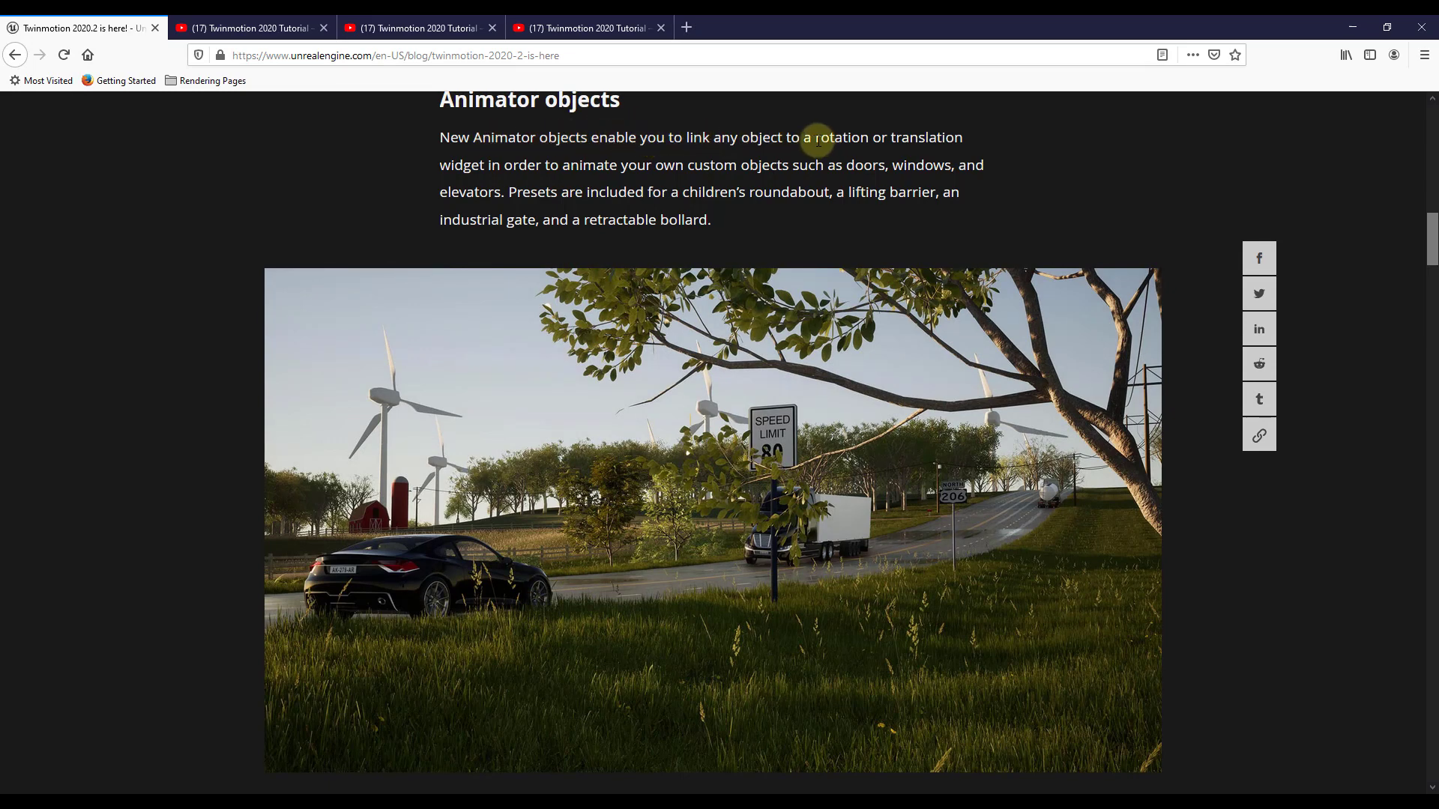
pyautogui.moveTo(936, 144)
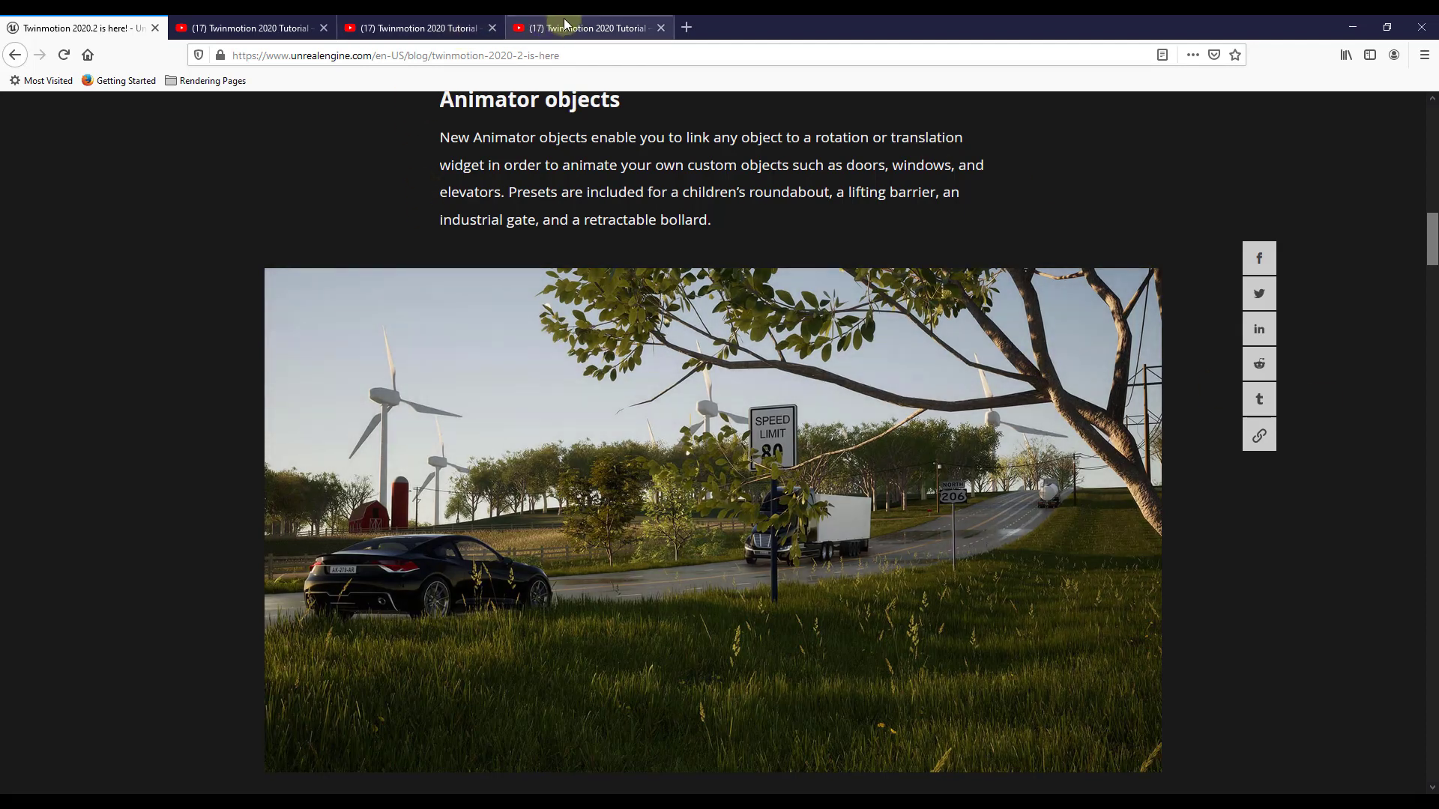
pyautogui.click(247, 27)
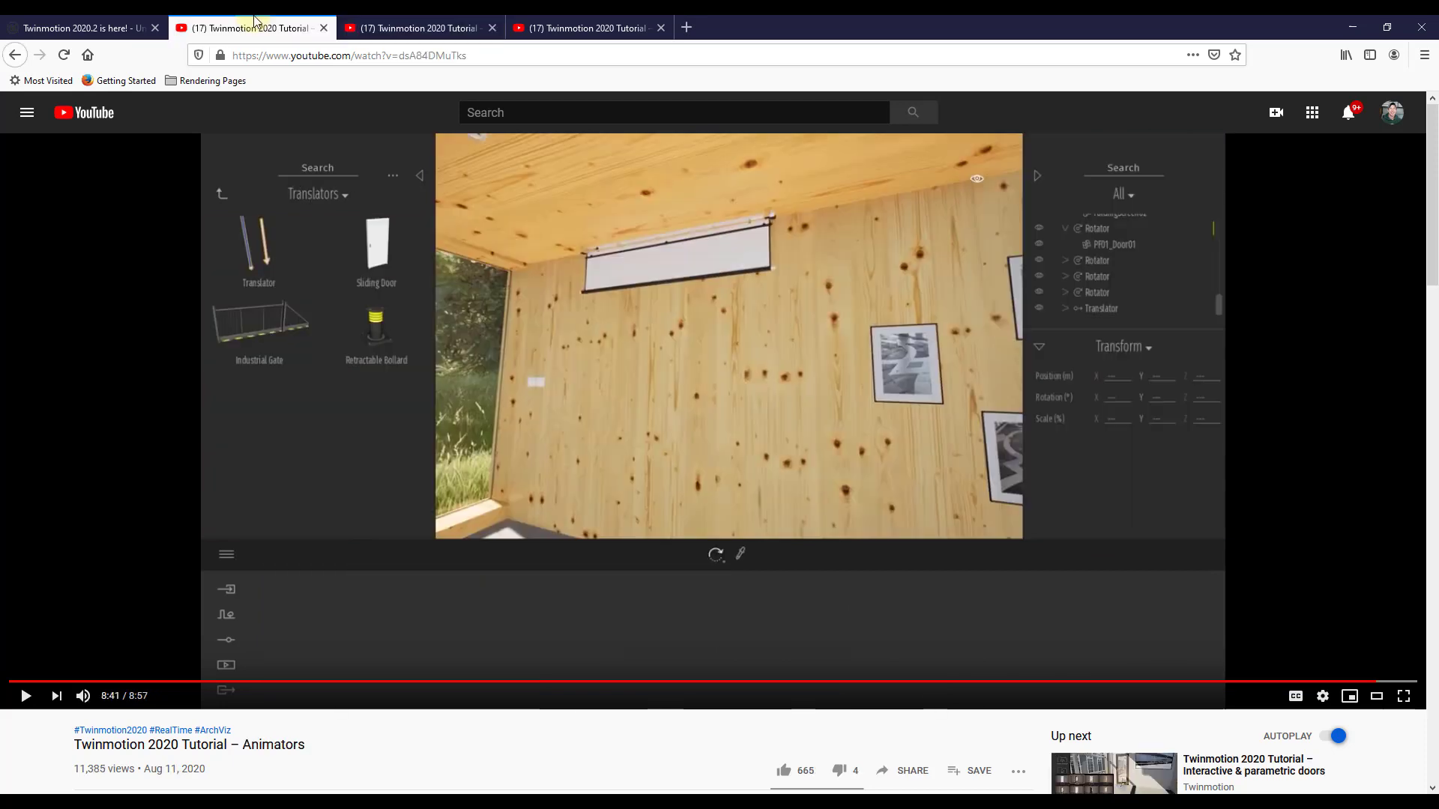
pyautogui.moveTo(166, 680)
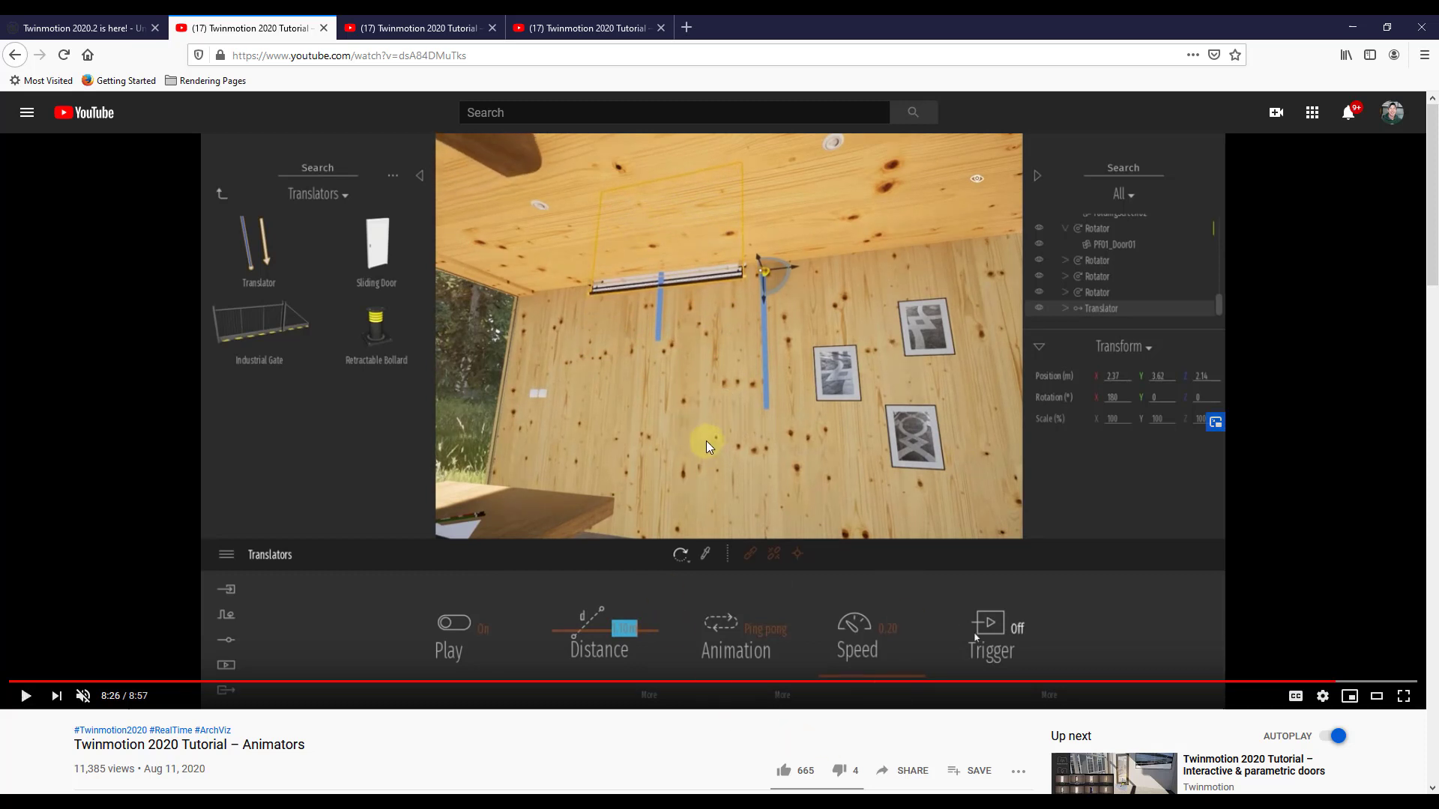
pyautogui.moveTo(519, 334)
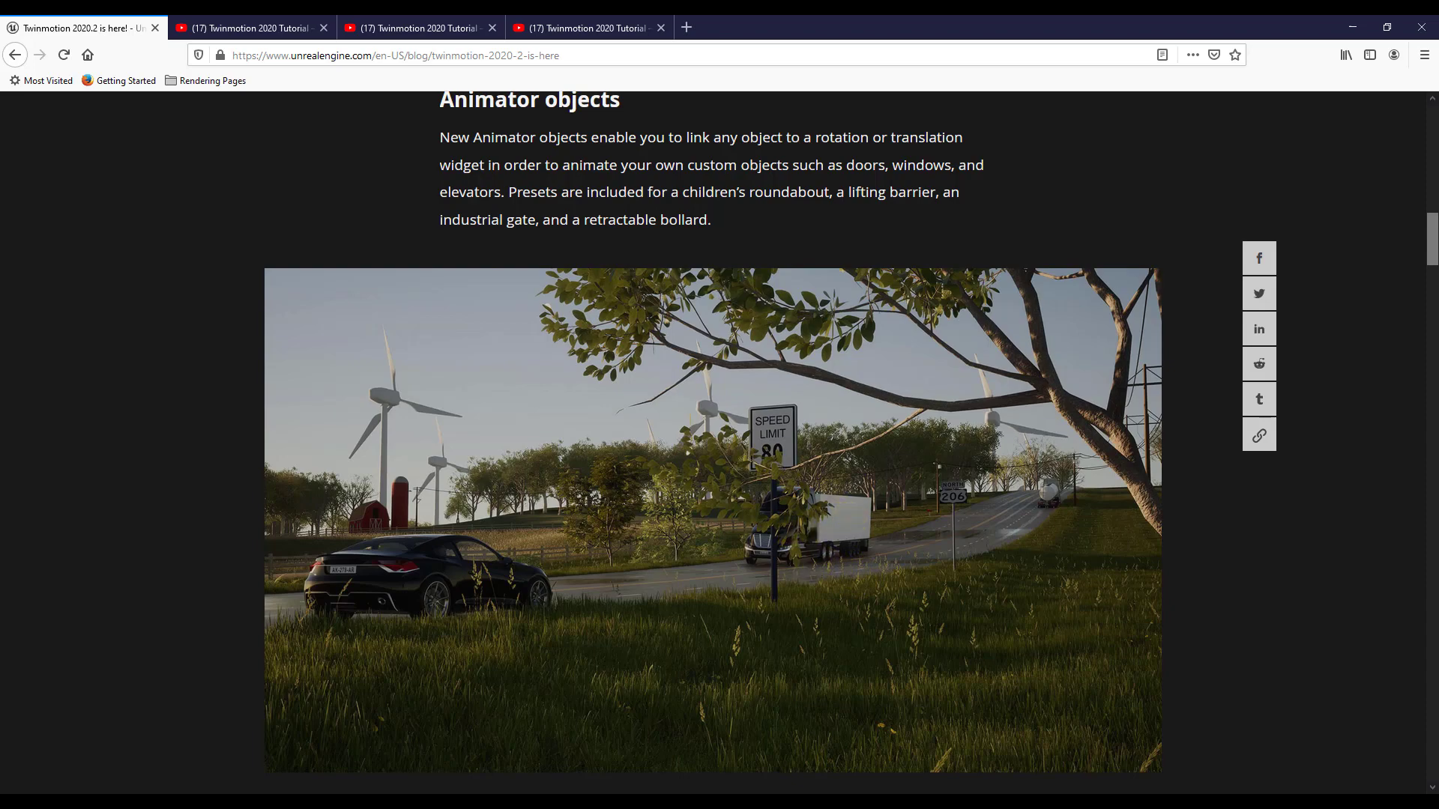
# - Scroll to Faster, easier phasing and step its slideshow back to the timber-frame construction render
pyautogui.scroll(-3)
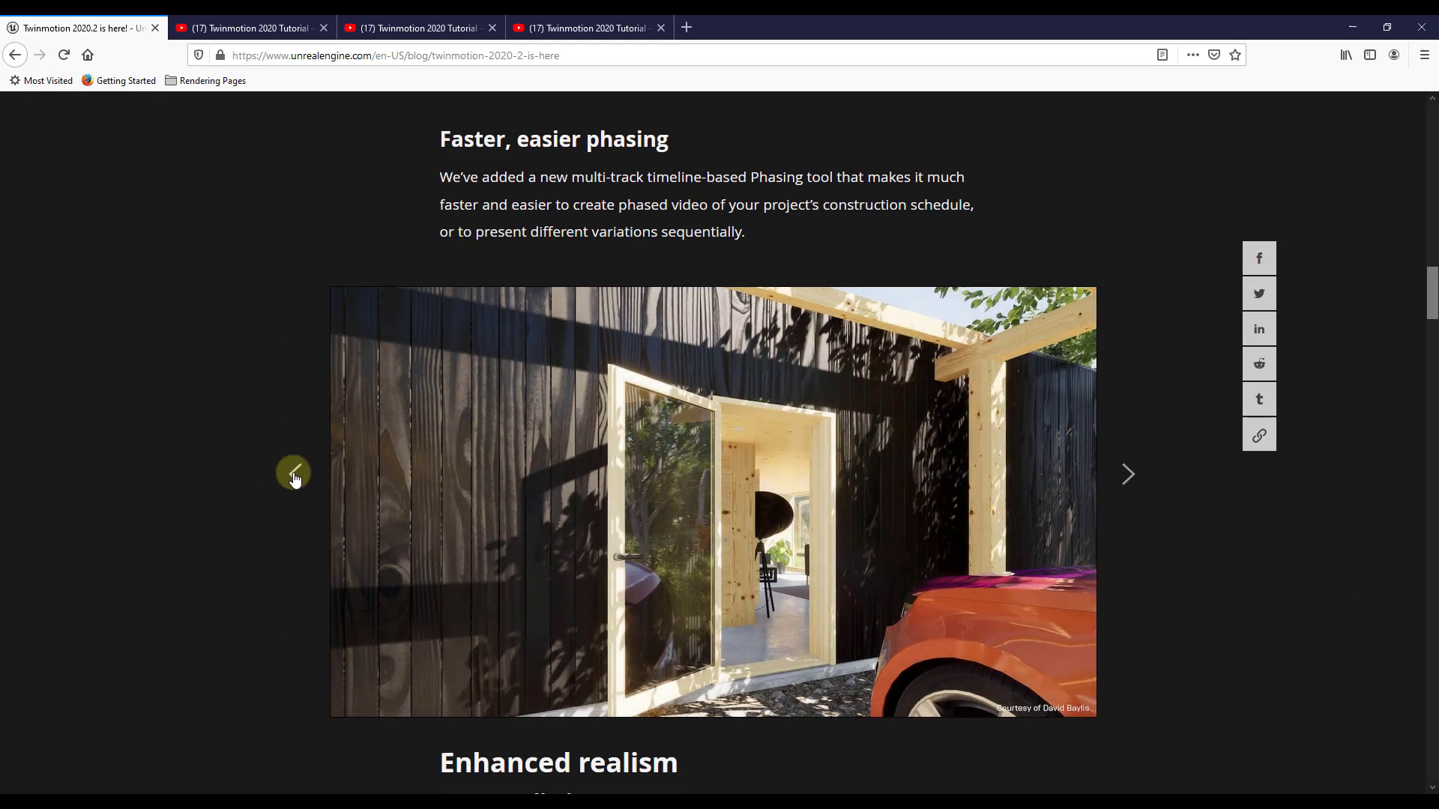
pyautogui.click(294, 475)
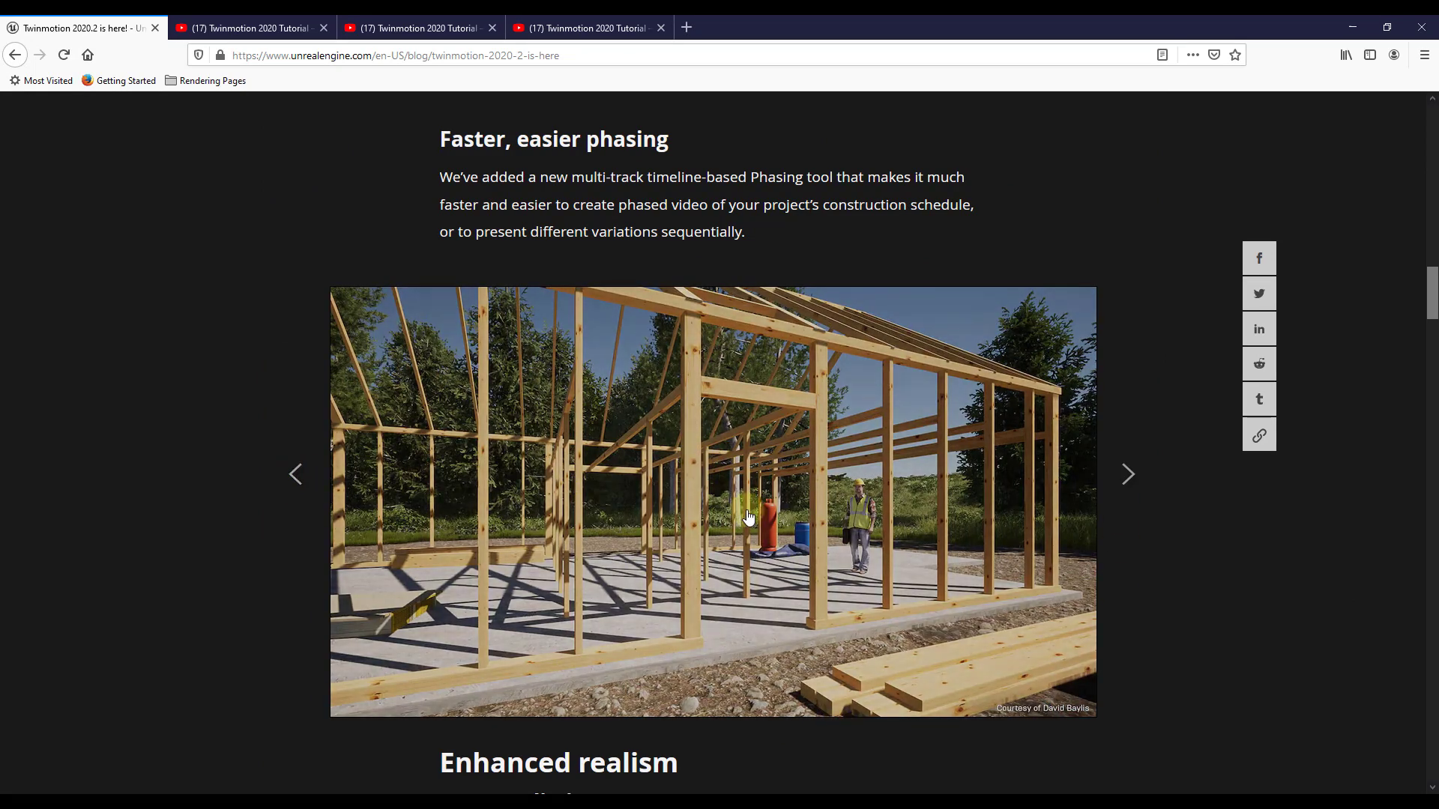
pyautogui.moveTo(739, 420)
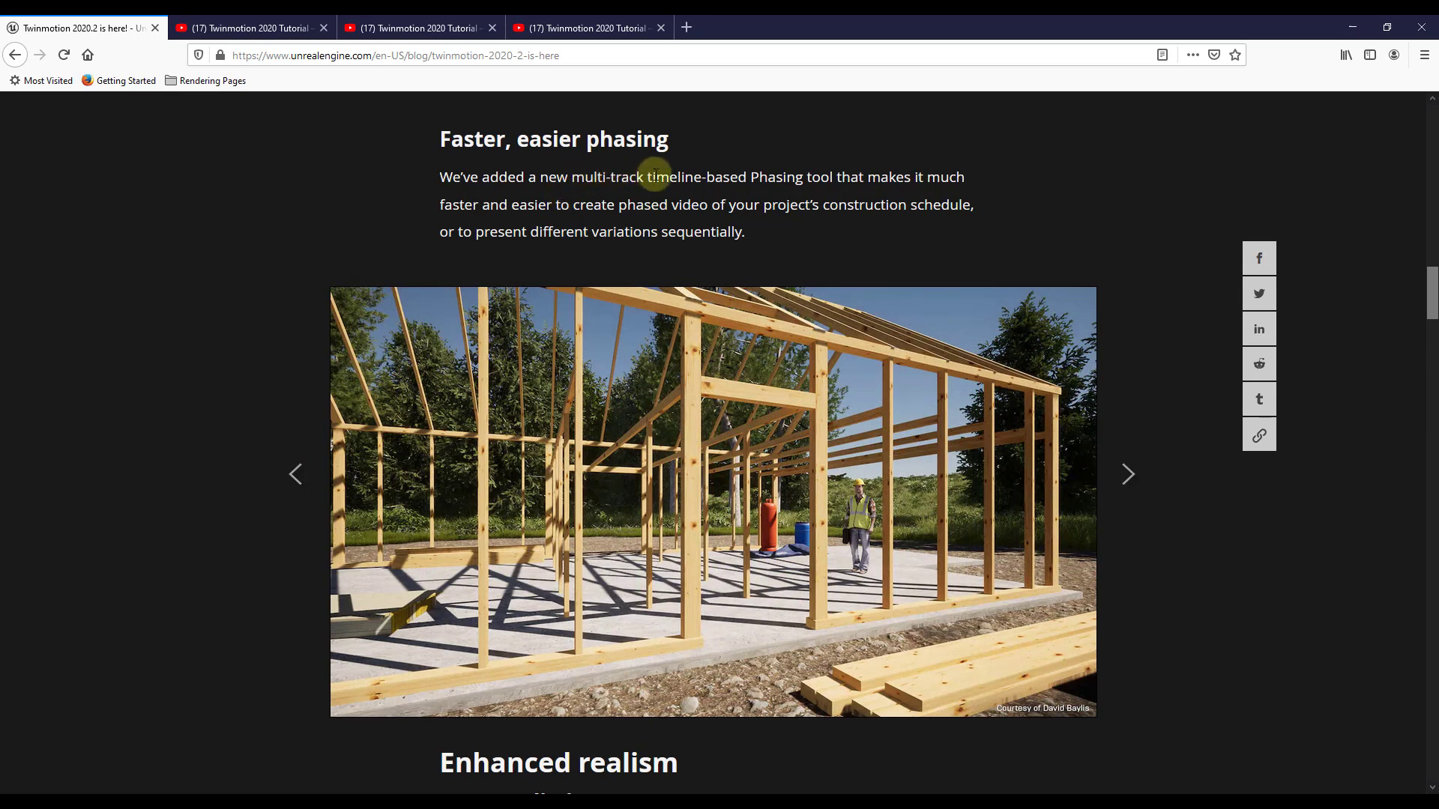
pyautogui.moveTo(849, 177)
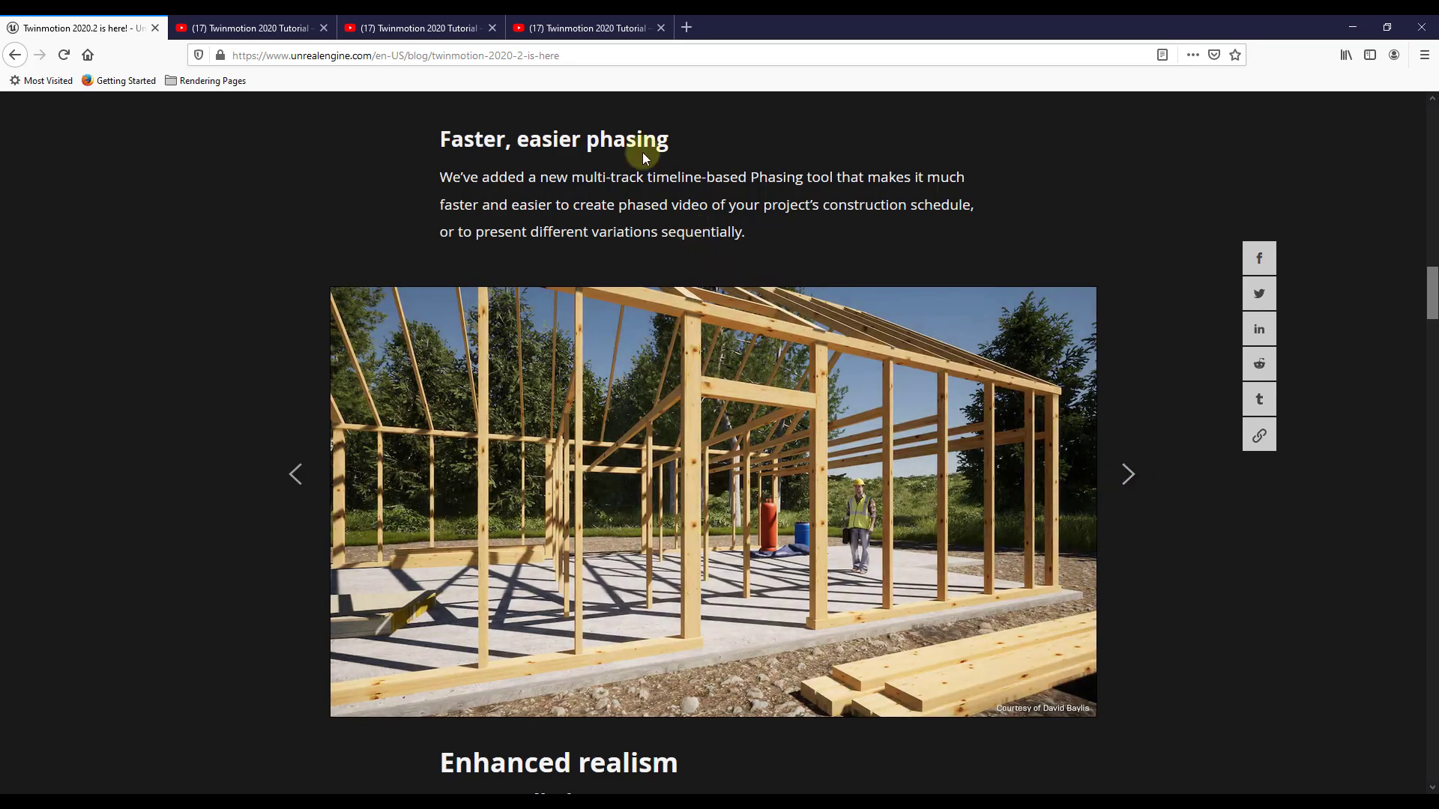
# - Switch to the 'Twinmotion 2020 Tutorial – Phasing tool' tab and let it play to the end card
pyautogui.click(587, 27)
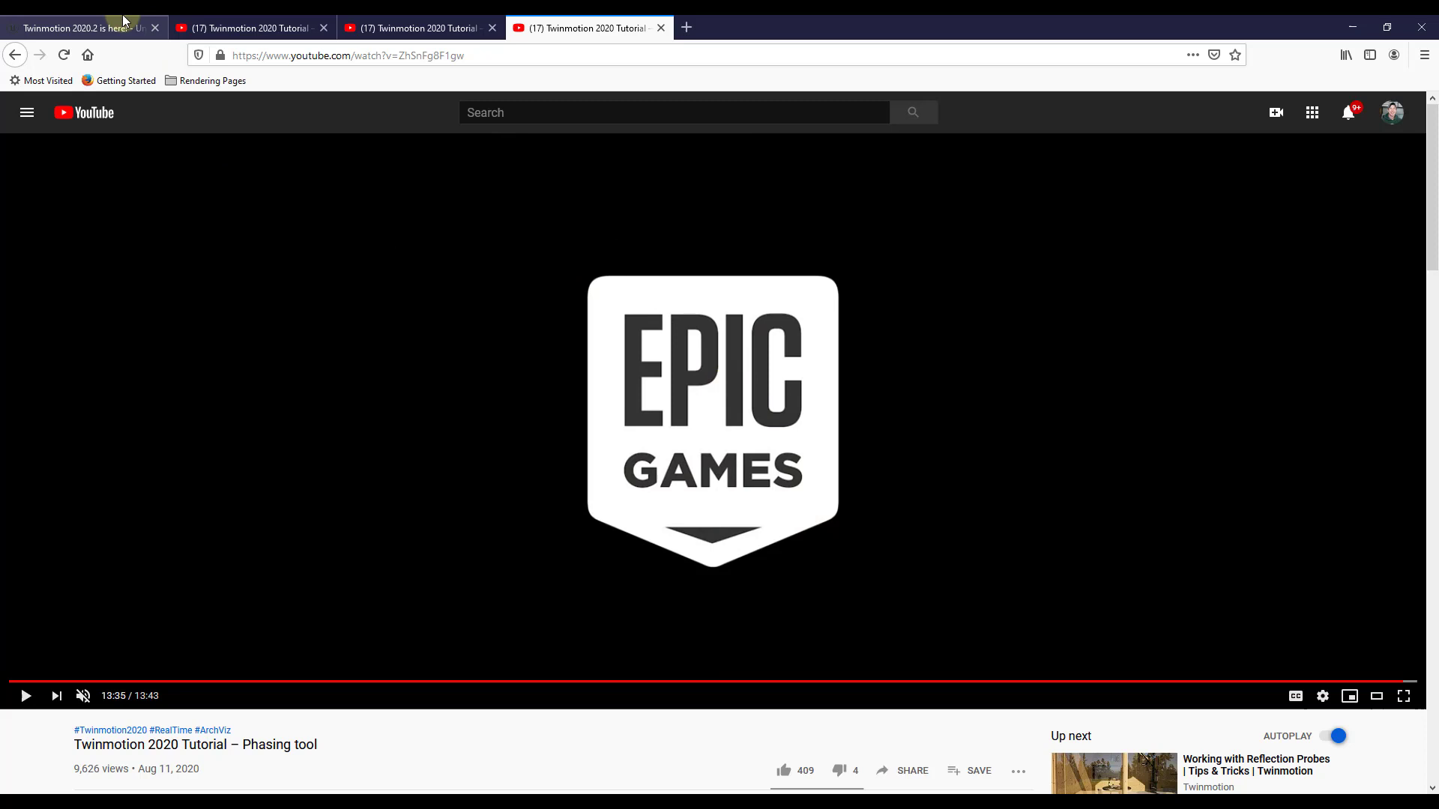
# - Switch back to the blog post tab showing the Faster, easier phasing section
pyautogui.click(78, 27)
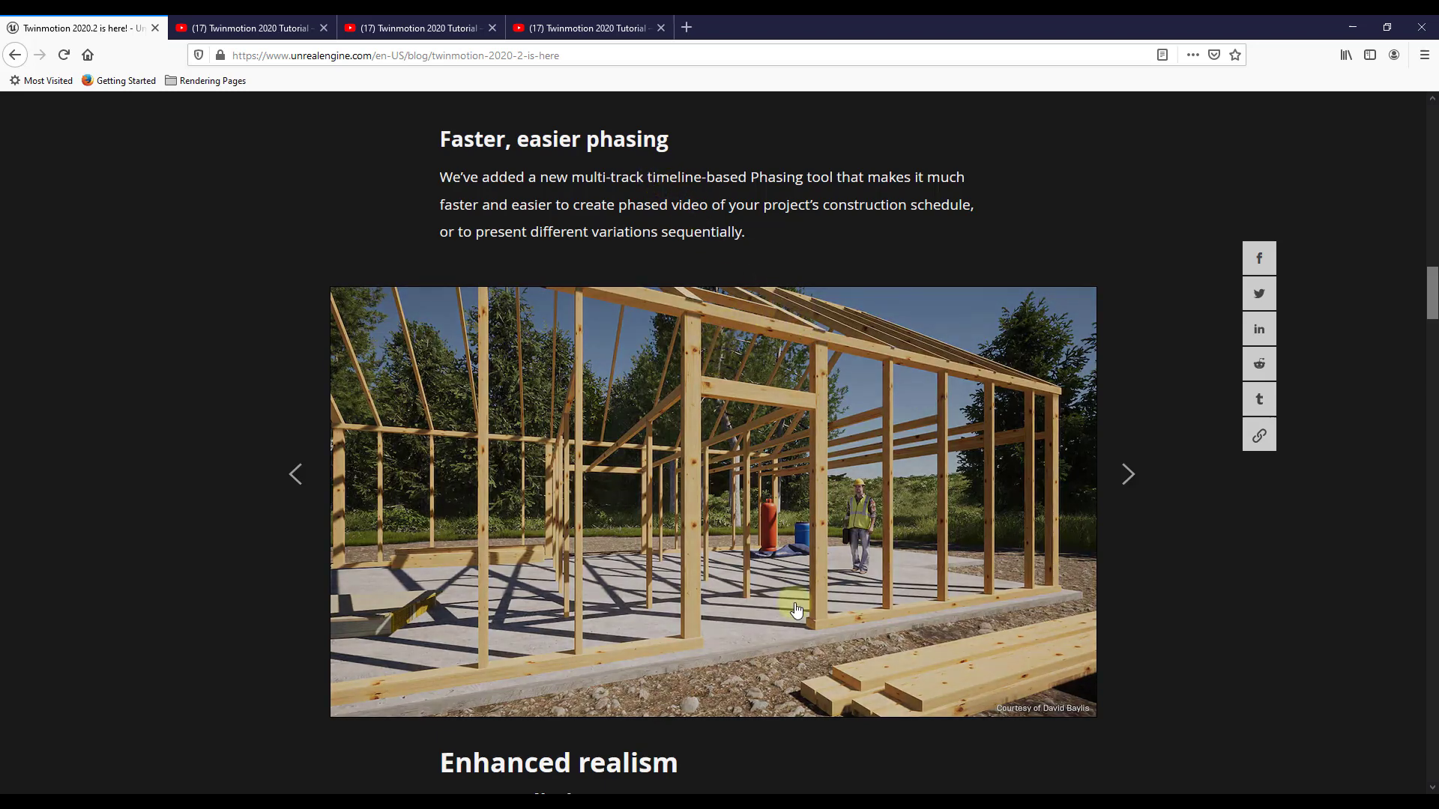
pyautogui.moveTo(170, 590)
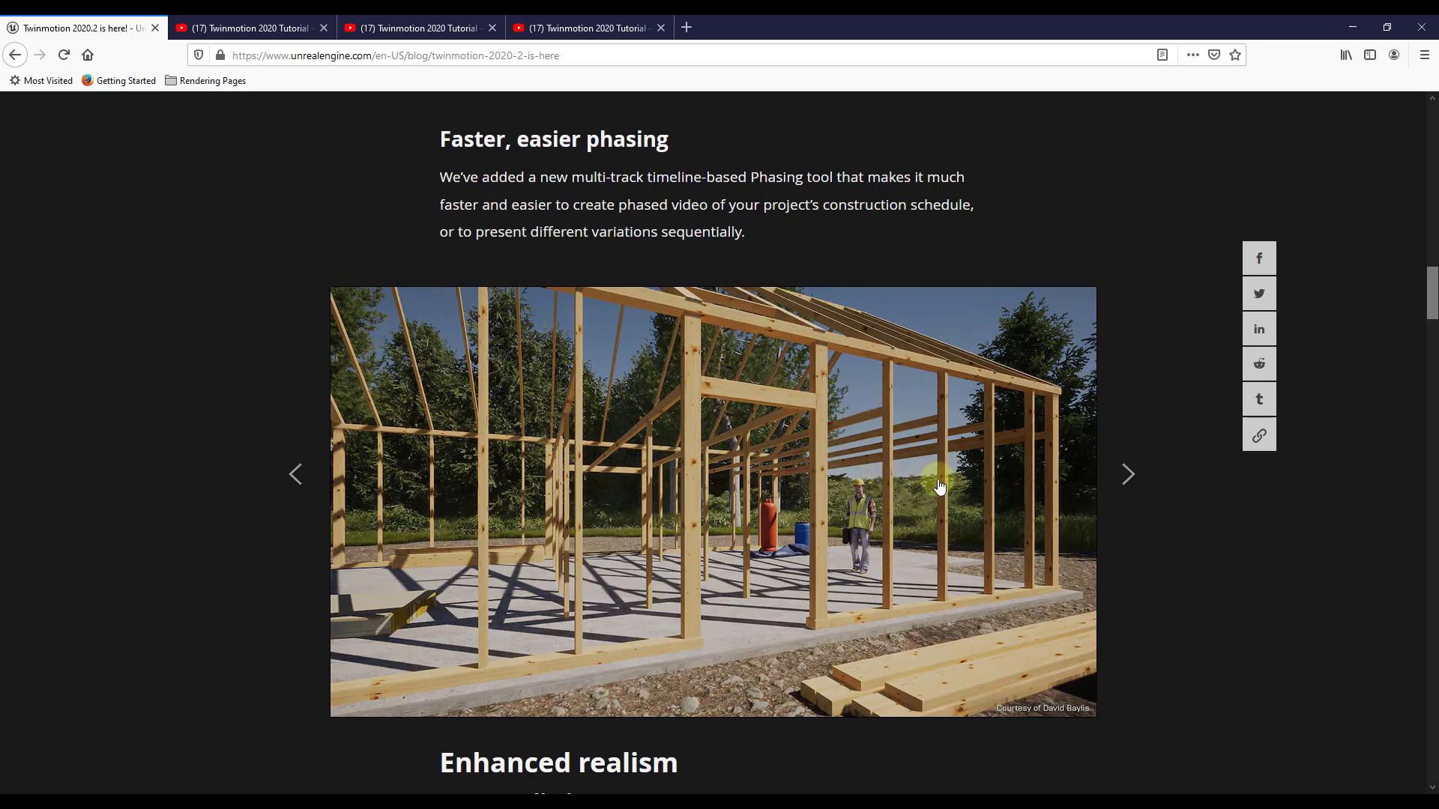
# - Scroll down to Enhanced realism – More realistic water with its lily-pond photo
pyautogui.scroll(-3)
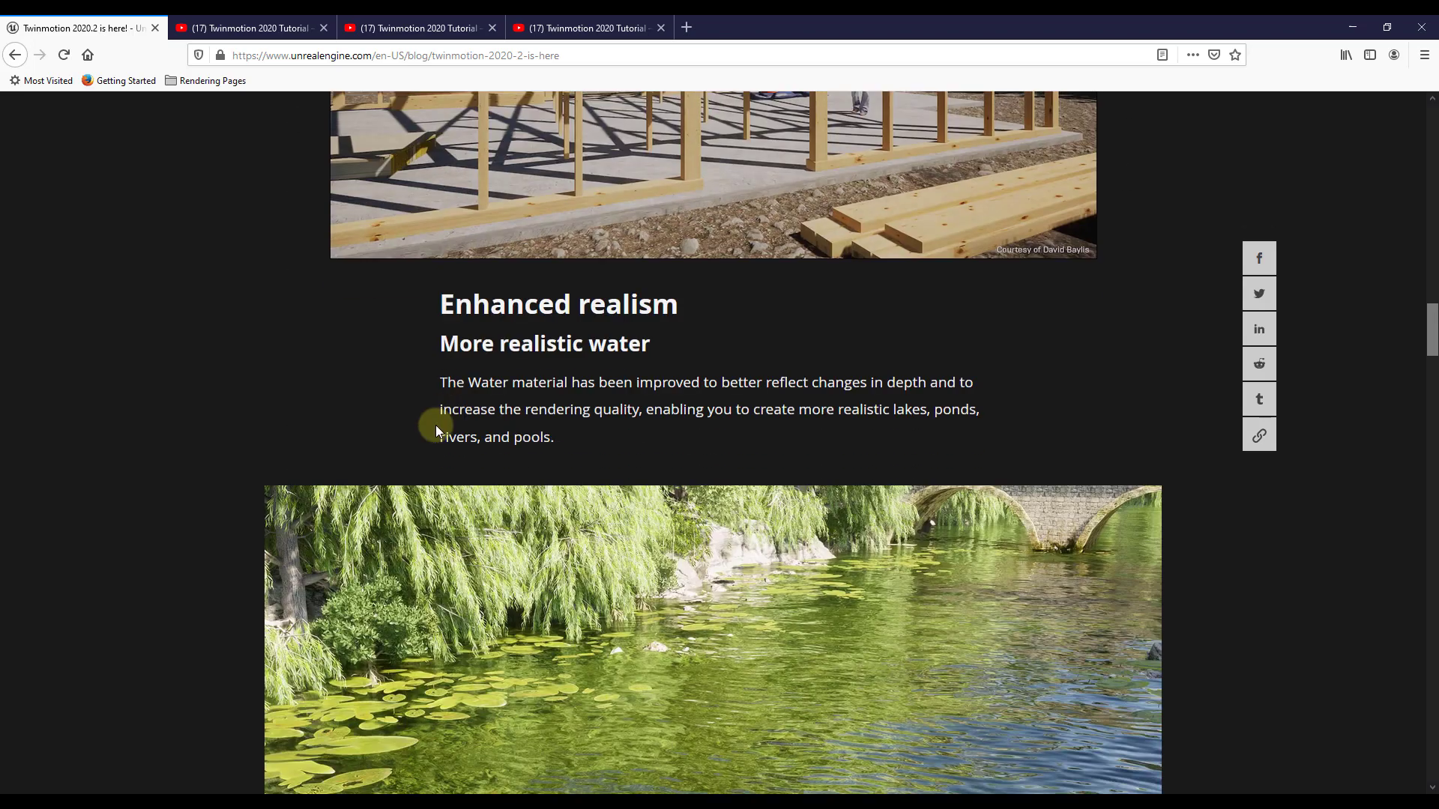
pyautogui.scroll(-3)
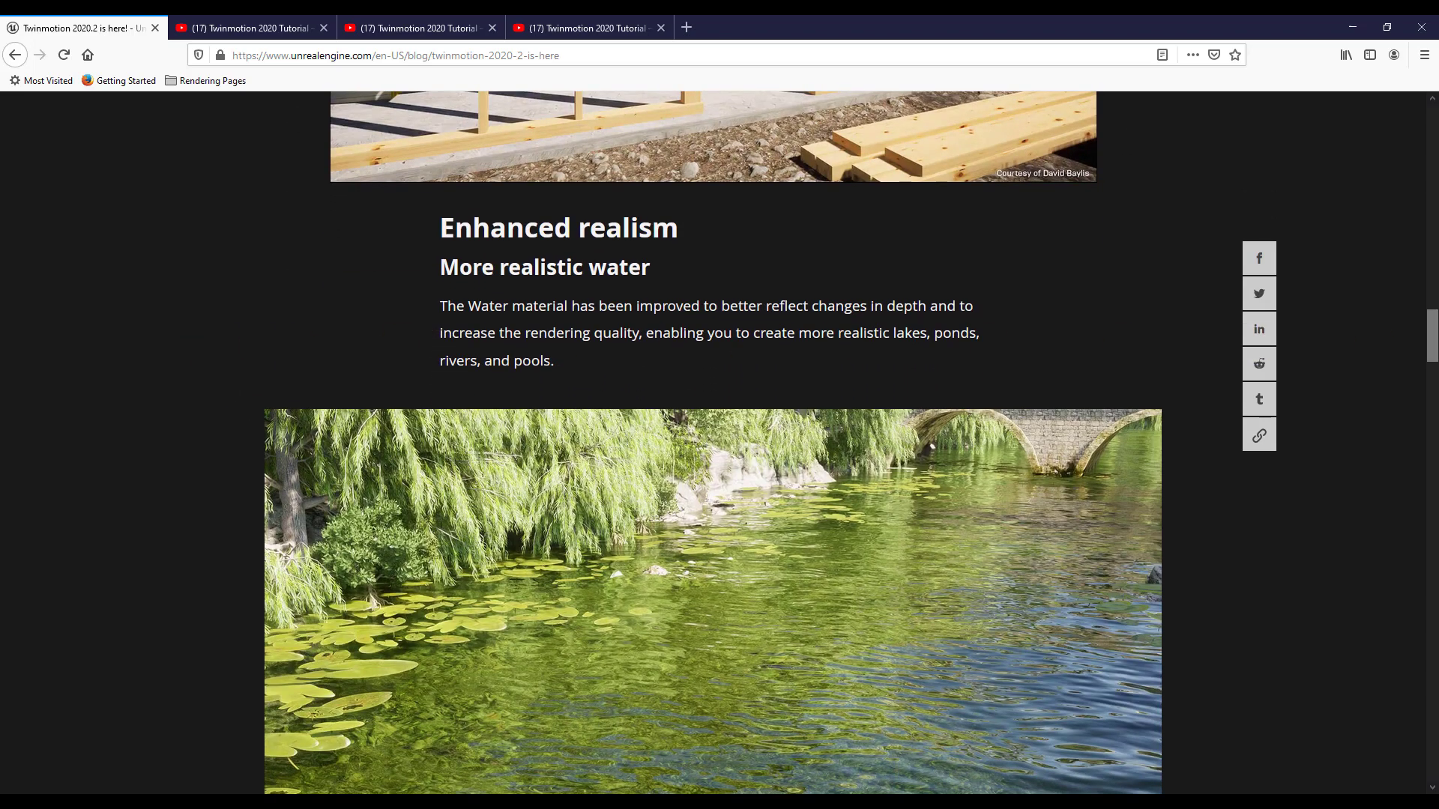
pyautogui.scroll(-3)
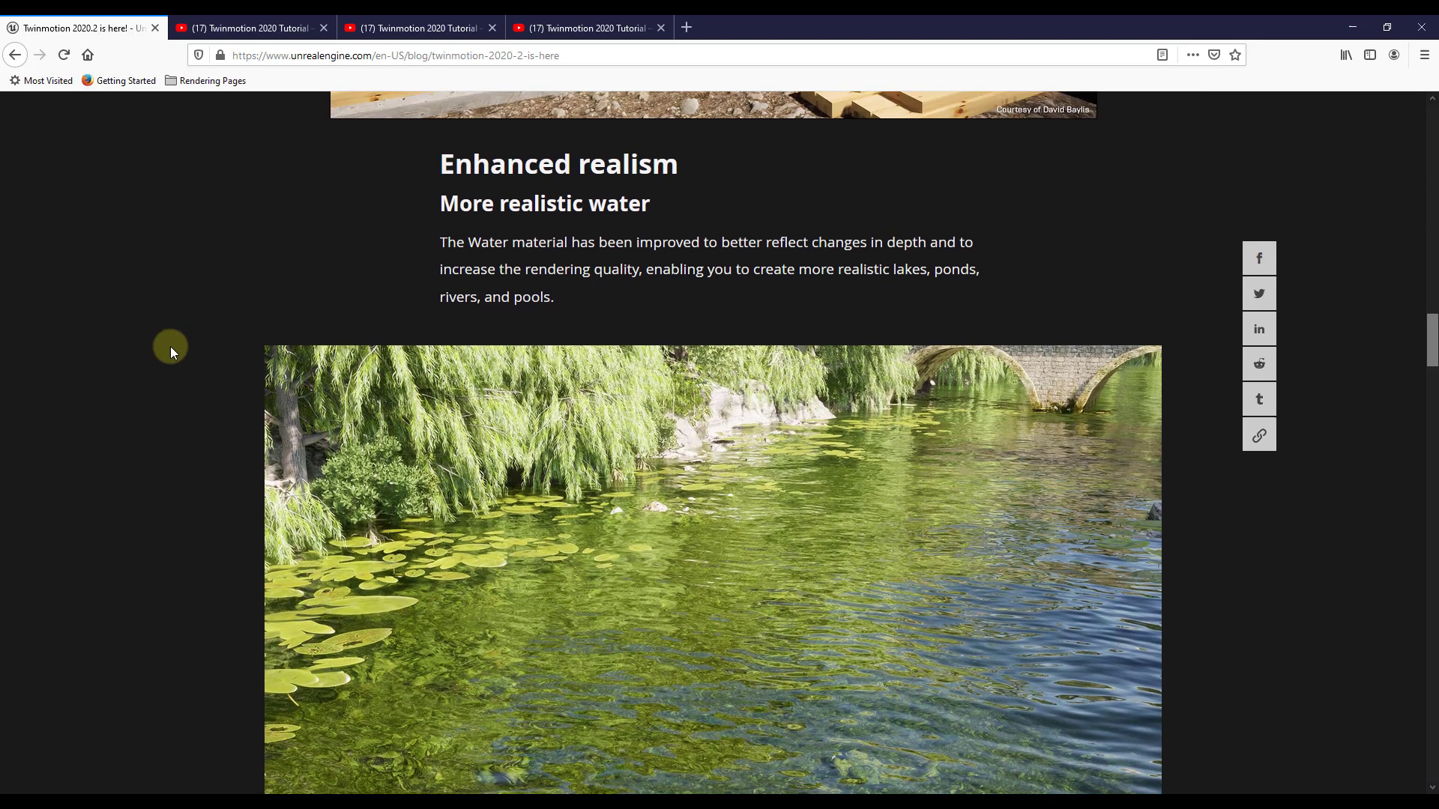
pyautogui.scroll(-3)
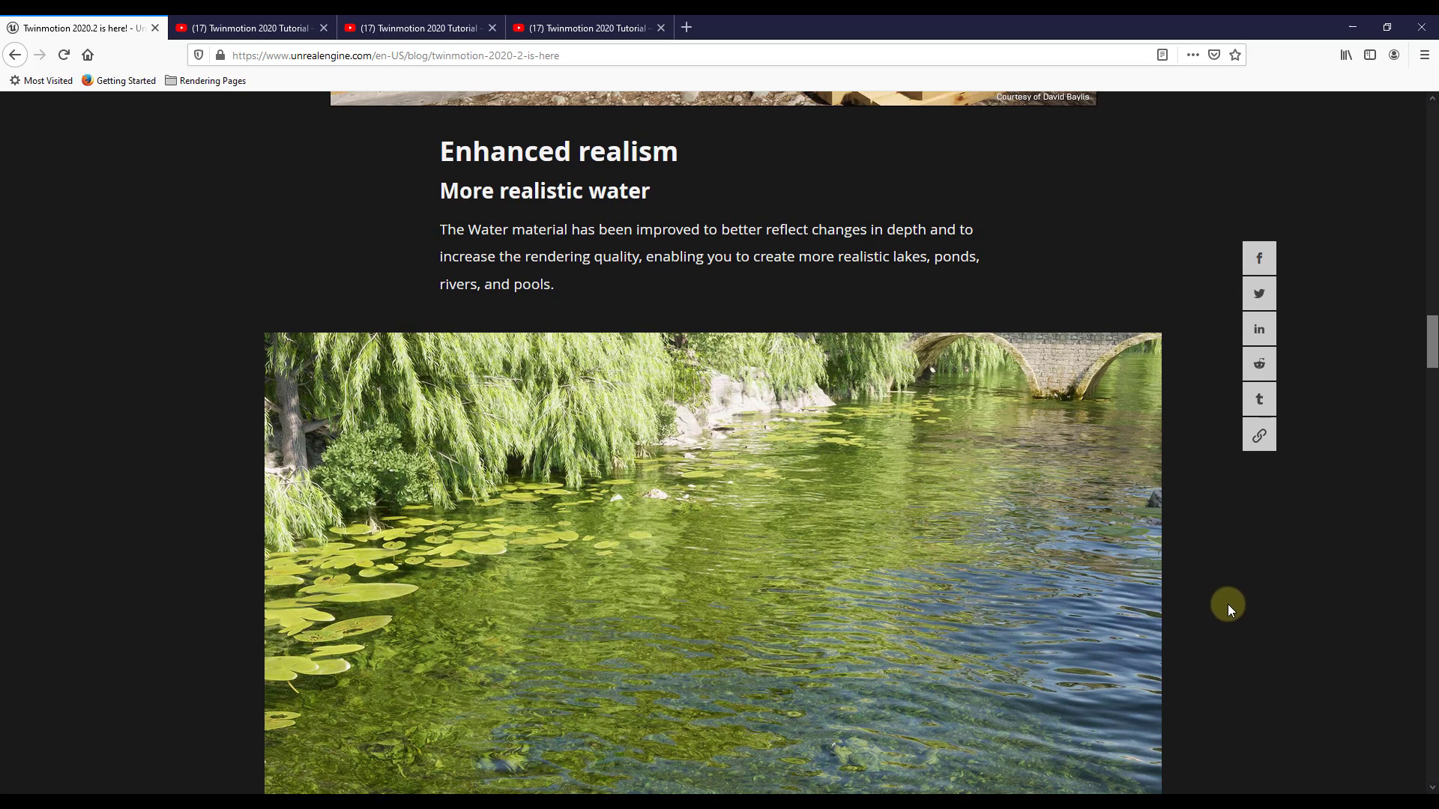
pyautogui.moveTo(1233, 616)
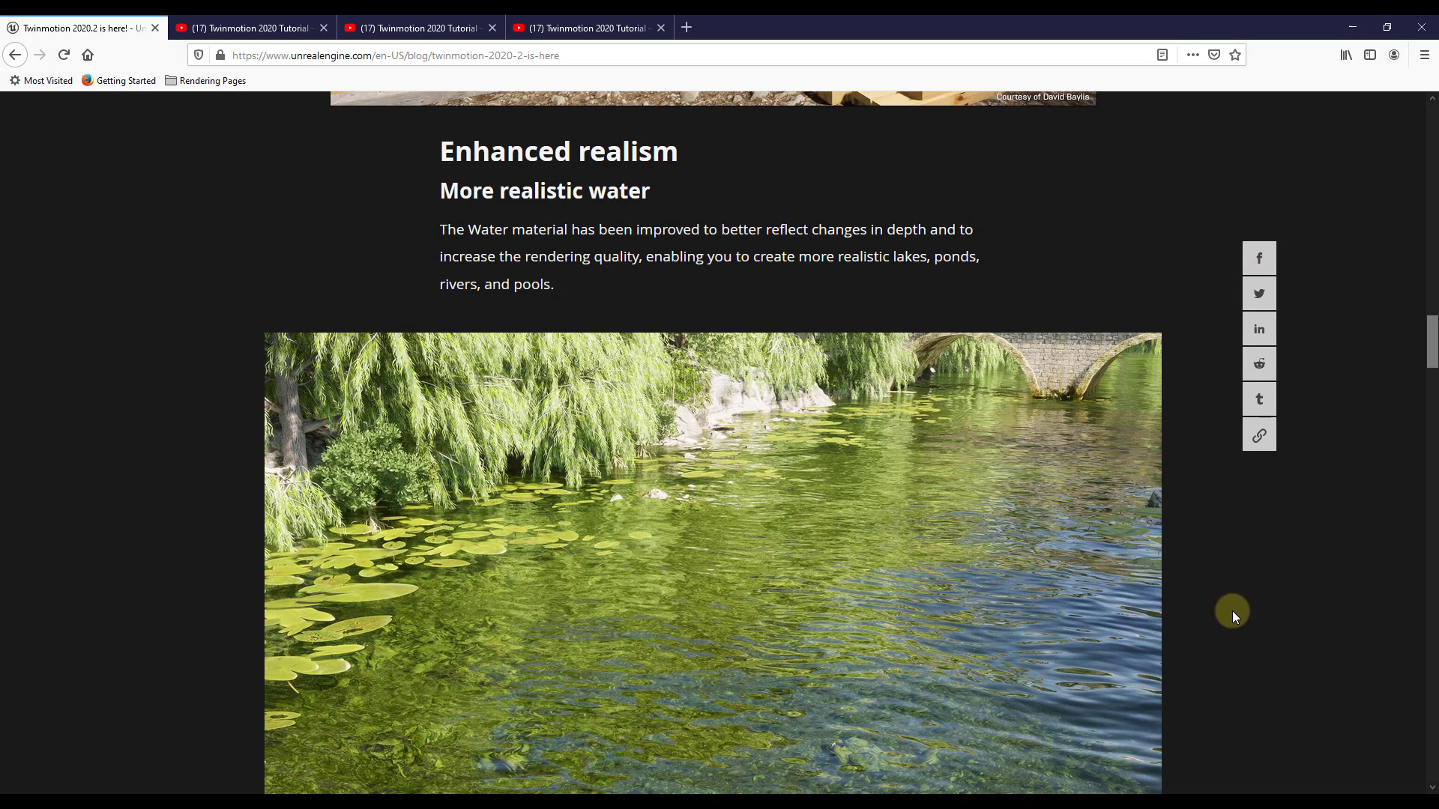
pyautogui.moveTo(1241, 610)
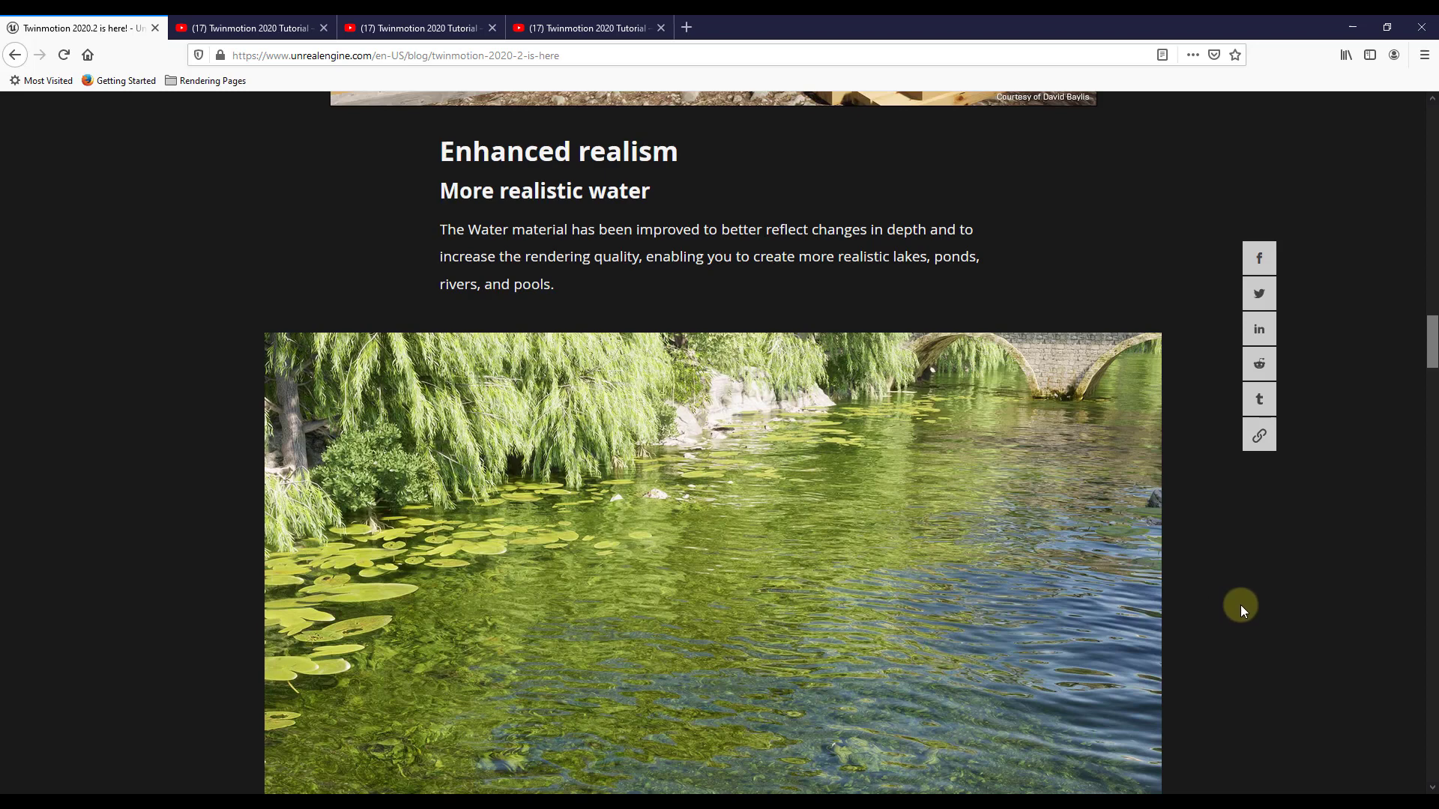
pyautogui.moveTo(1023, 240)
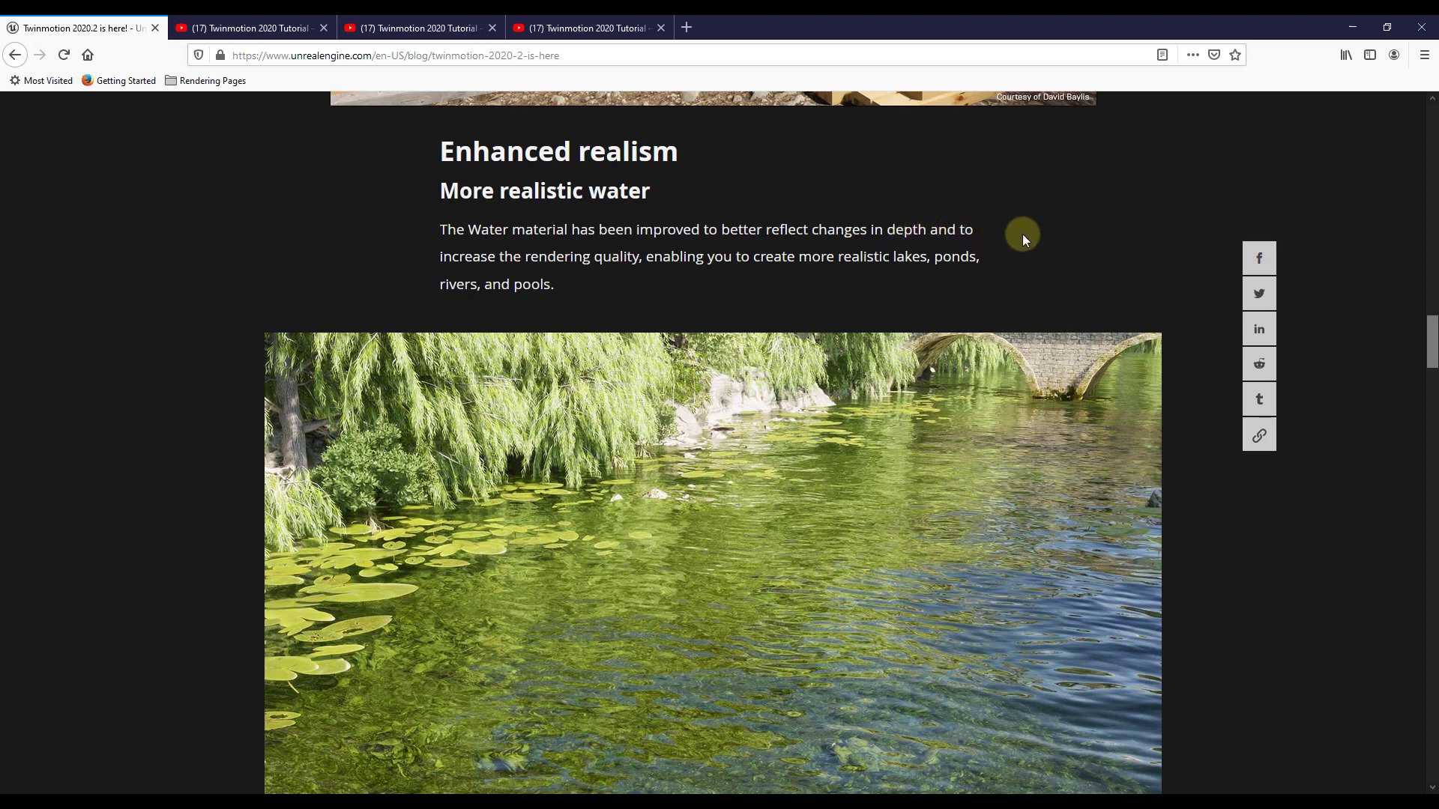
pyautogui.moveTo(1234, 581)
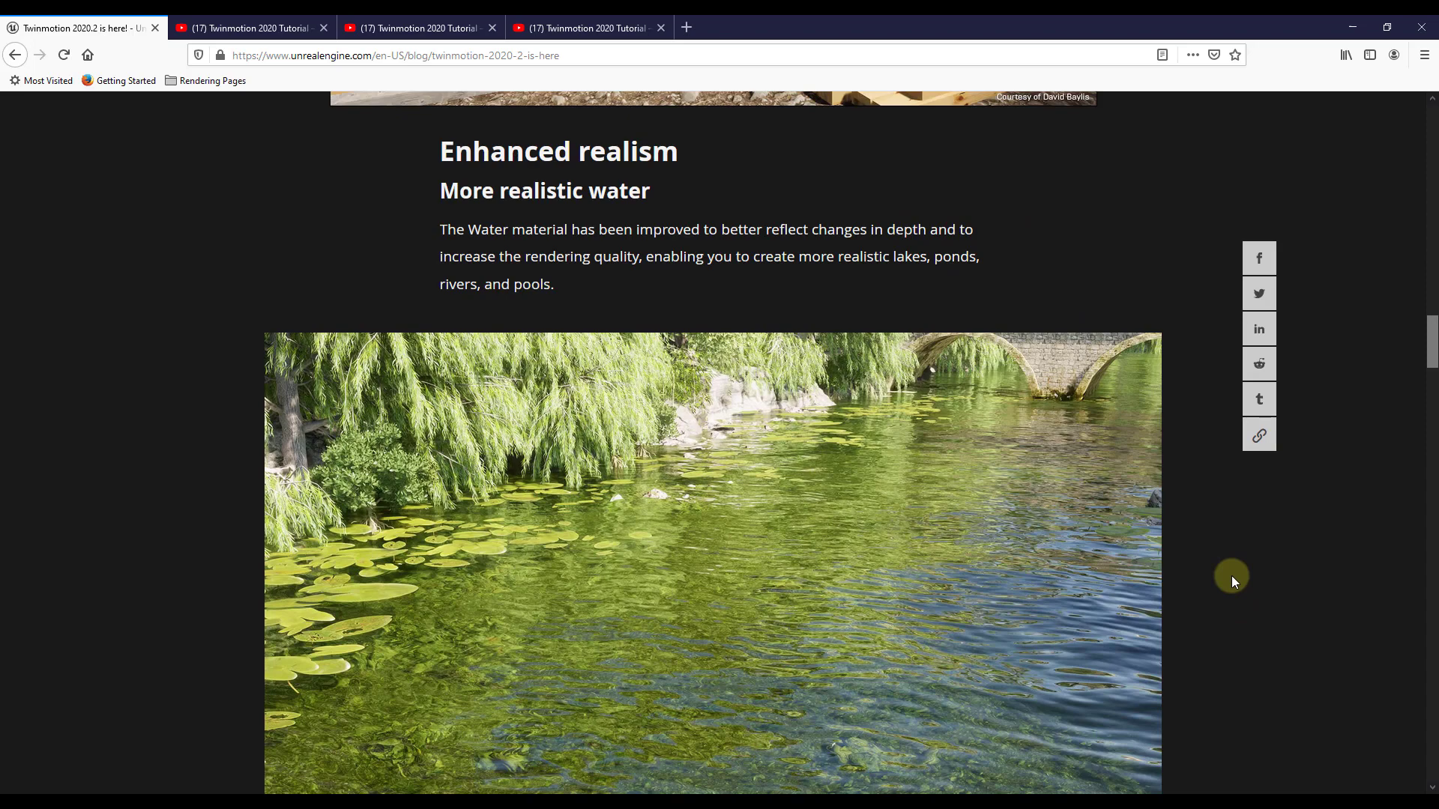
pyautogui.moveTo(207, 346)
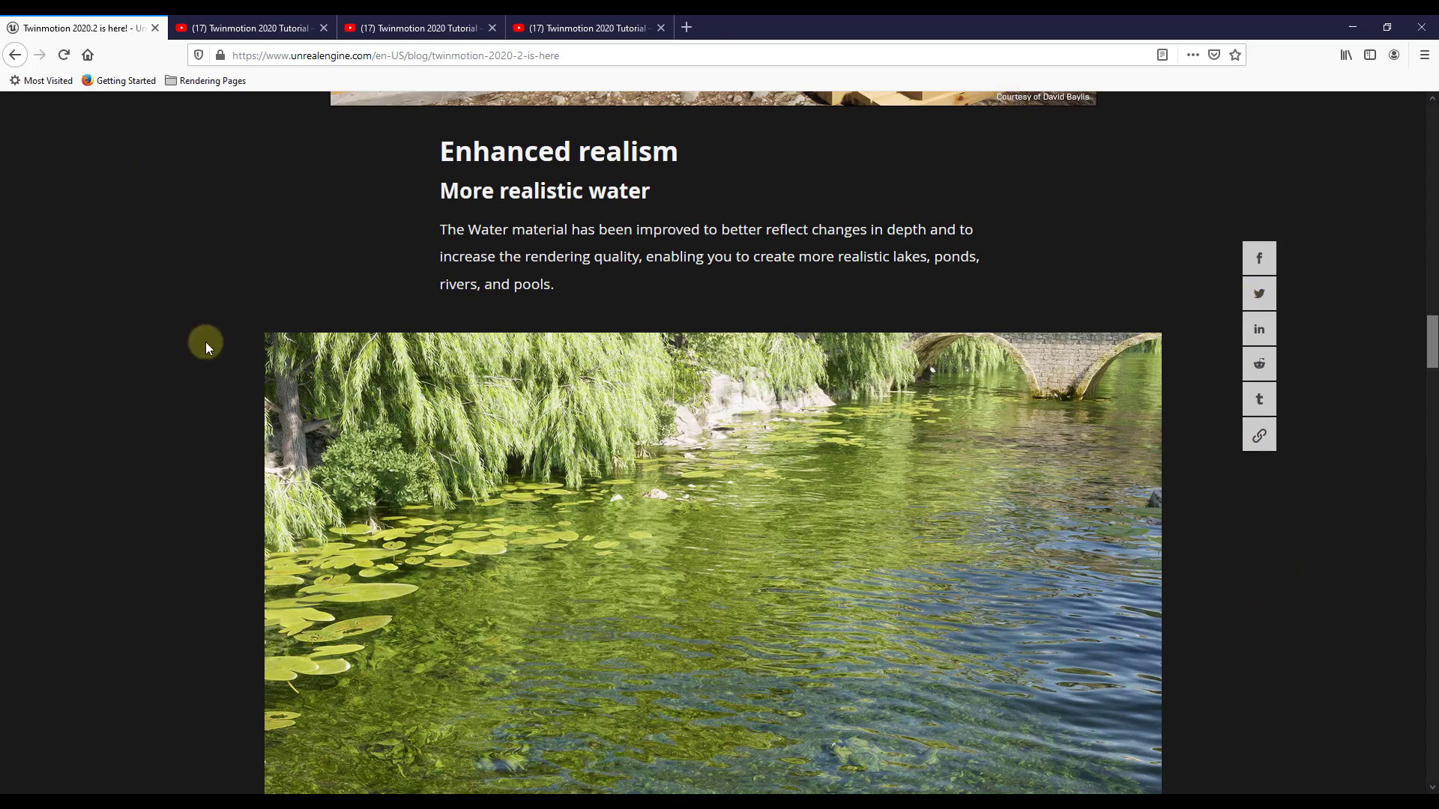
# - Scroll past More realistic rain and puddles to the Enhanced car material helicopter render
pyautogui.scroll(-3)
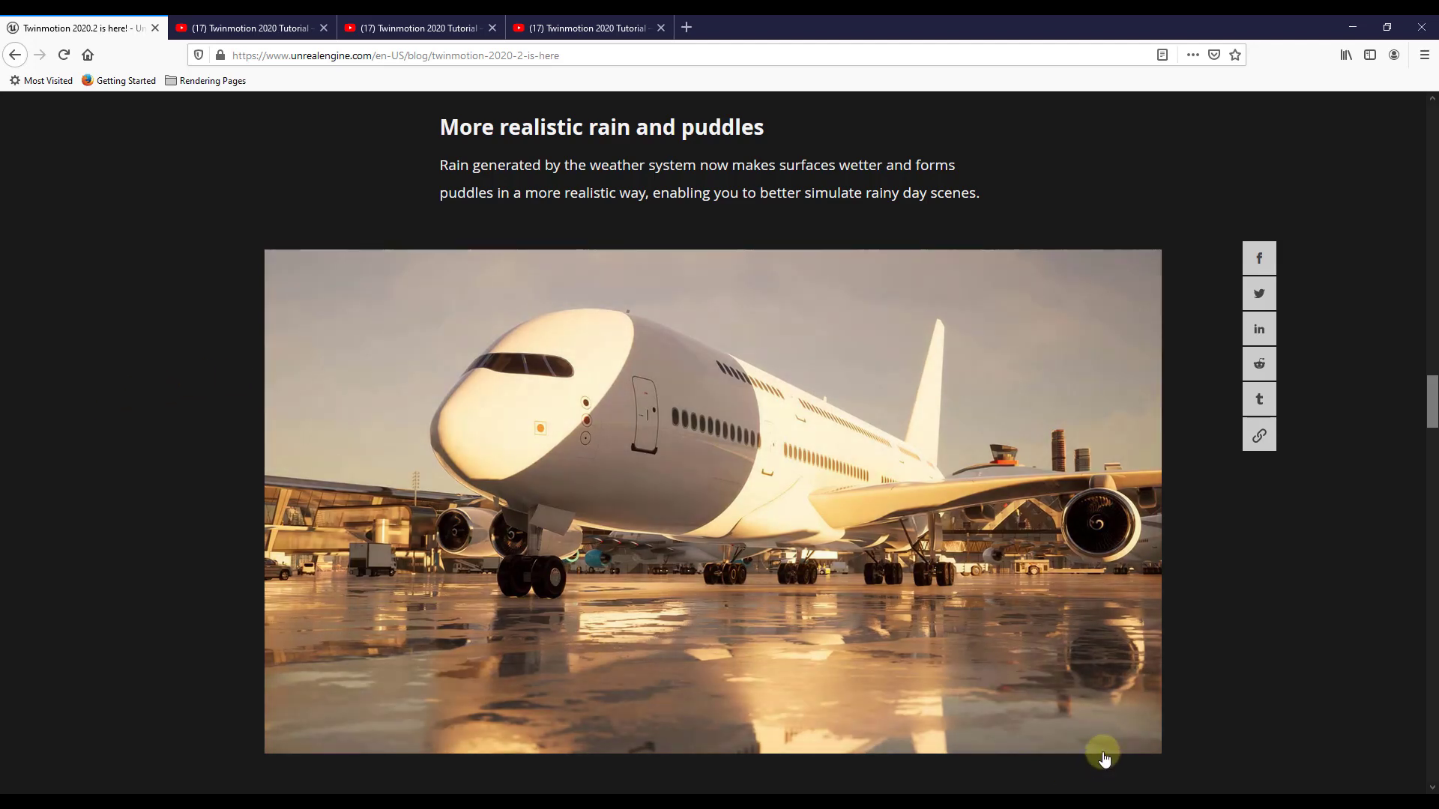
pyautogui.moveTo(1277, 697)
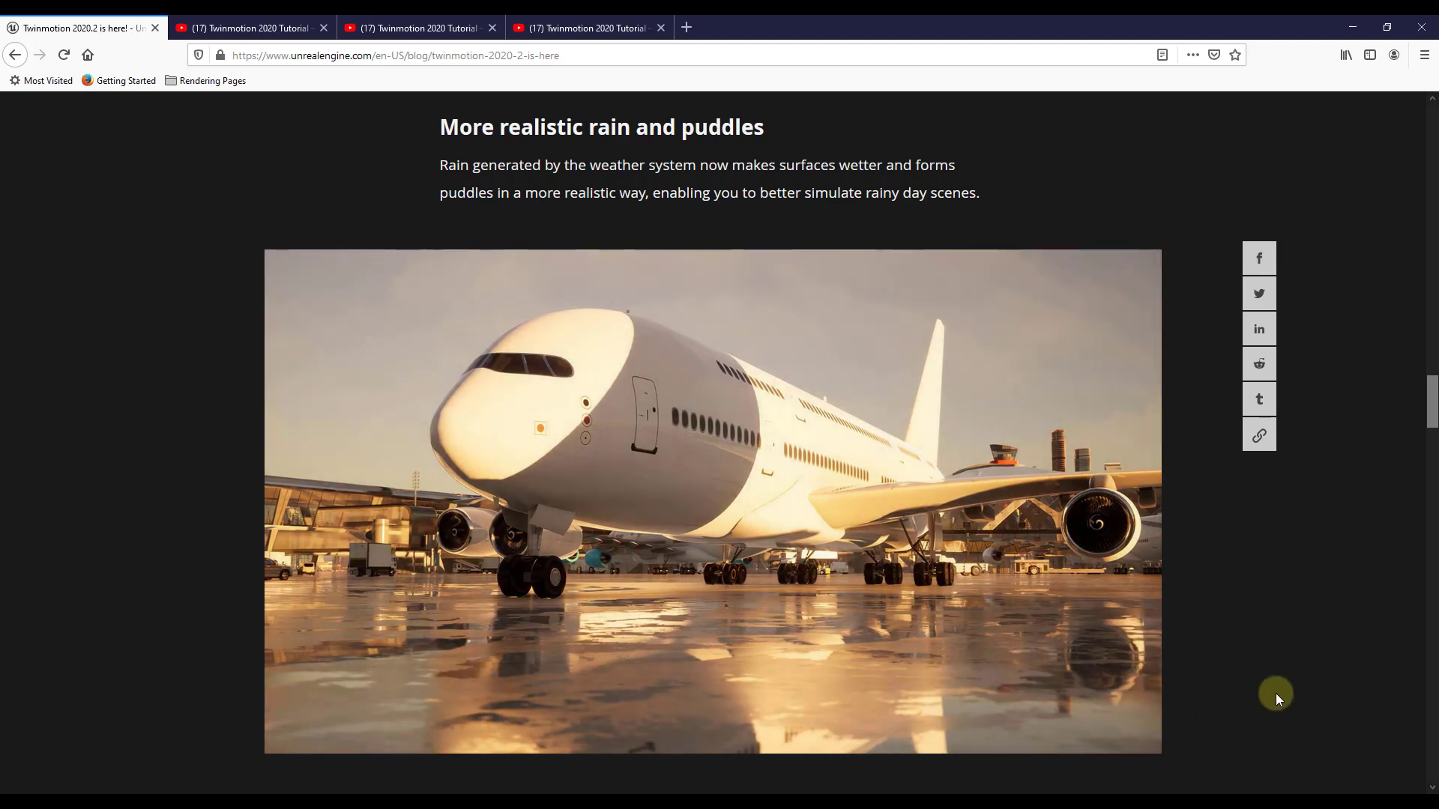
pyautogui.moveTo(1272, 686)
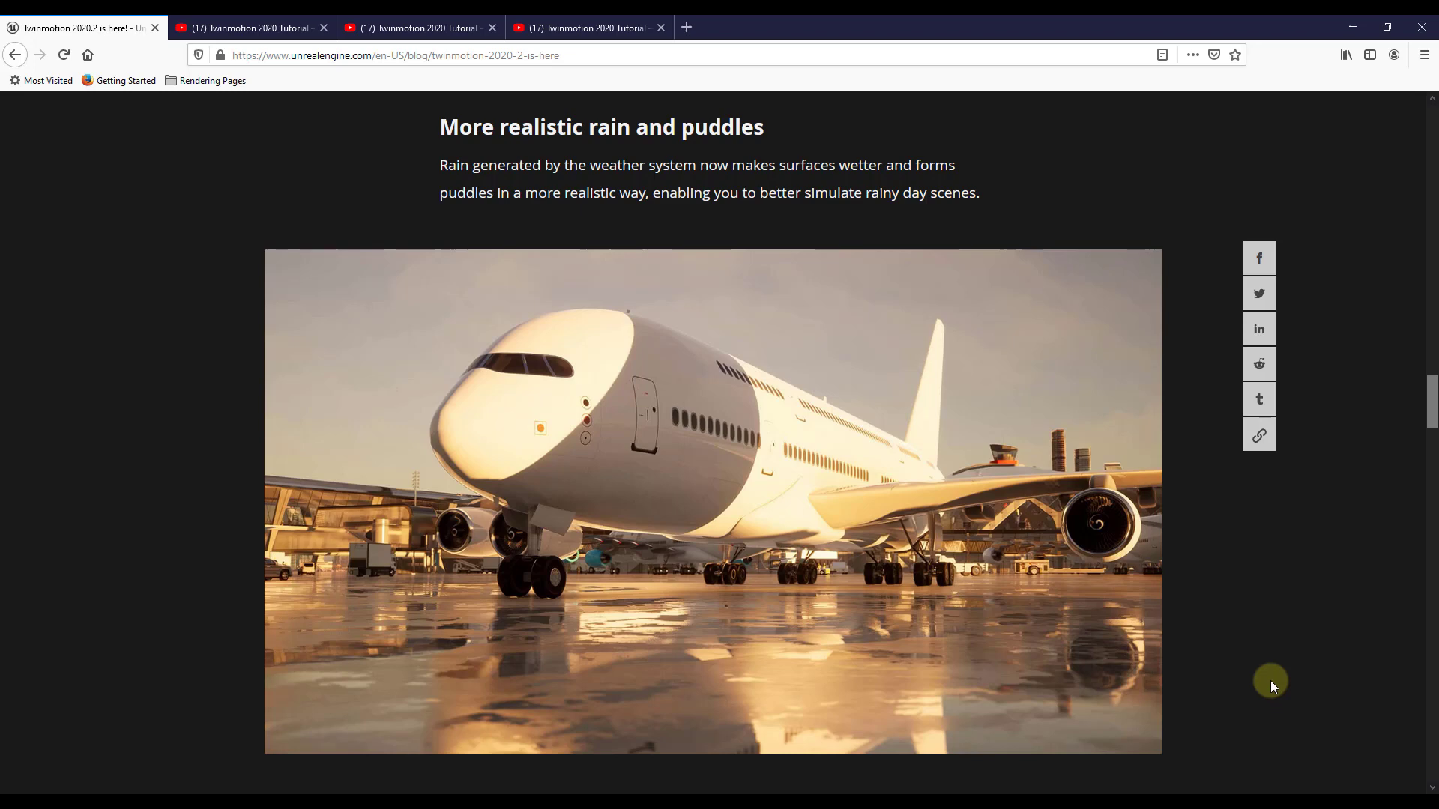
pyautogui.scroll(-3)
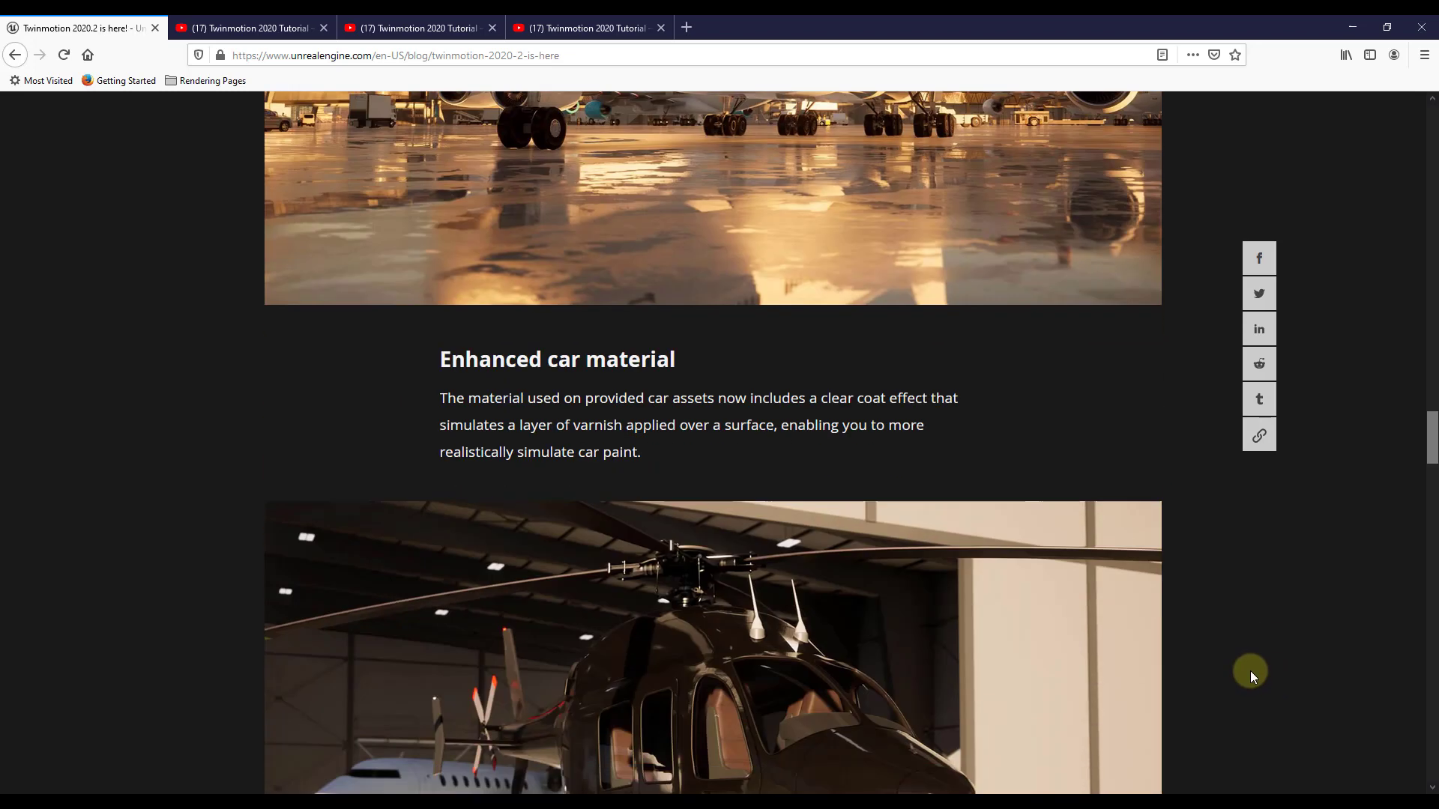
pyautogui.scroll(-3)
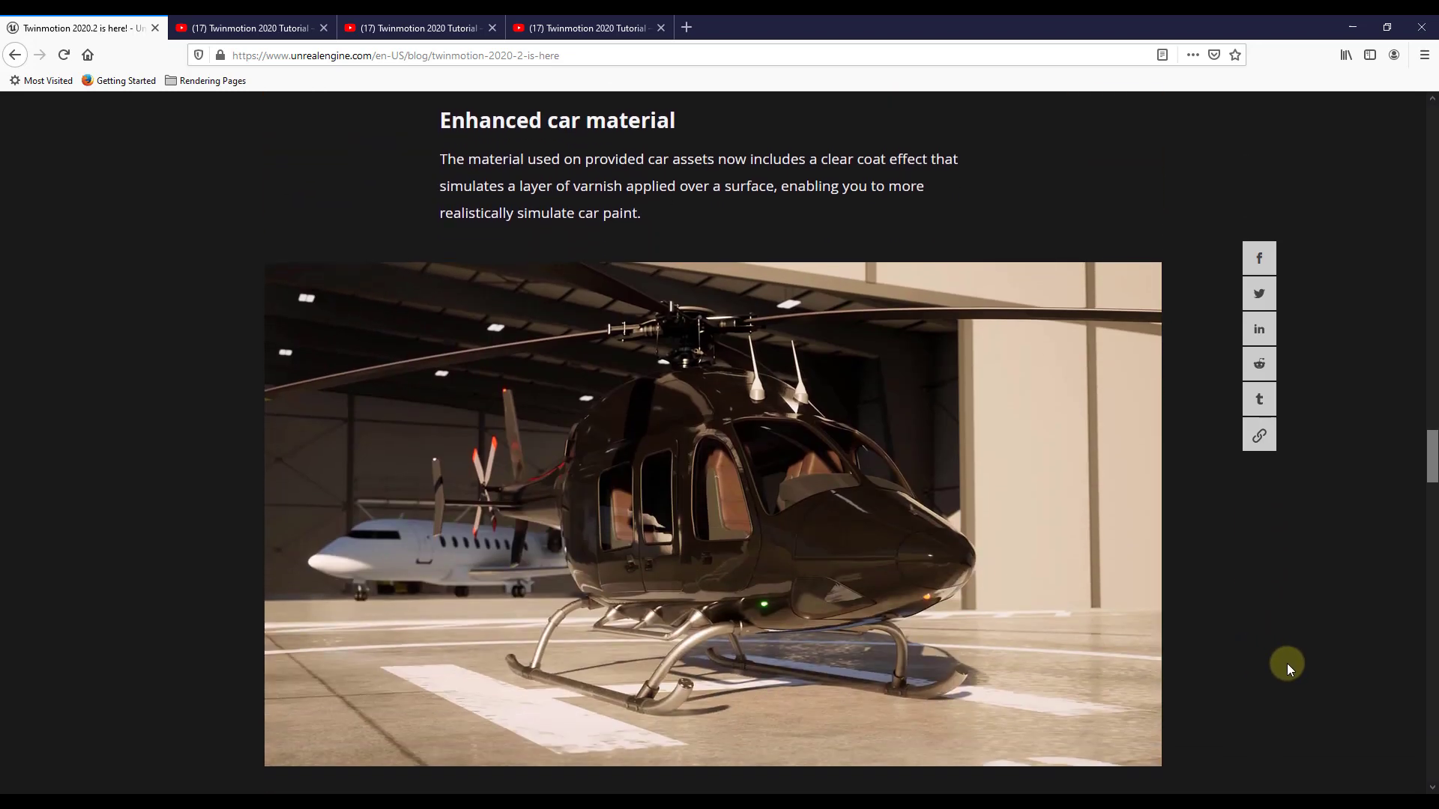
pyautogui.moveTo(1281, 670)
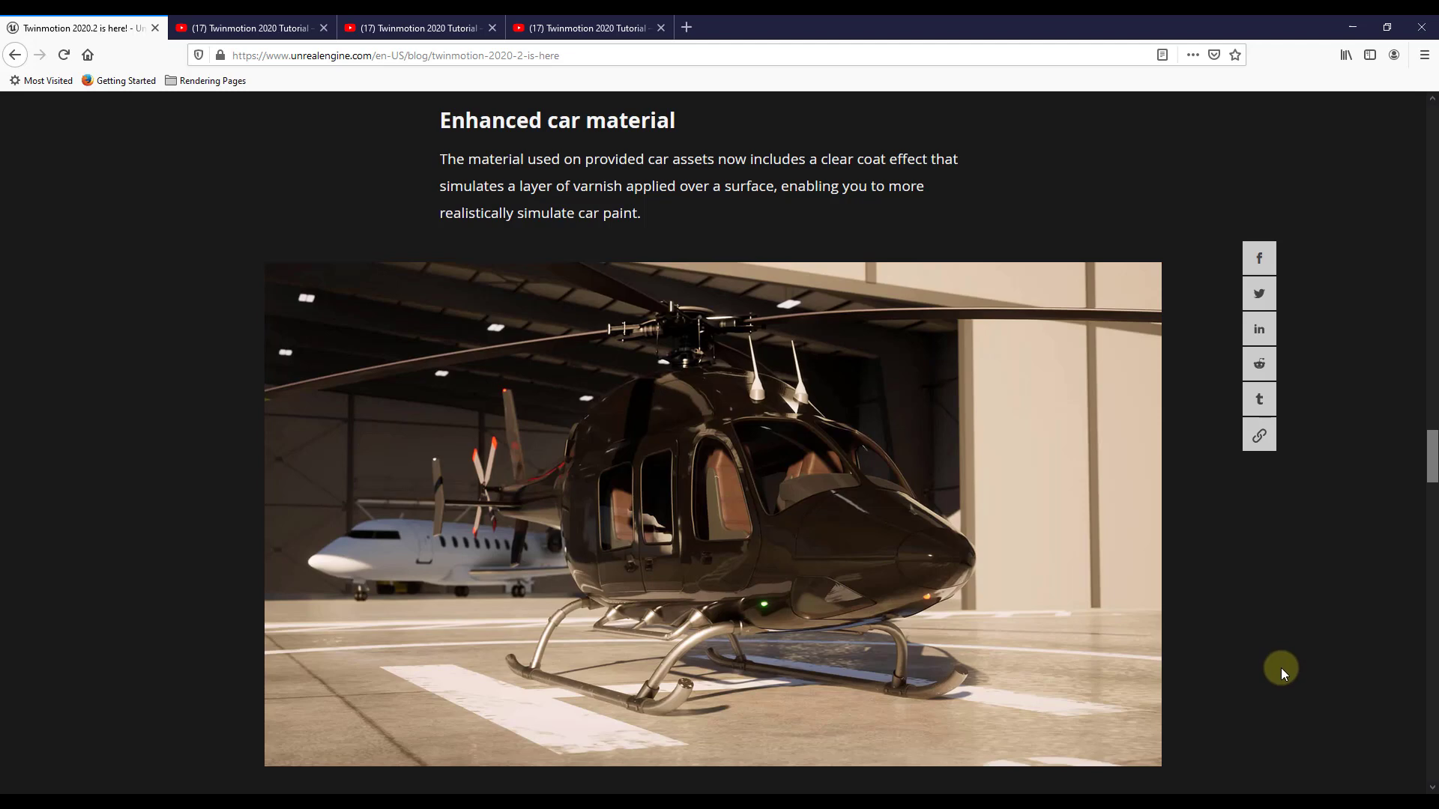
pyautogui.moveTo(1278, 668)
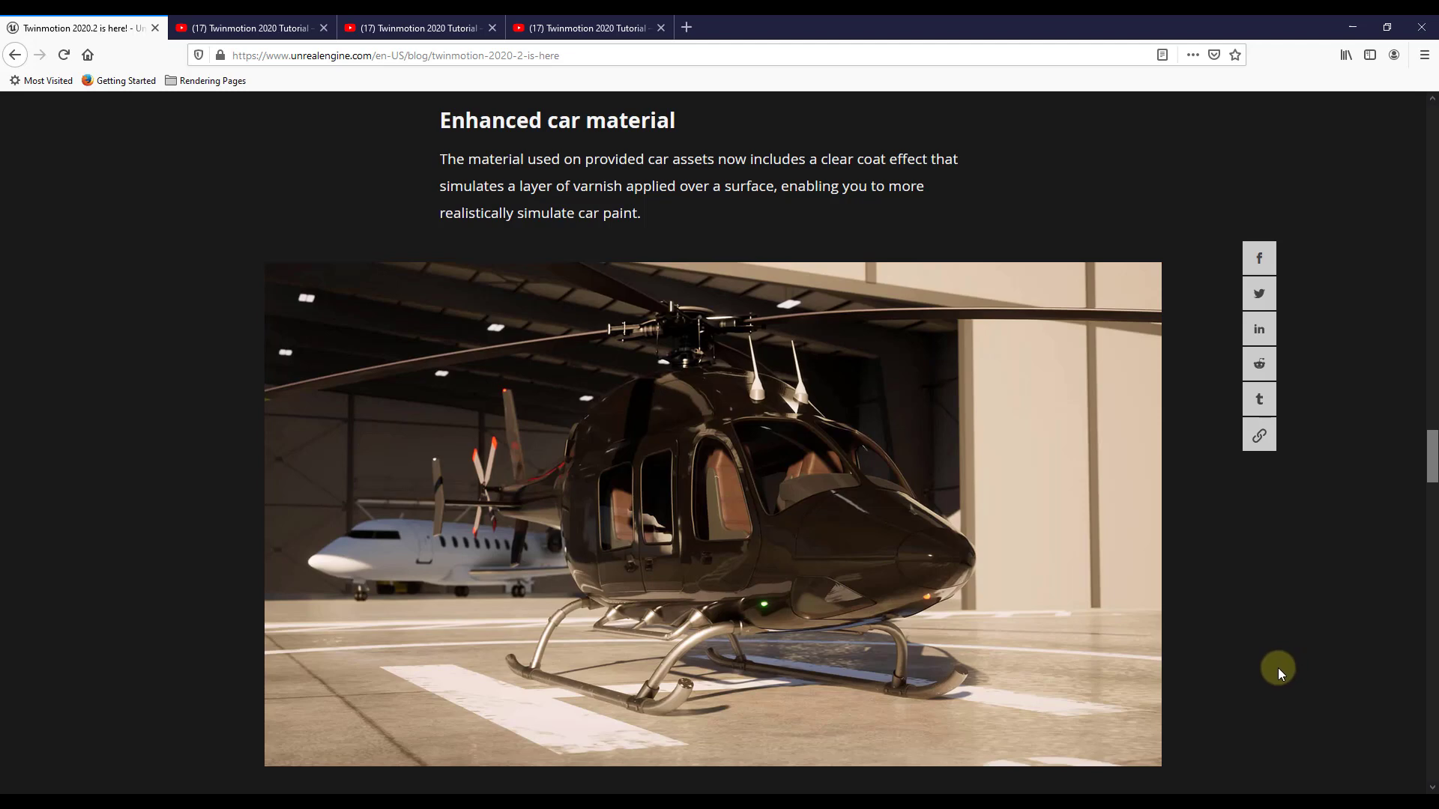
pyautogui.moveTo(879, 157)
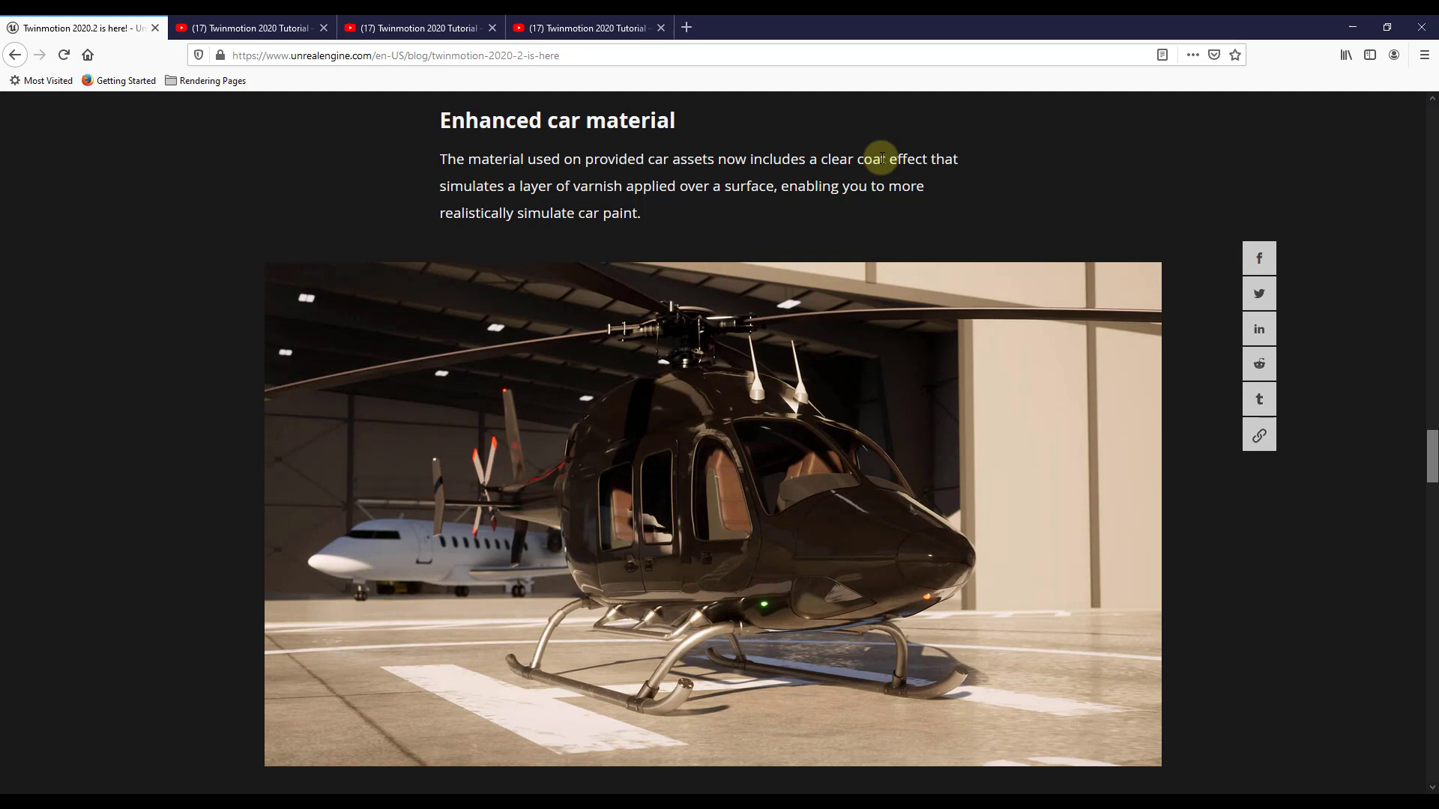
pyautogui.moveTo(971, 160)
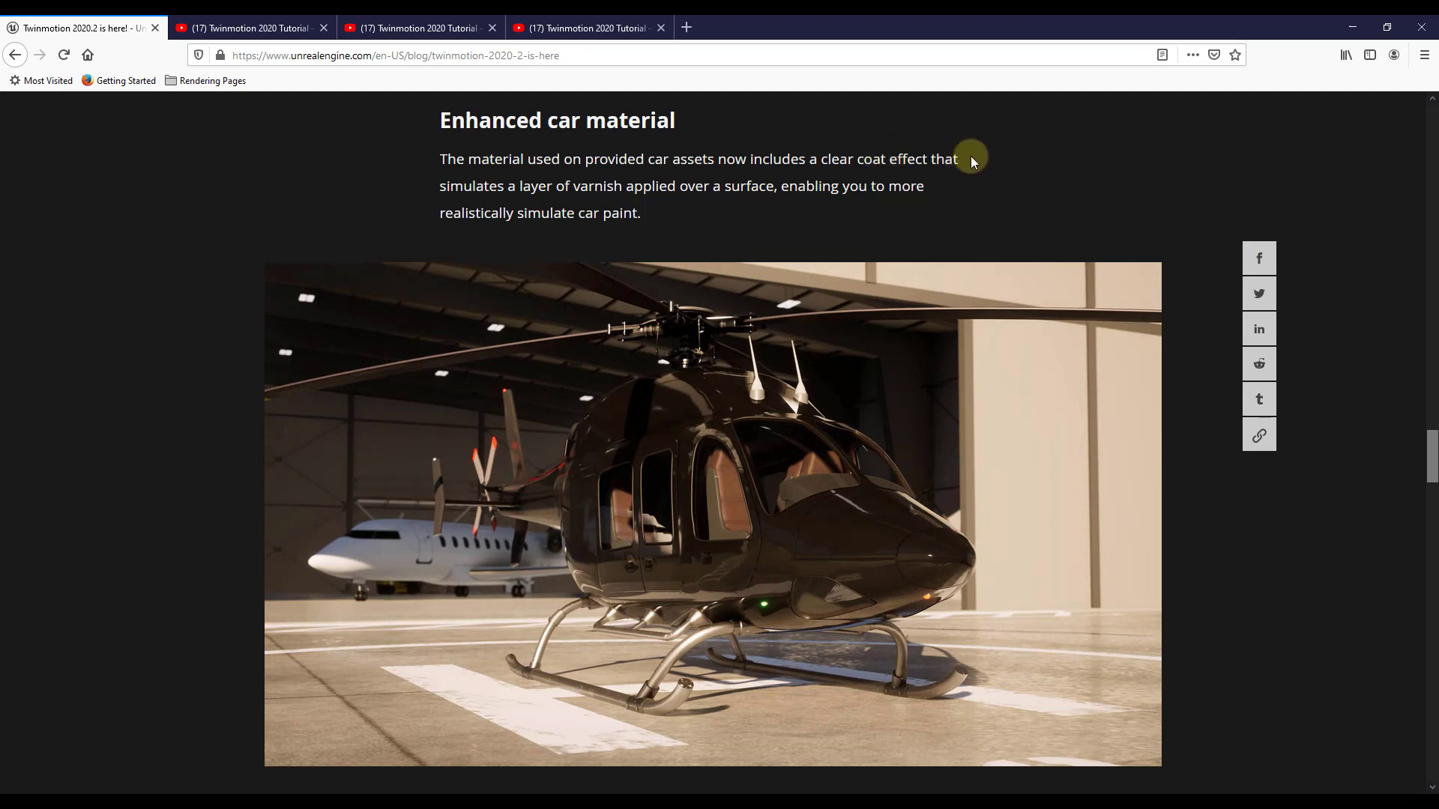
pyautogui.moveTo(1314, 385)
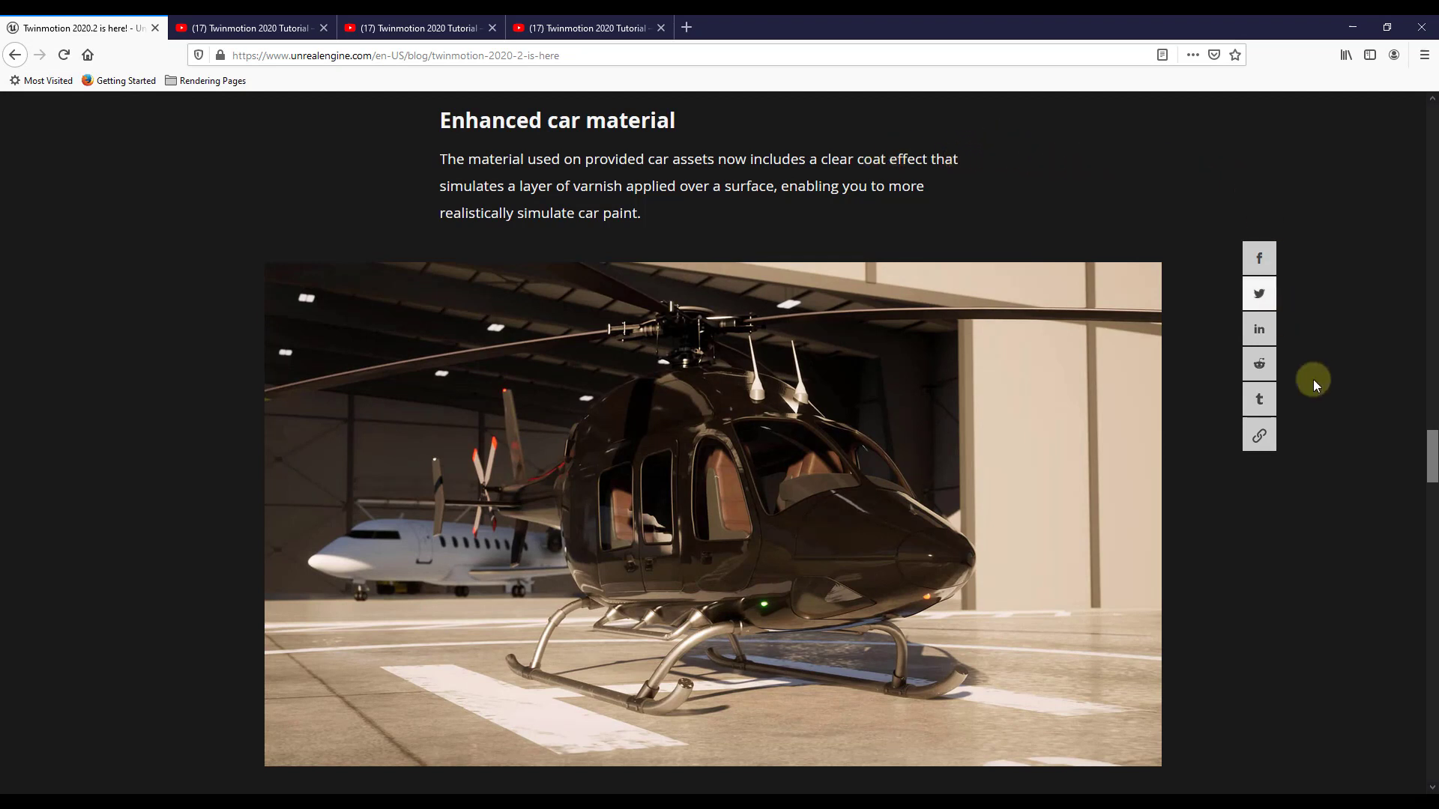
pyautogui.moveTo(1336, 530)
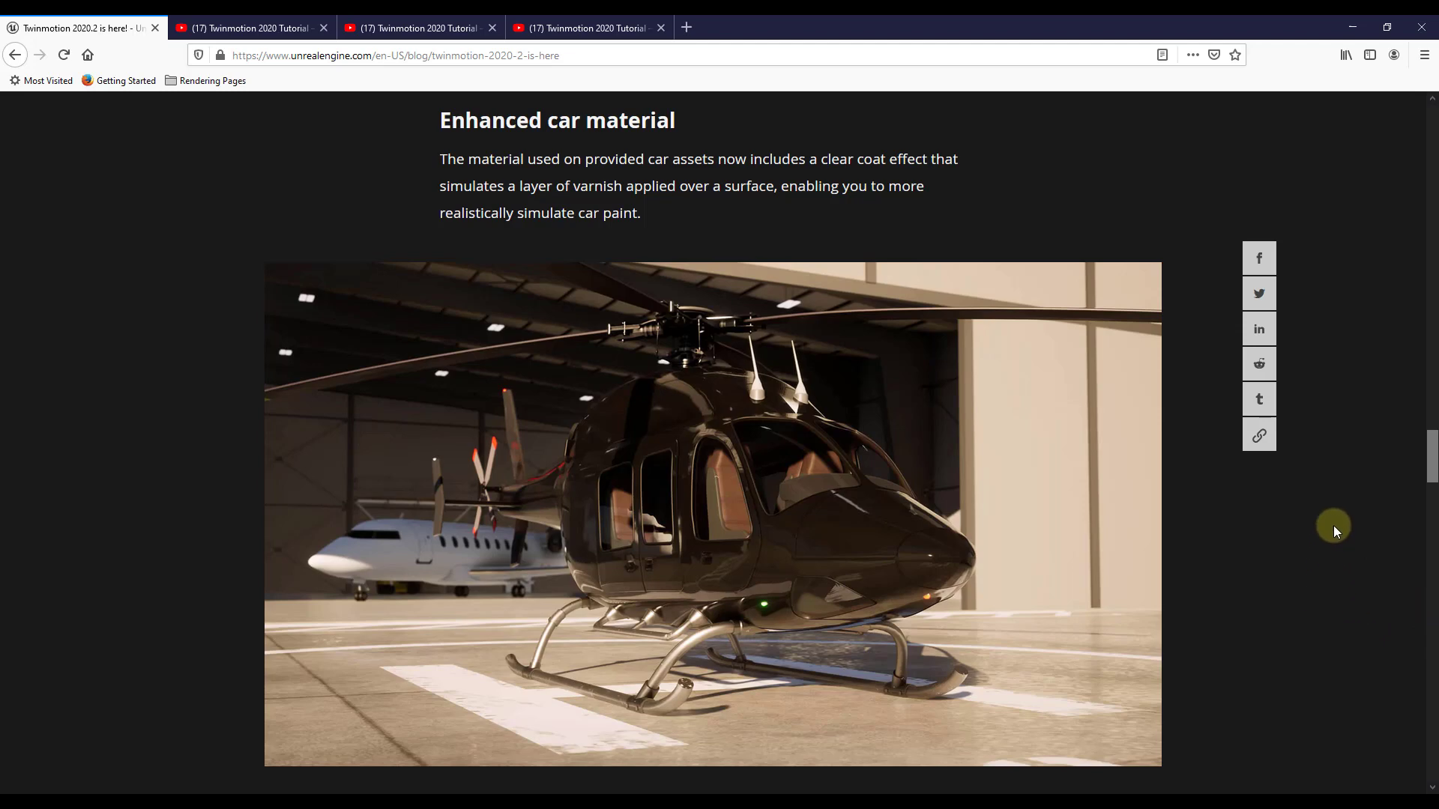
# - Scroll through New and updated assets – East Asian trees down to New construction vehicles
pyautogui.scroll(-3)
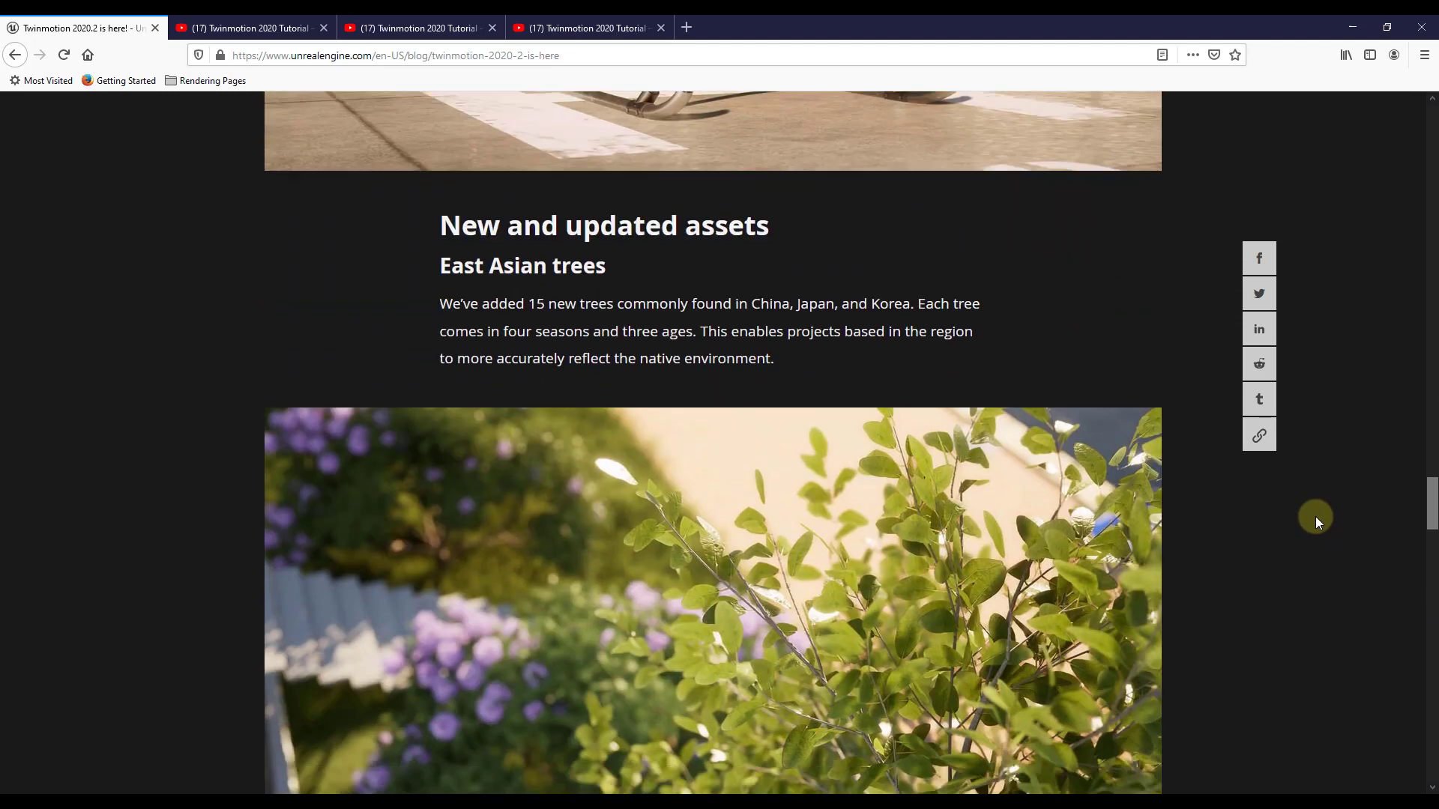
pyautogui.scroll(-3)
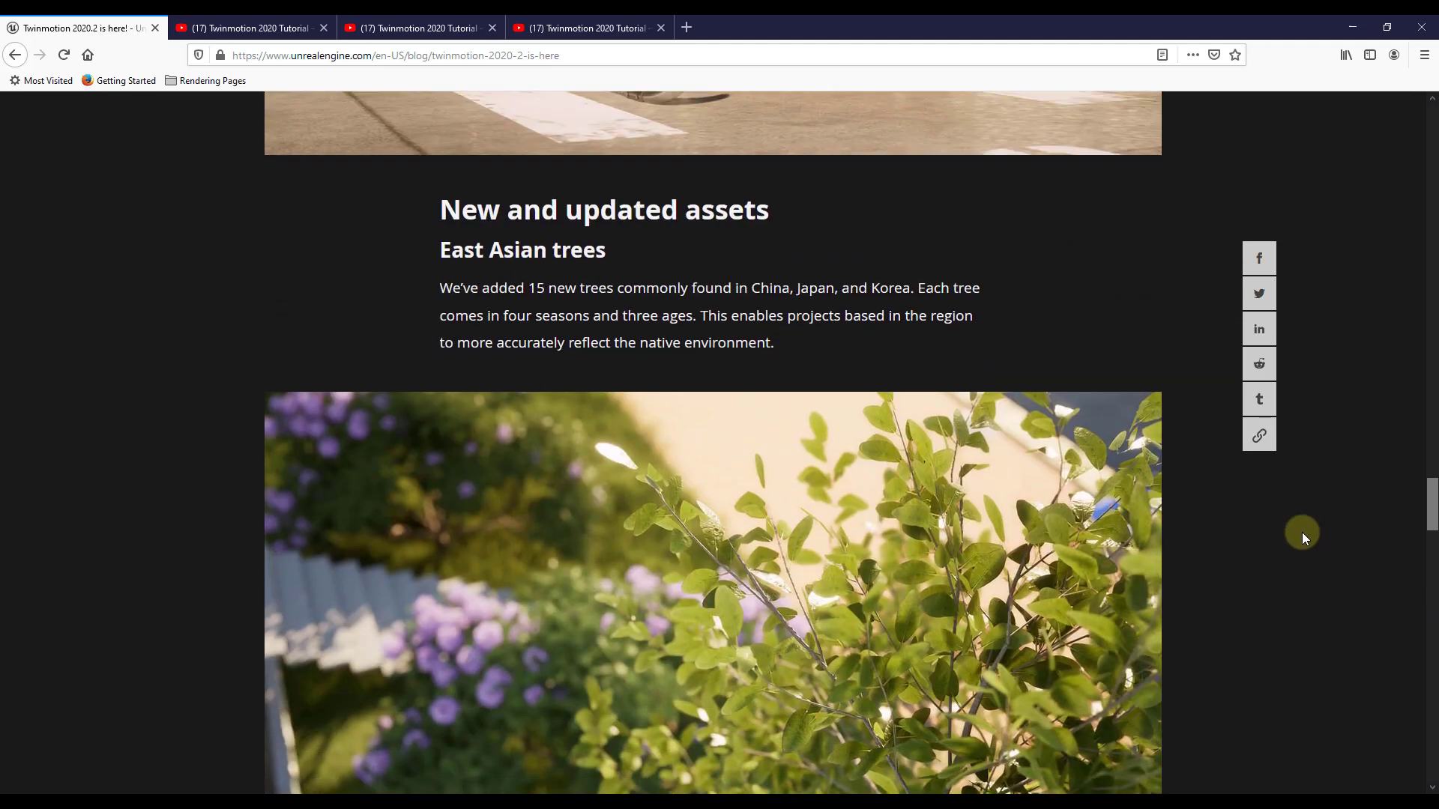
pyautogui.scroll(-3)
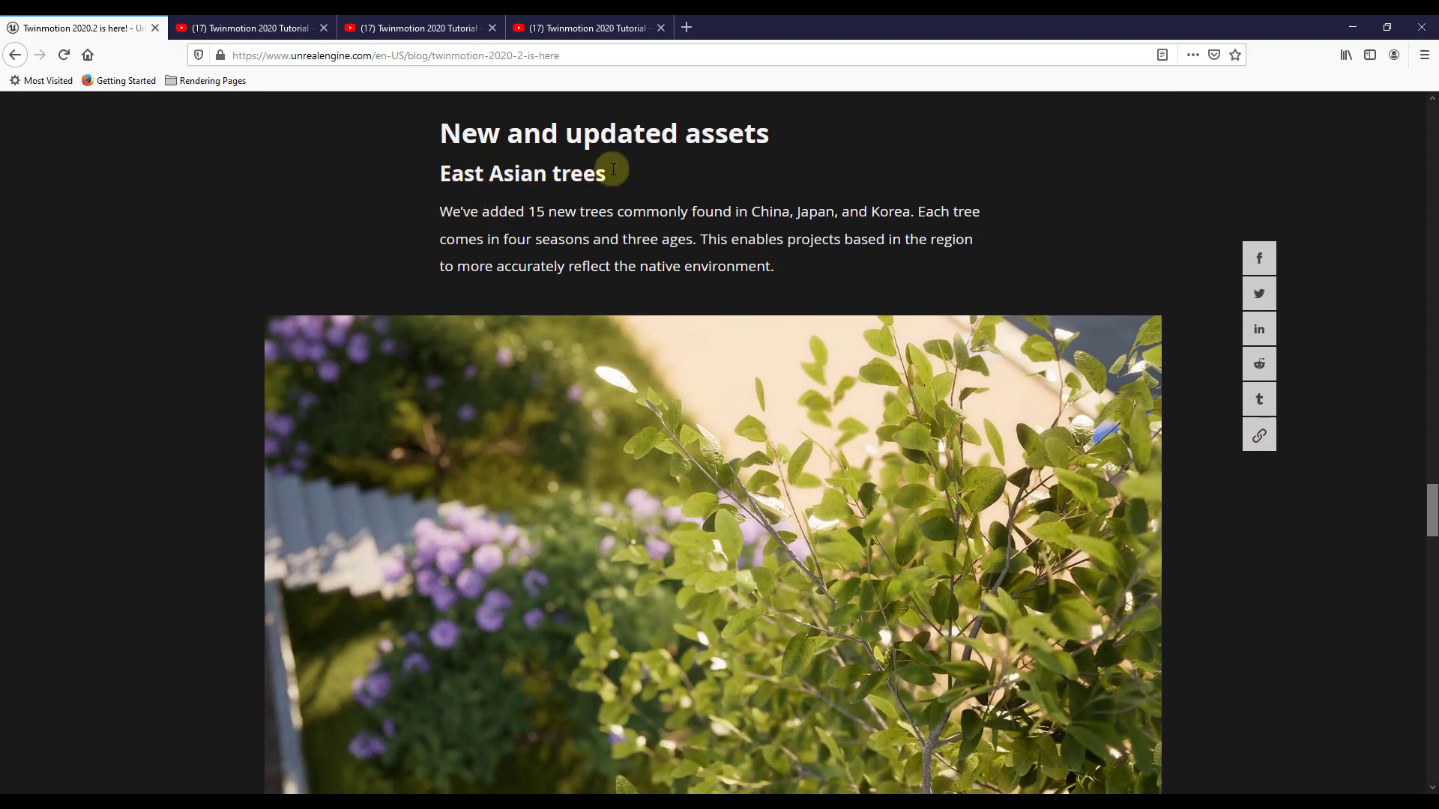
pyautogui.moveTo(830, 214)
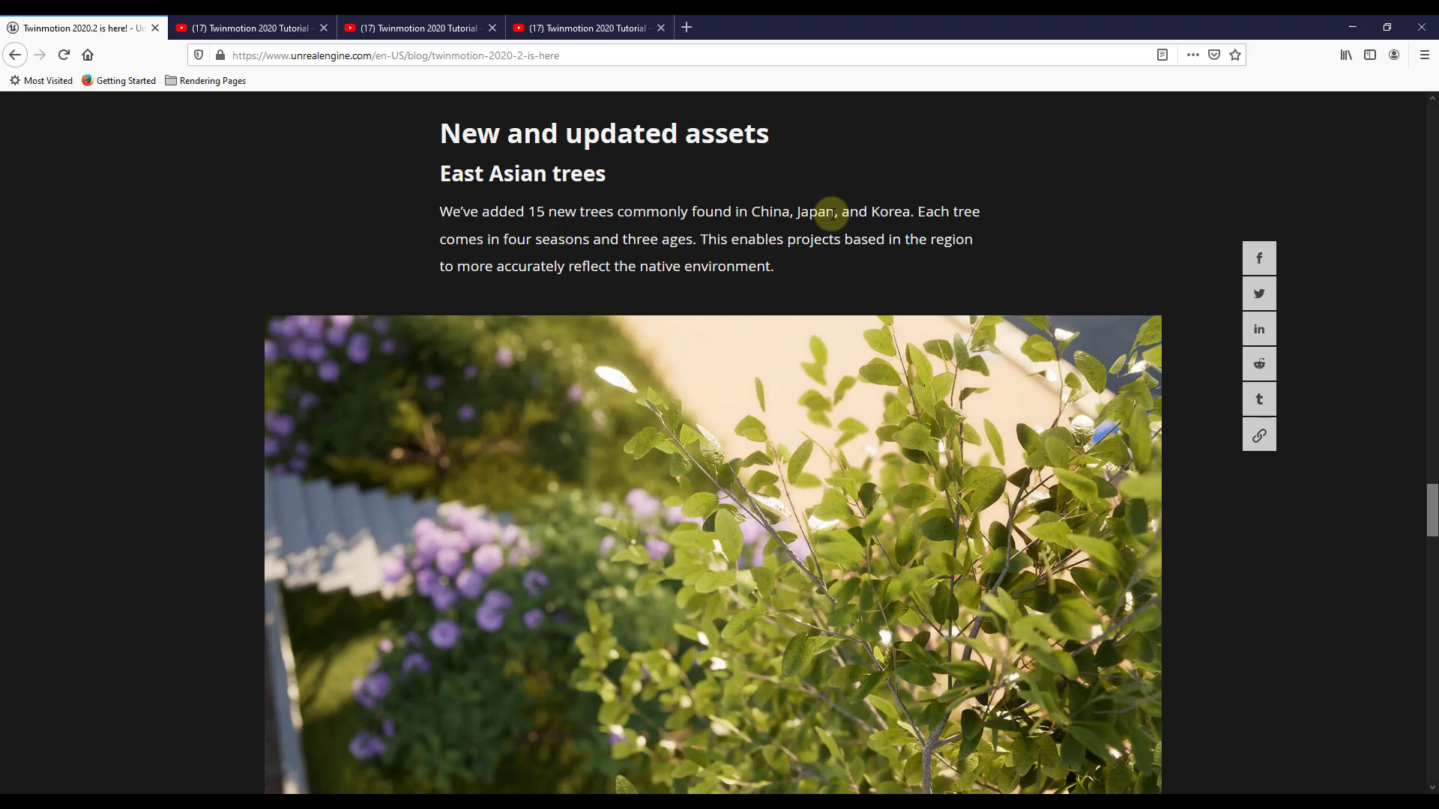
pyautogui.moveTo(958, 255)
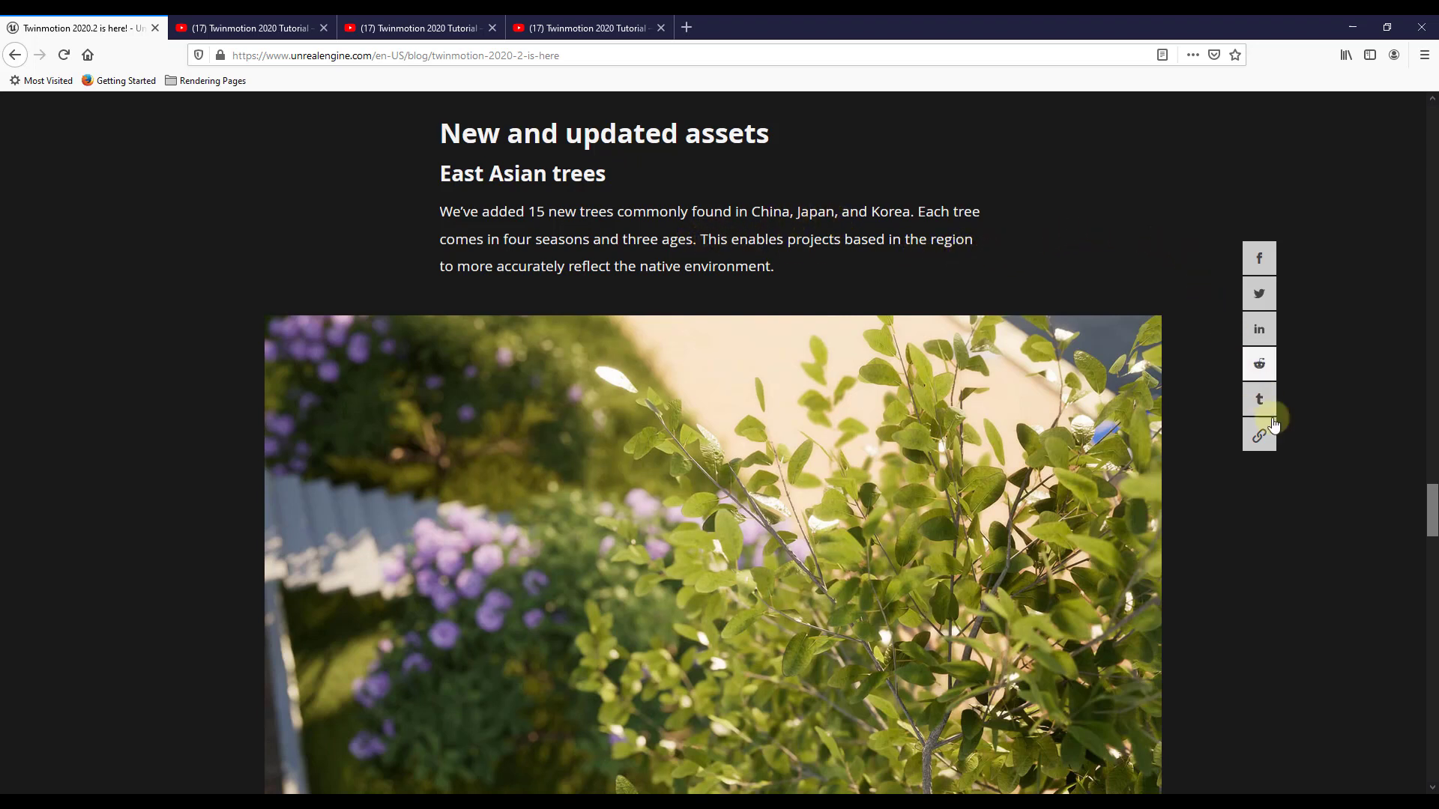
pyautogui.moveTo(730, 237)
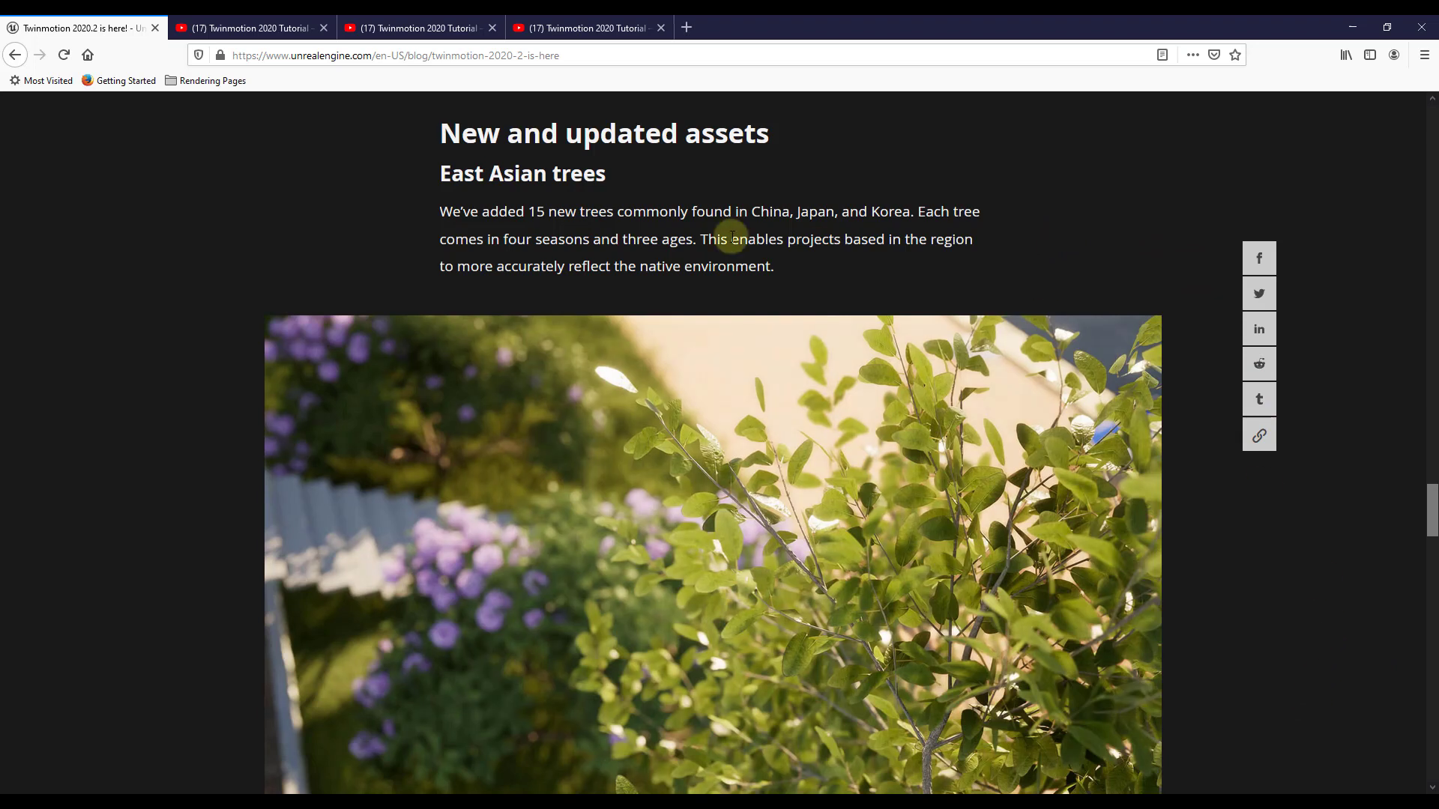
pyautogui.moveTo(557, 209)
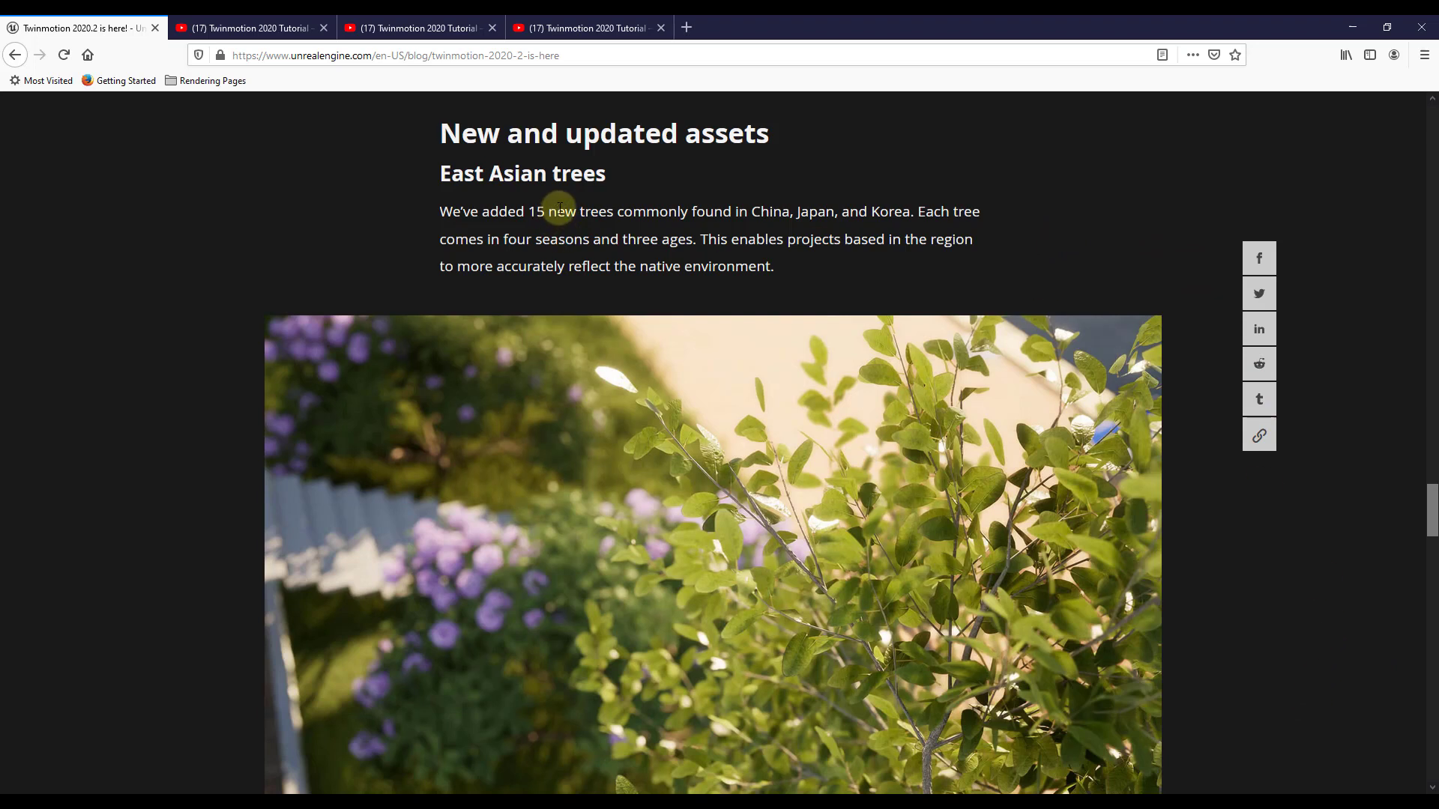
pyautogui.moveTo(181, 232)
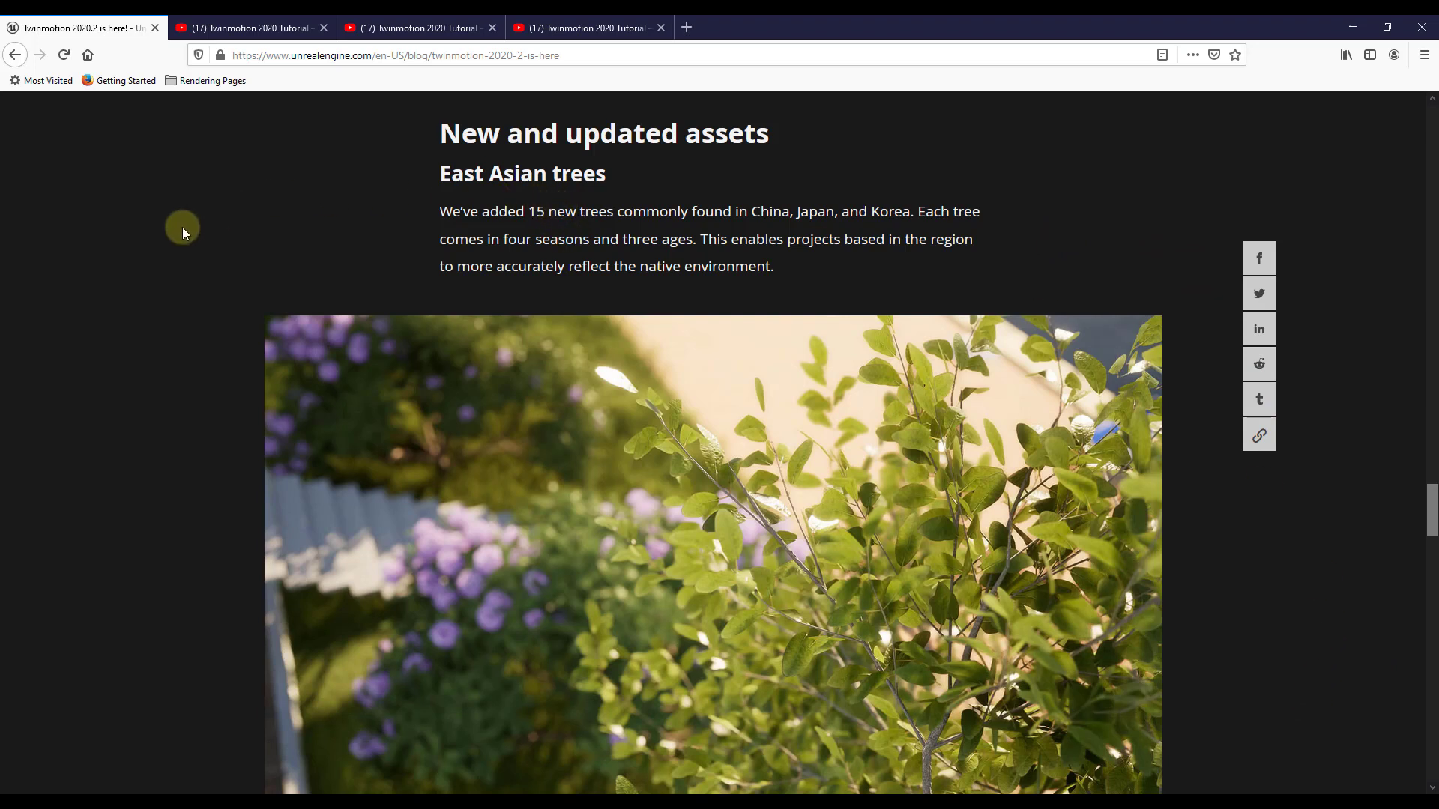
pyautogui.moveTo(156, 254)
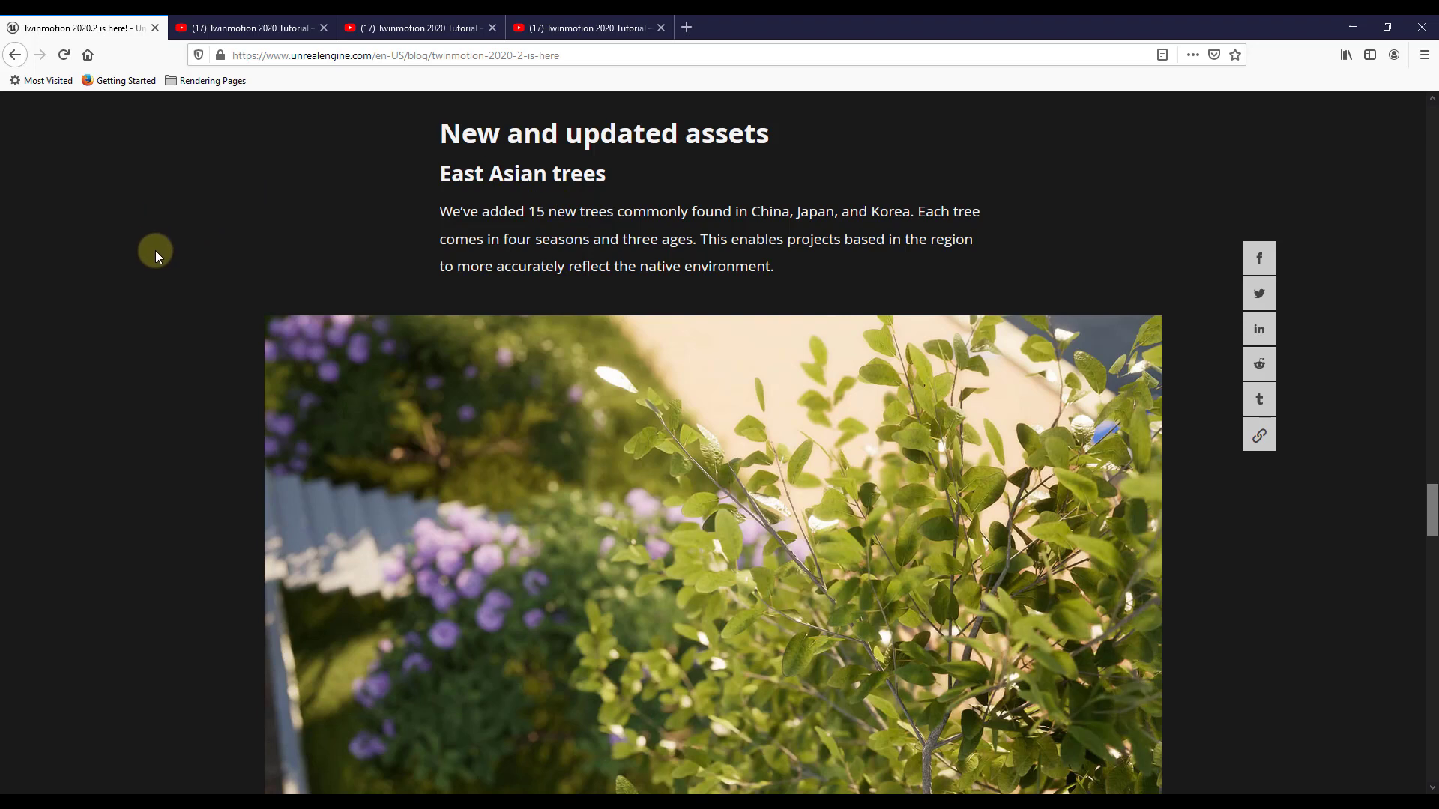
pyautogui.moveTo(218, 224)
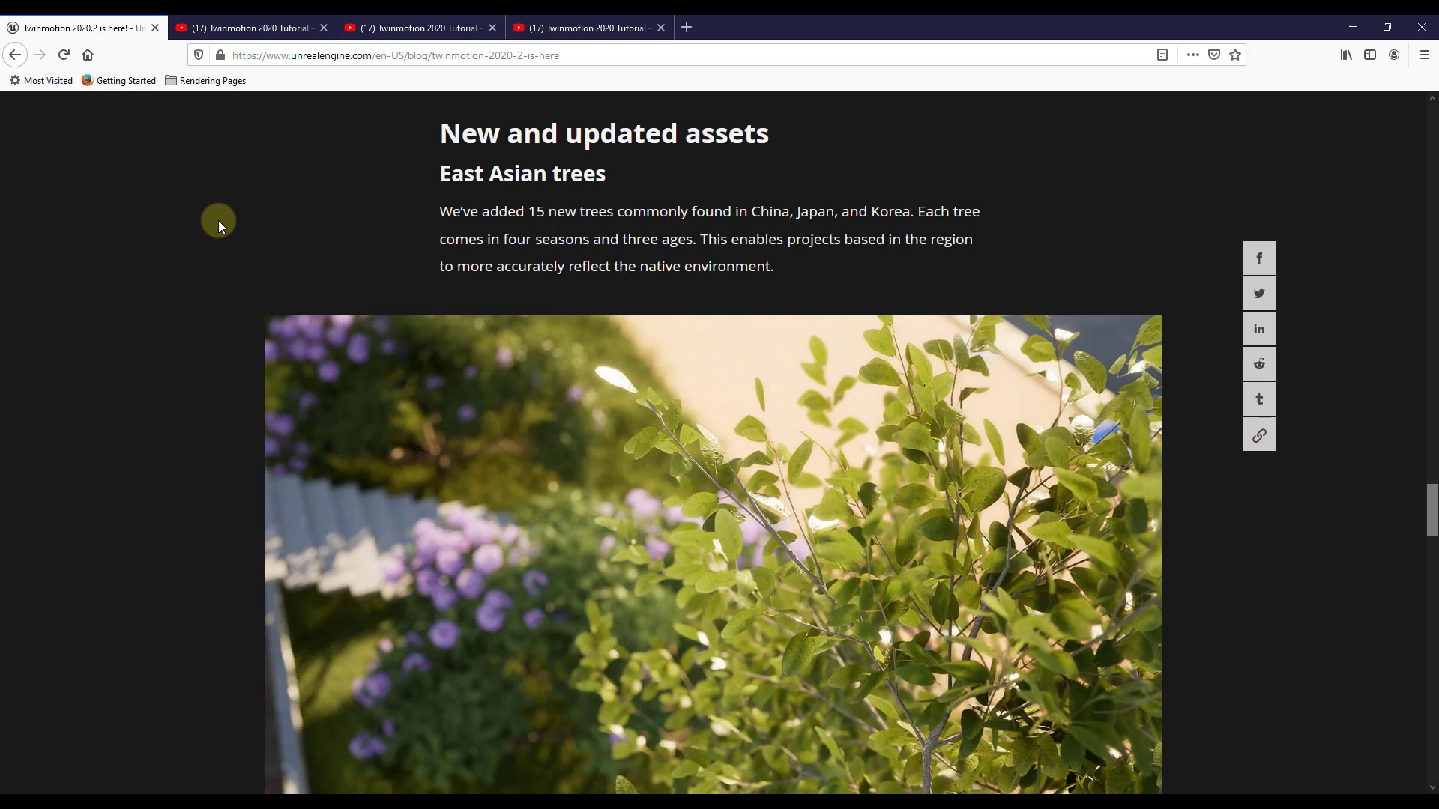
pyautogui.moveTo(140, 276)
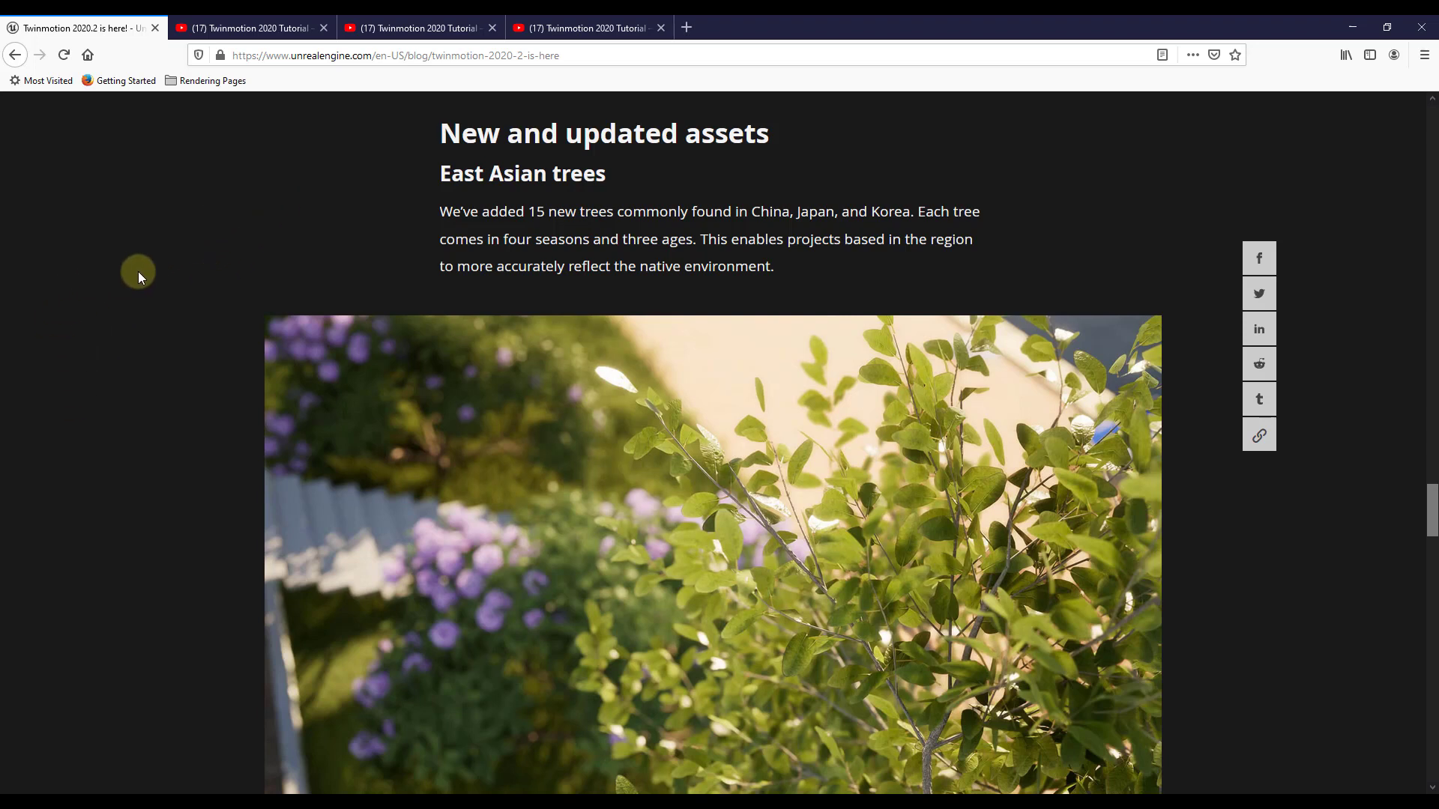
pyautogui.moveTo(346, 251)
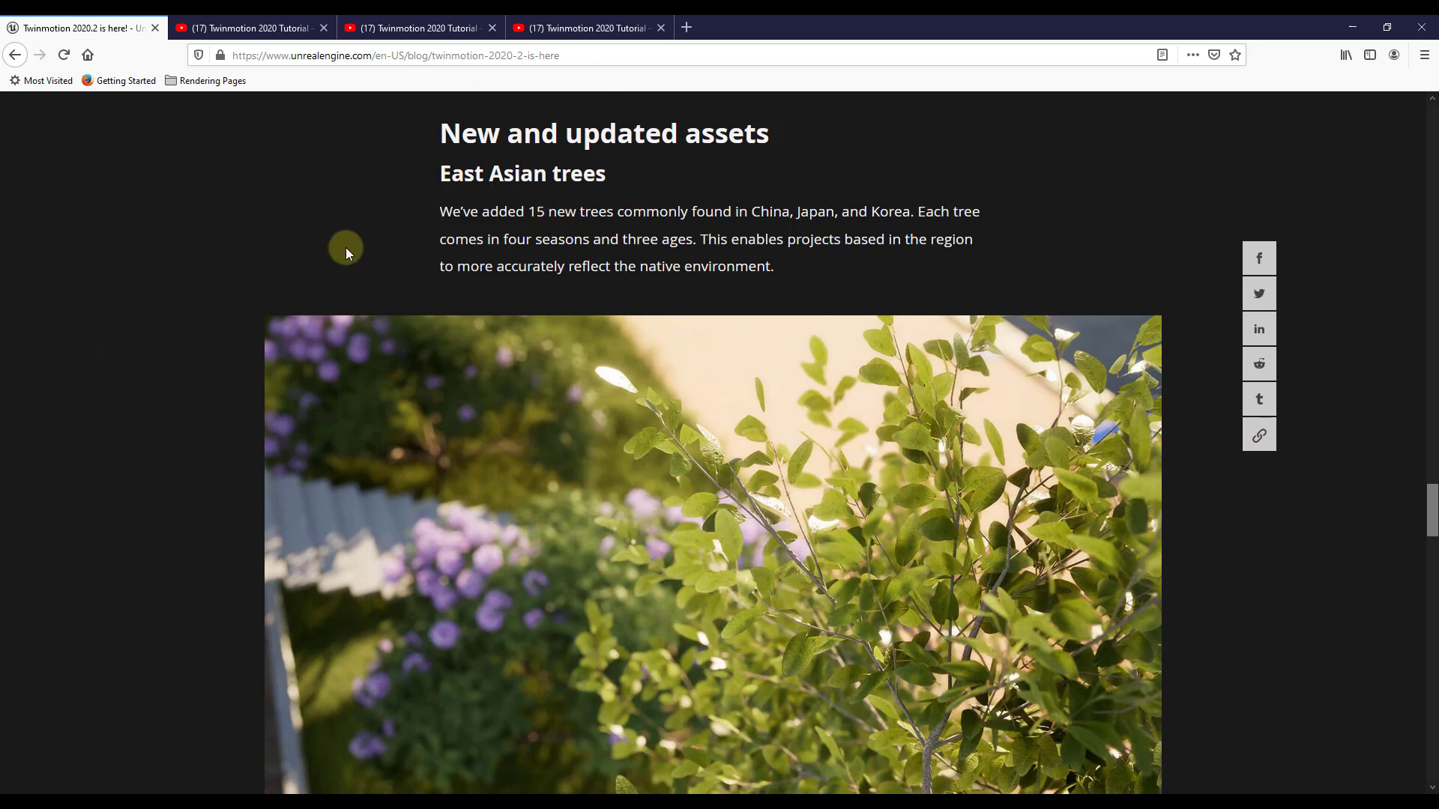
pyautogui.scroll(-3)
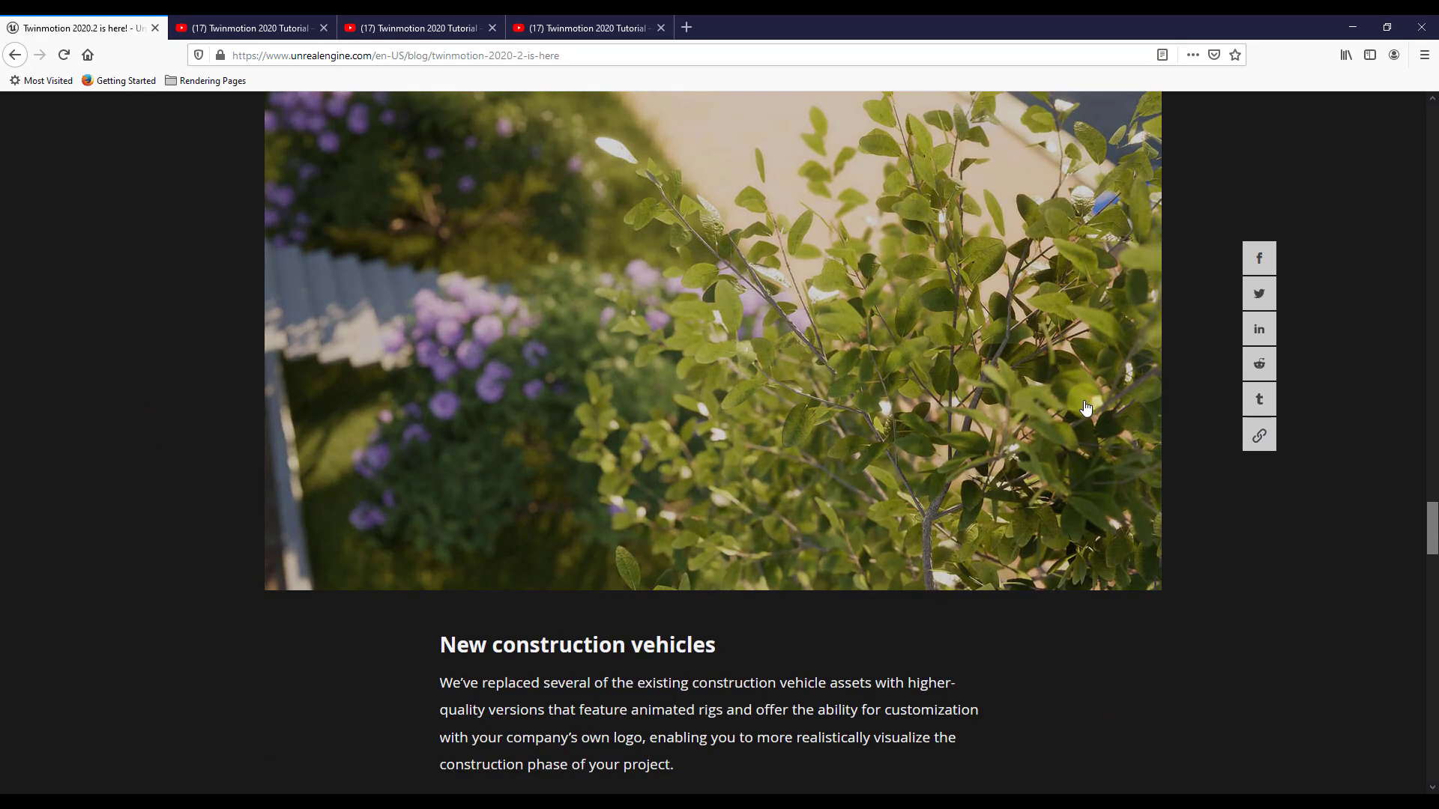
# - Scroll the blog post down to the New construction vehicles heading and its excavator render
pyautogui.scroll(-3)
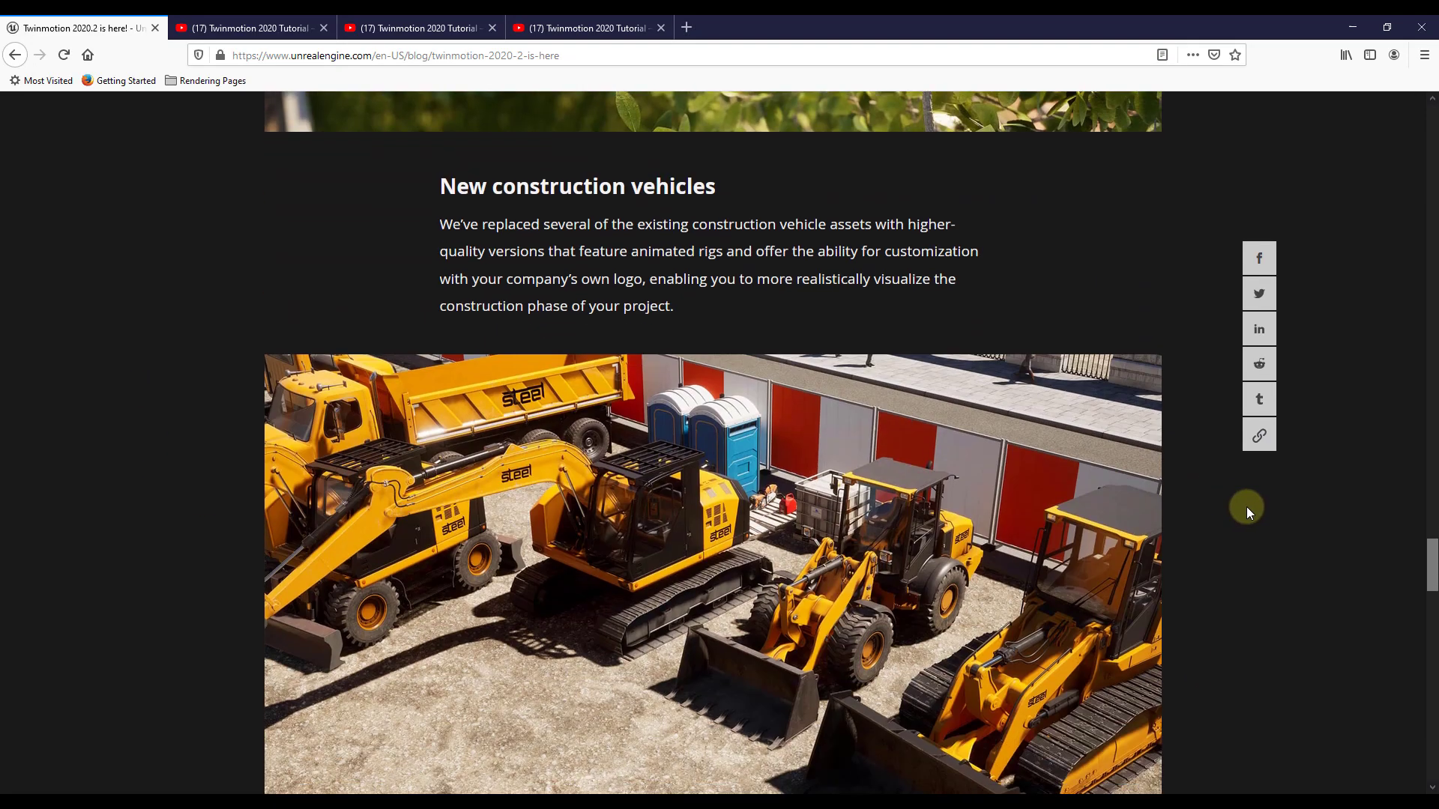
pyautogui.scroll(-3)
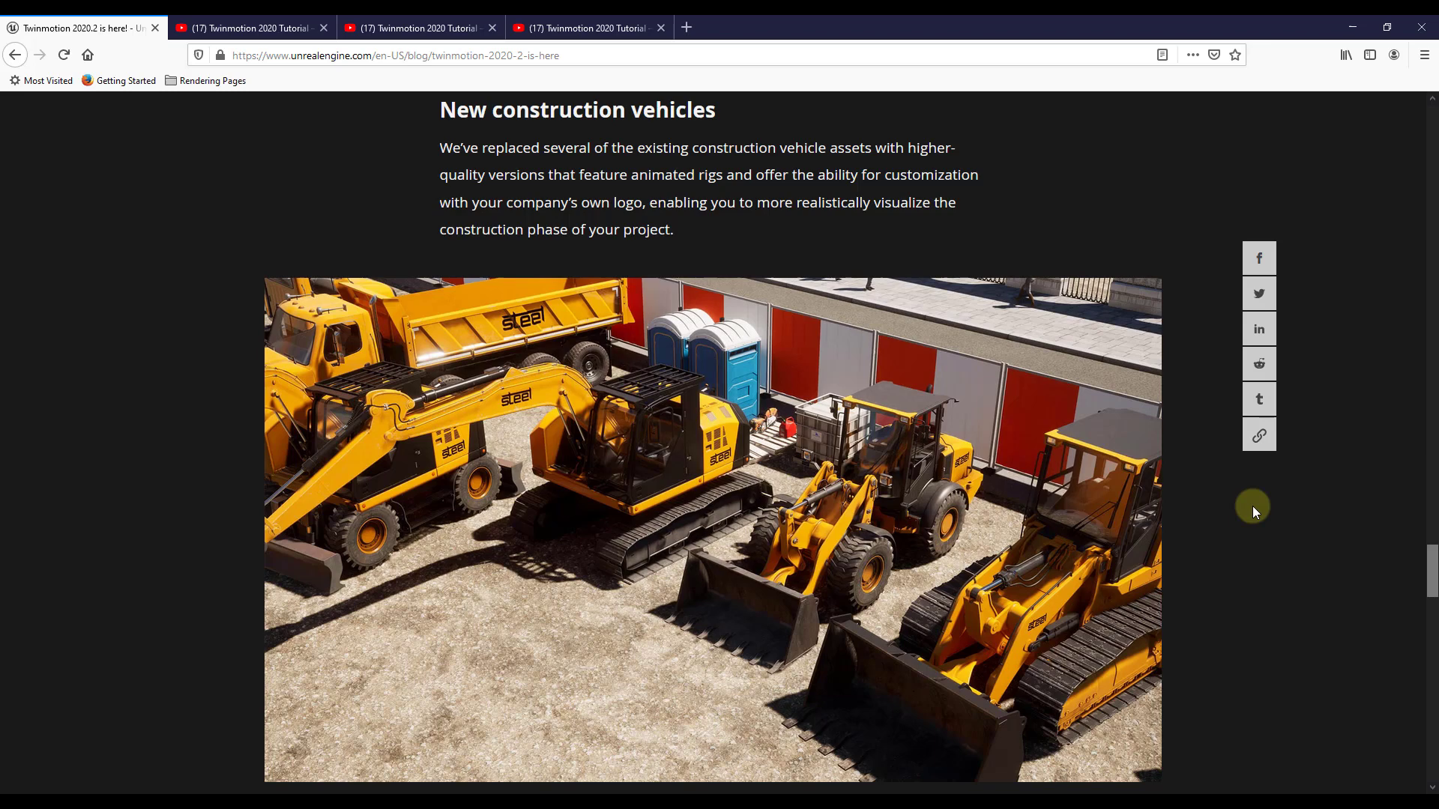
pyautogui.moveTo(865, 176)
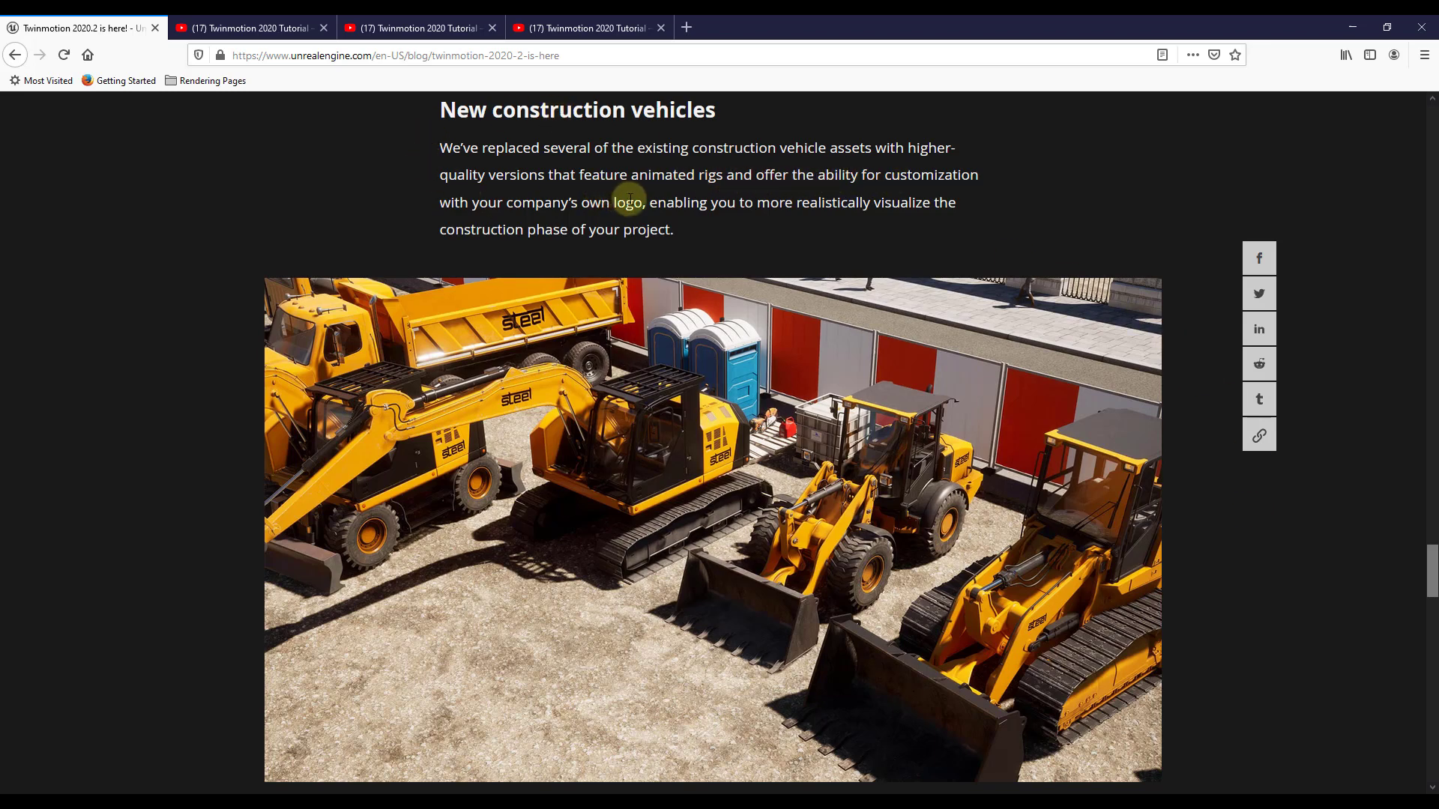
pyautogui.moveTo(697, 191)
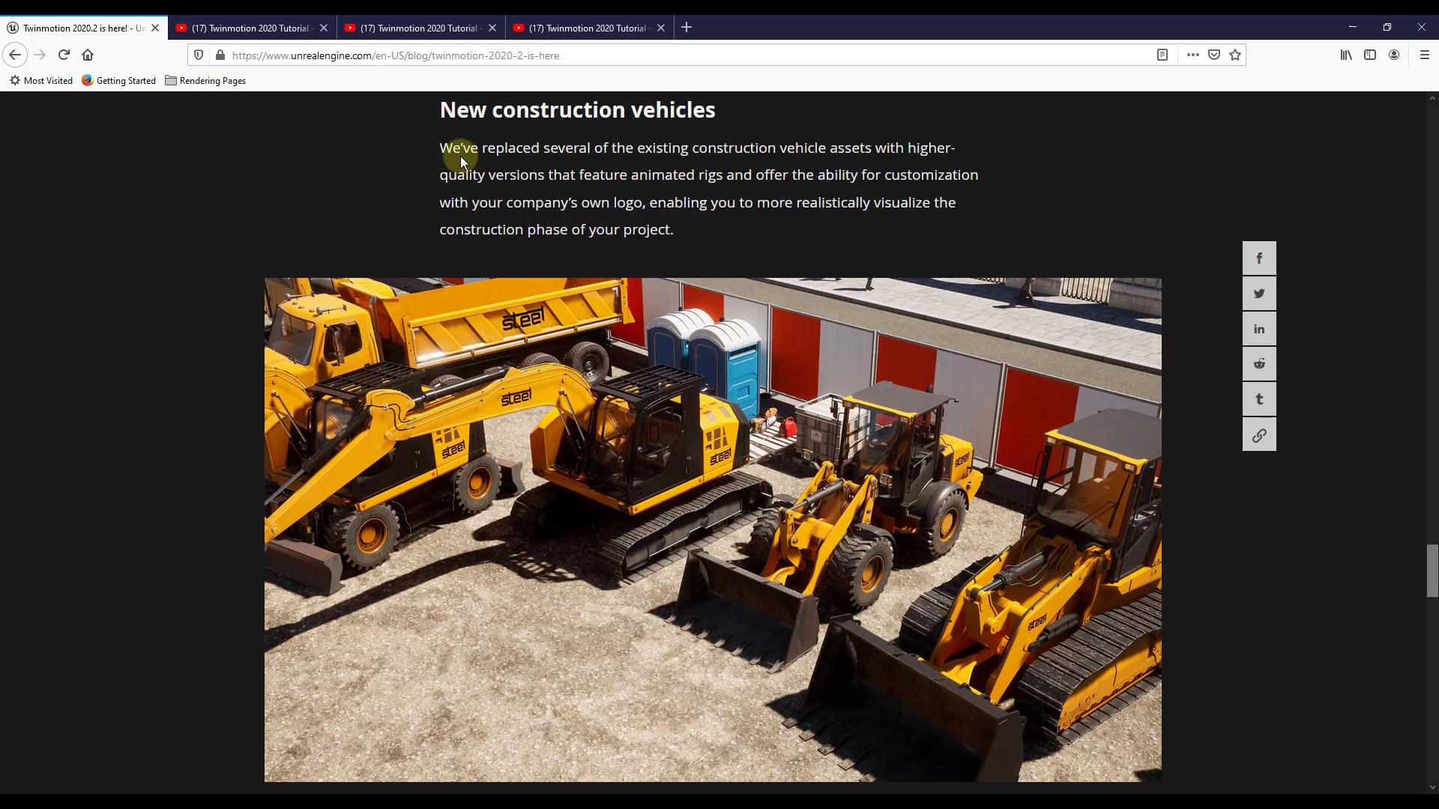
pyautogui.moveTo(157, 502)
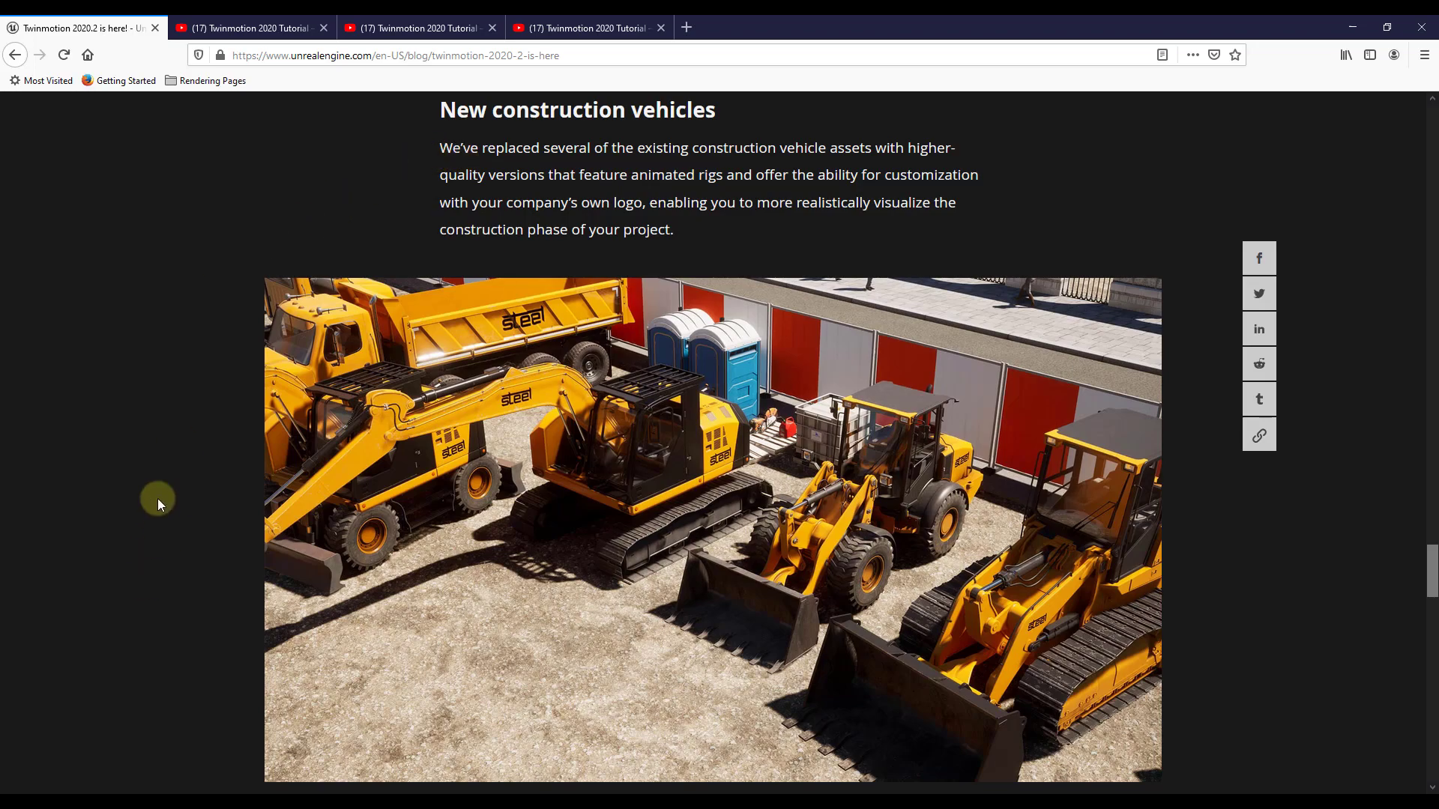
# - Scroll past the Customizable smart aircraft render to the Pricing and availability heading
pyautogui.scroll(-3)
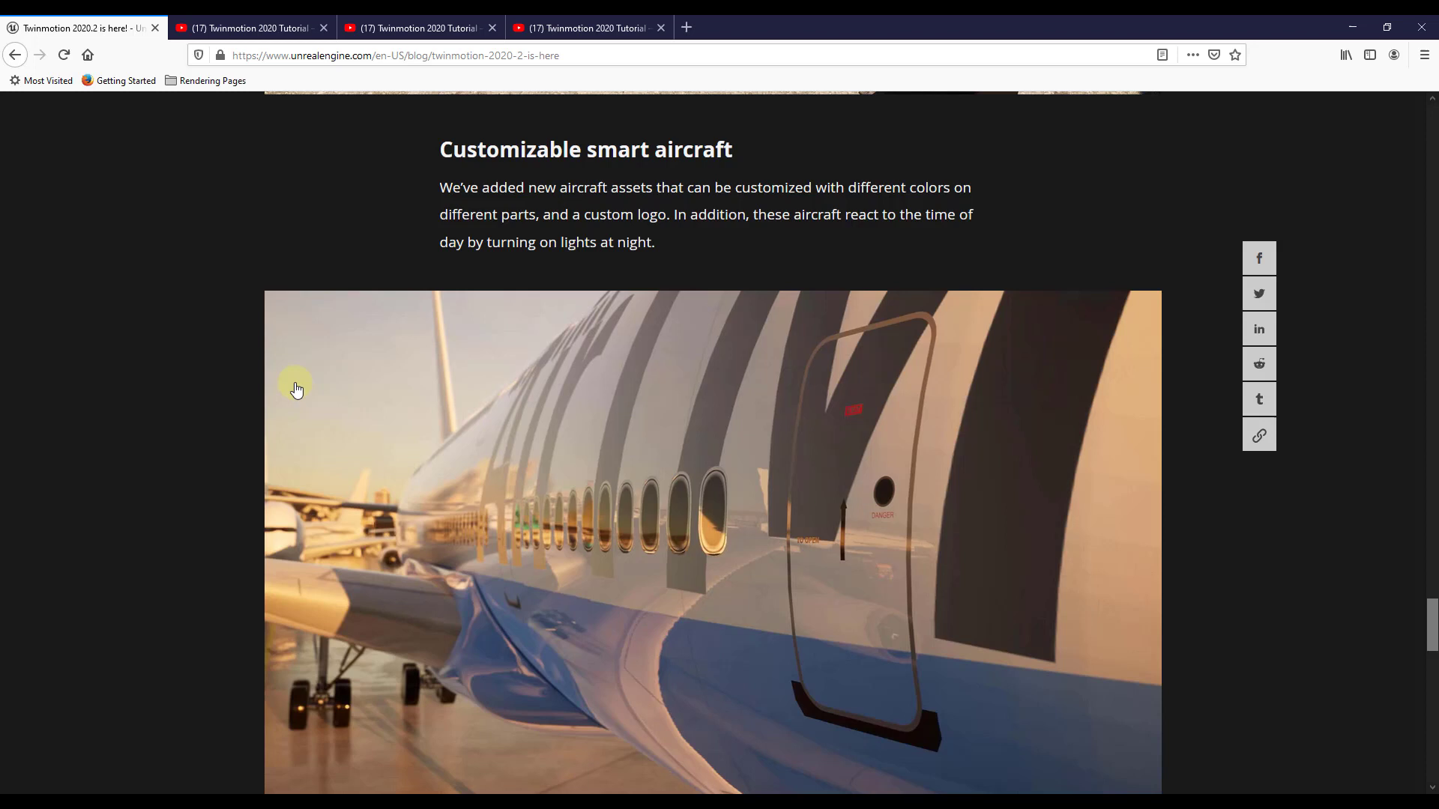
pyautogui.moveTo(601, 151)
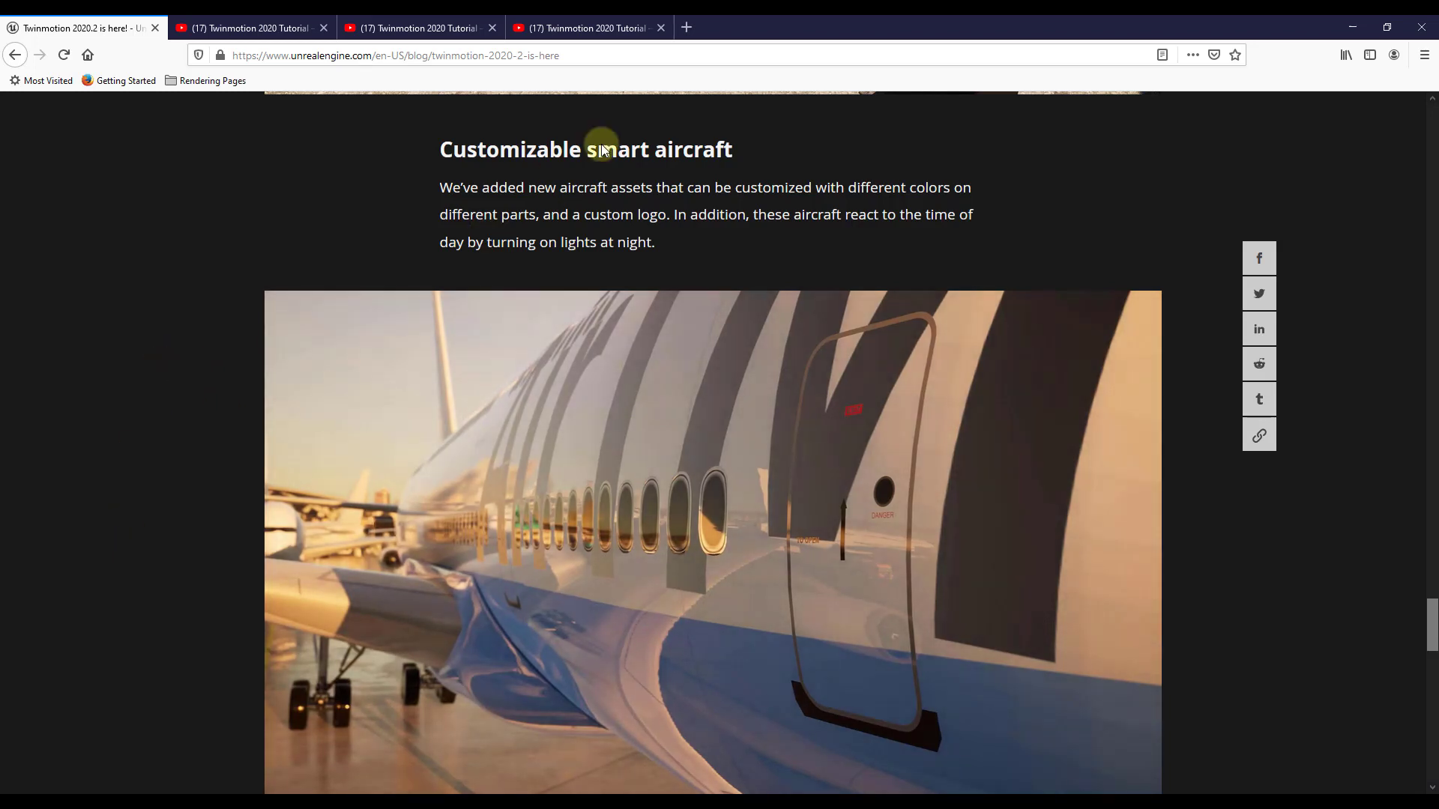
pyautogui.moveTo(672, 520)
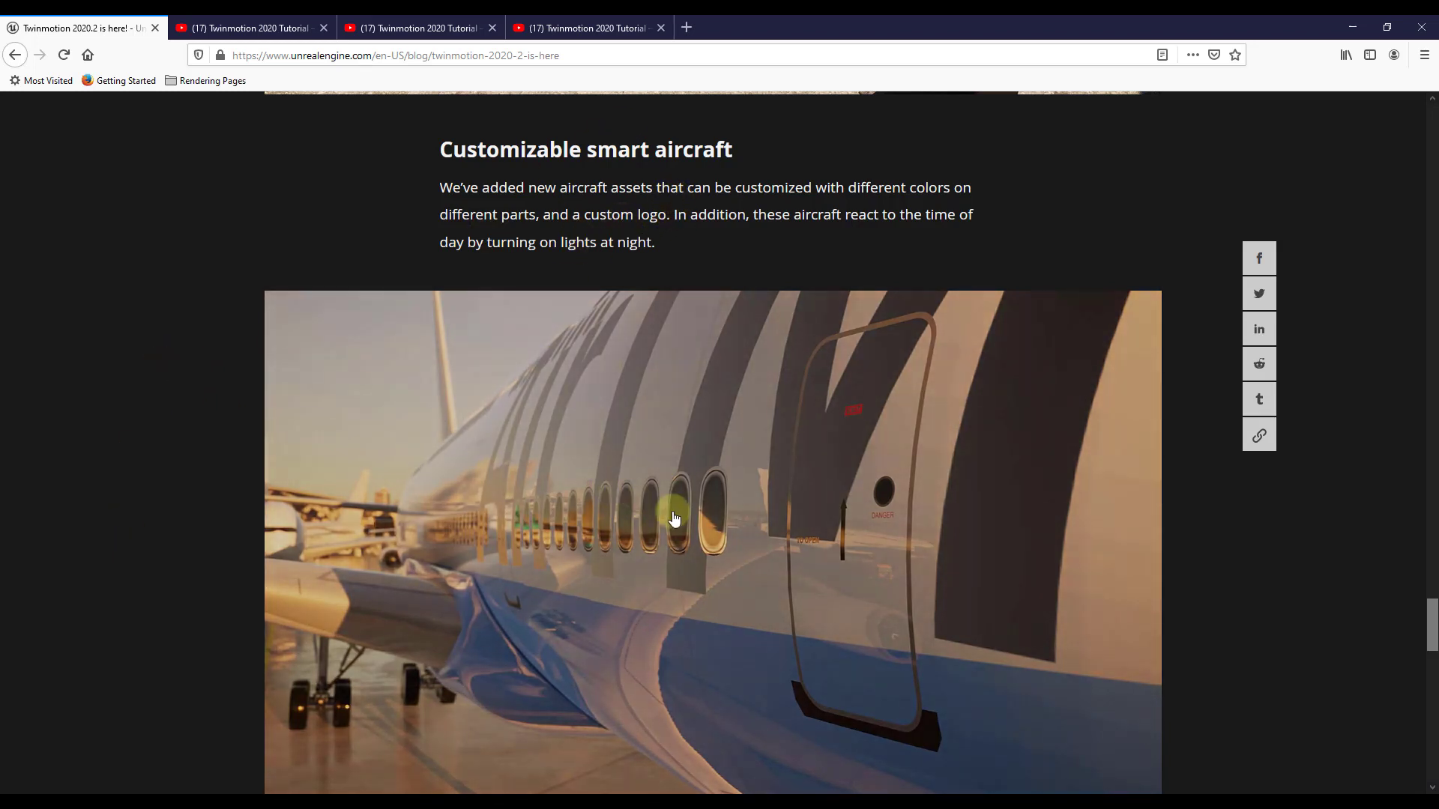
pyautogui.scroll(-3)
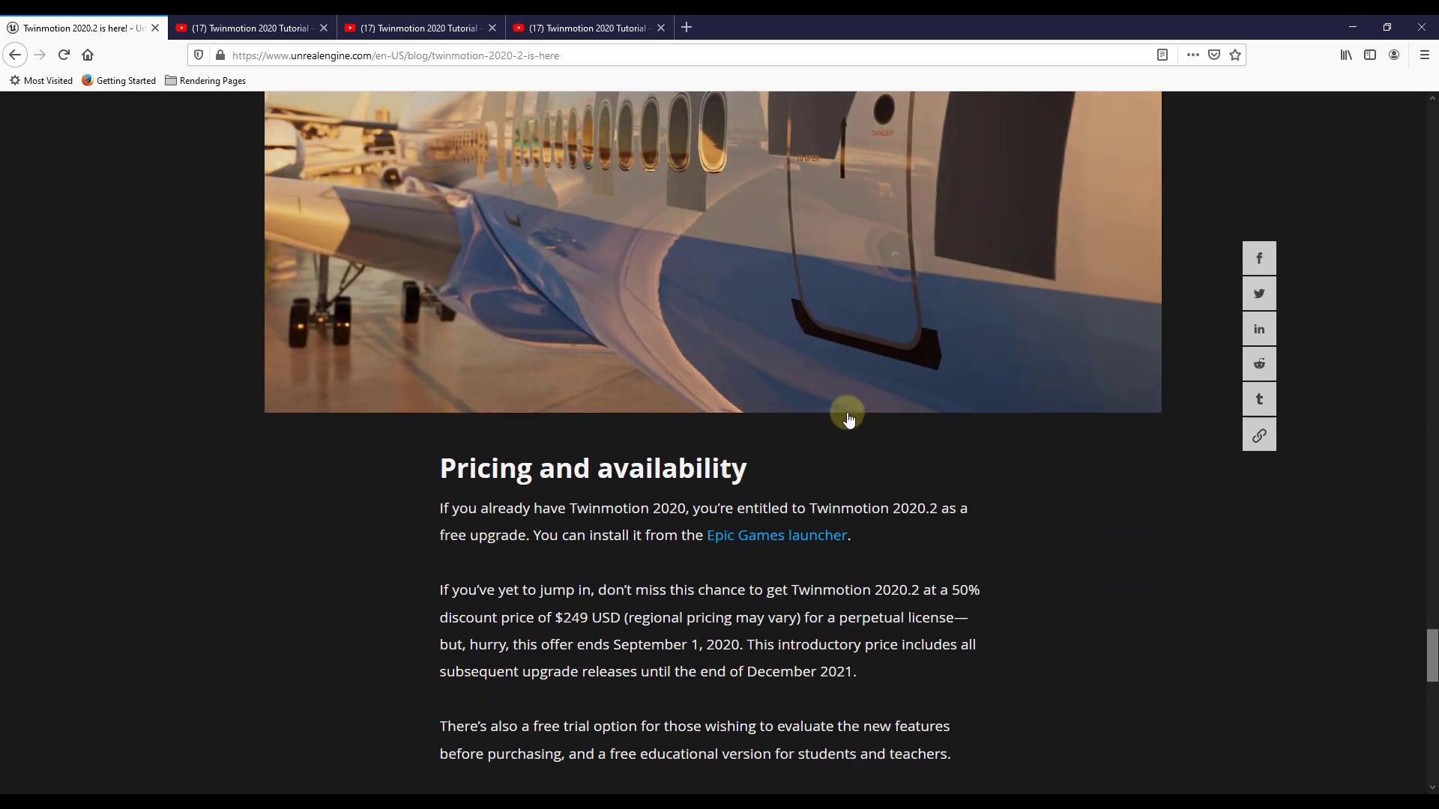
# - Finish reading pricing, then switch to the Twinmotion Public Roadmap tab showing Under Consideration ideas
pyautogui.scroll(-3)
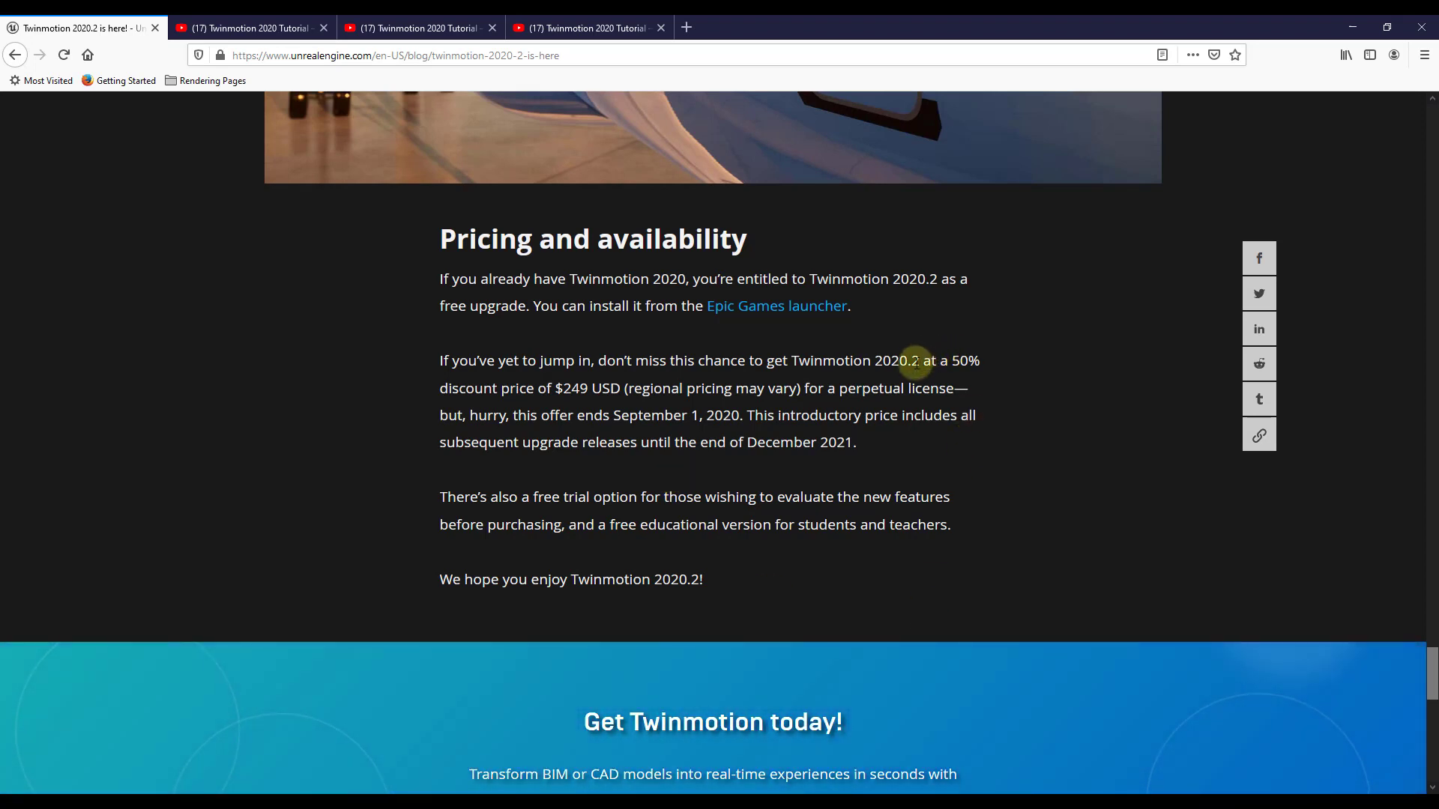
pyautogui.moveTo(564, 387)
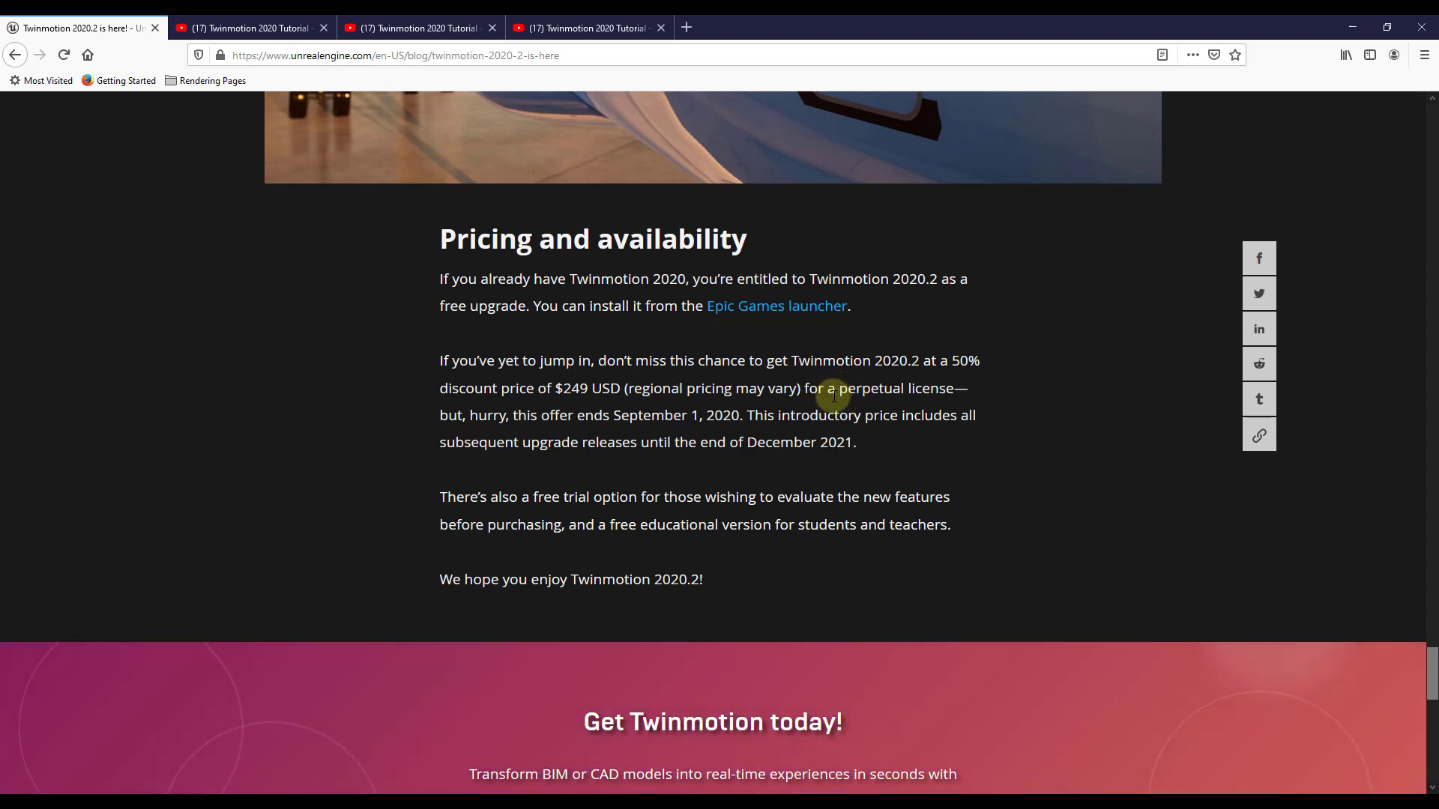
pyautogui.moveTo(993, 433)
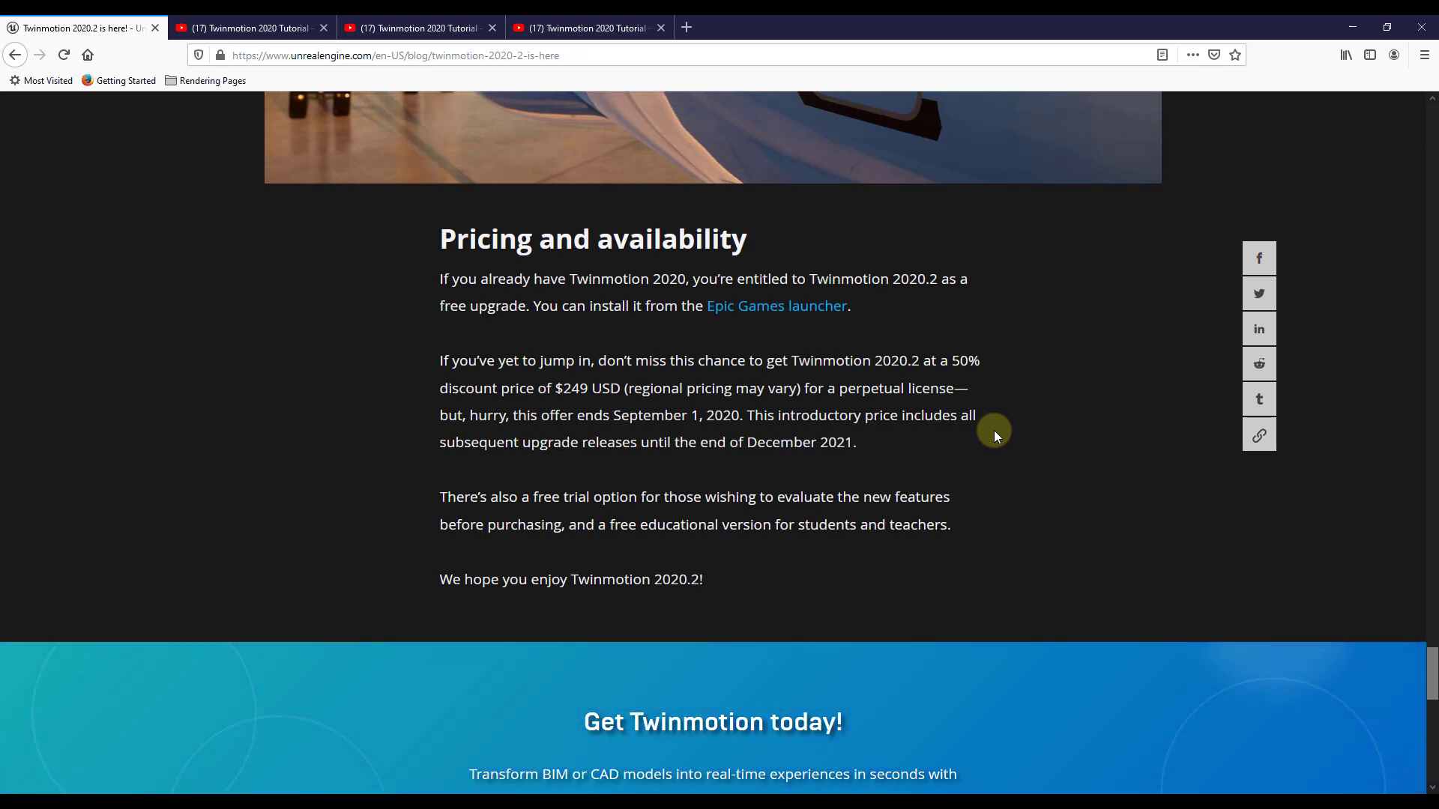
pyautogui.moveTo(821, 446)
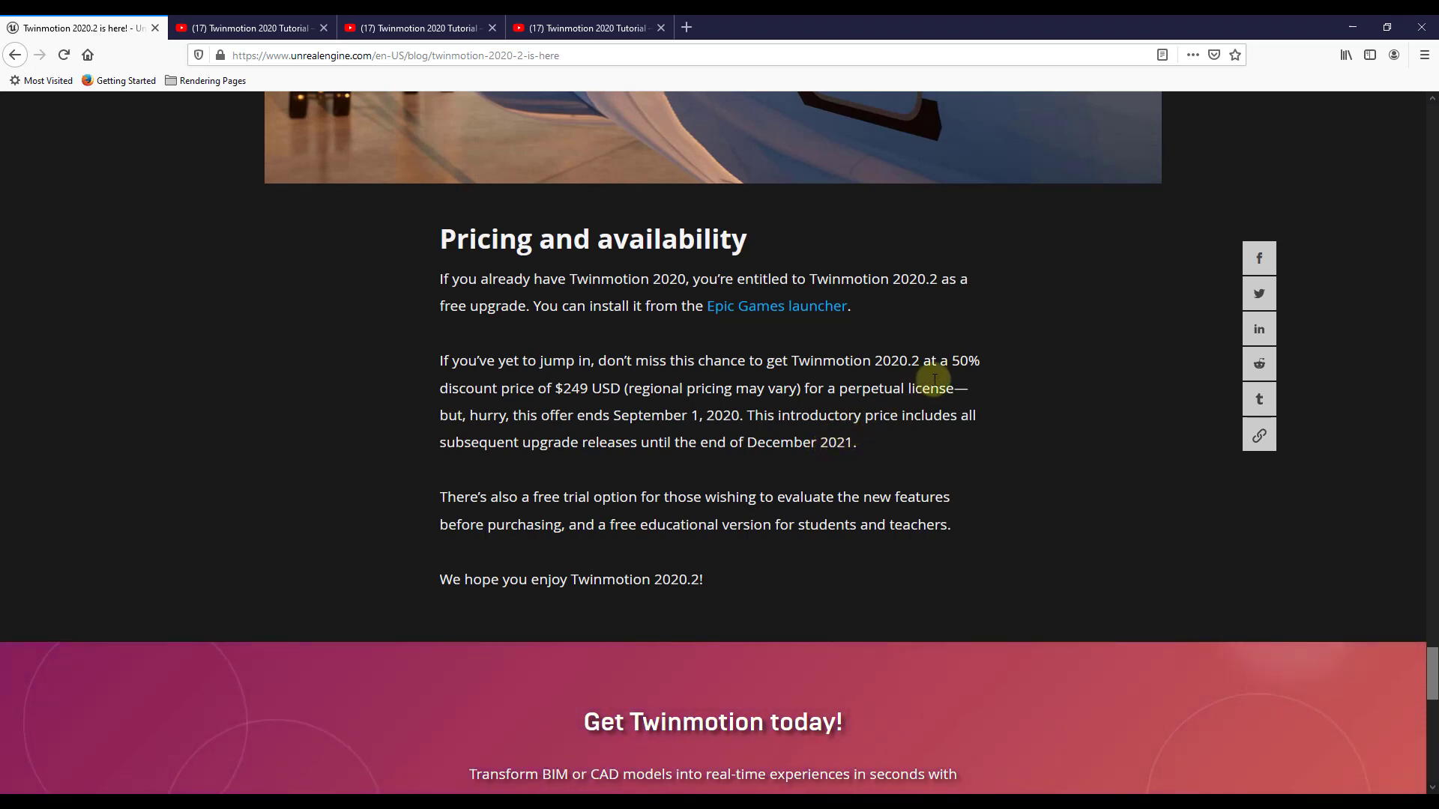
pyautogui.moveTo(879, 484)
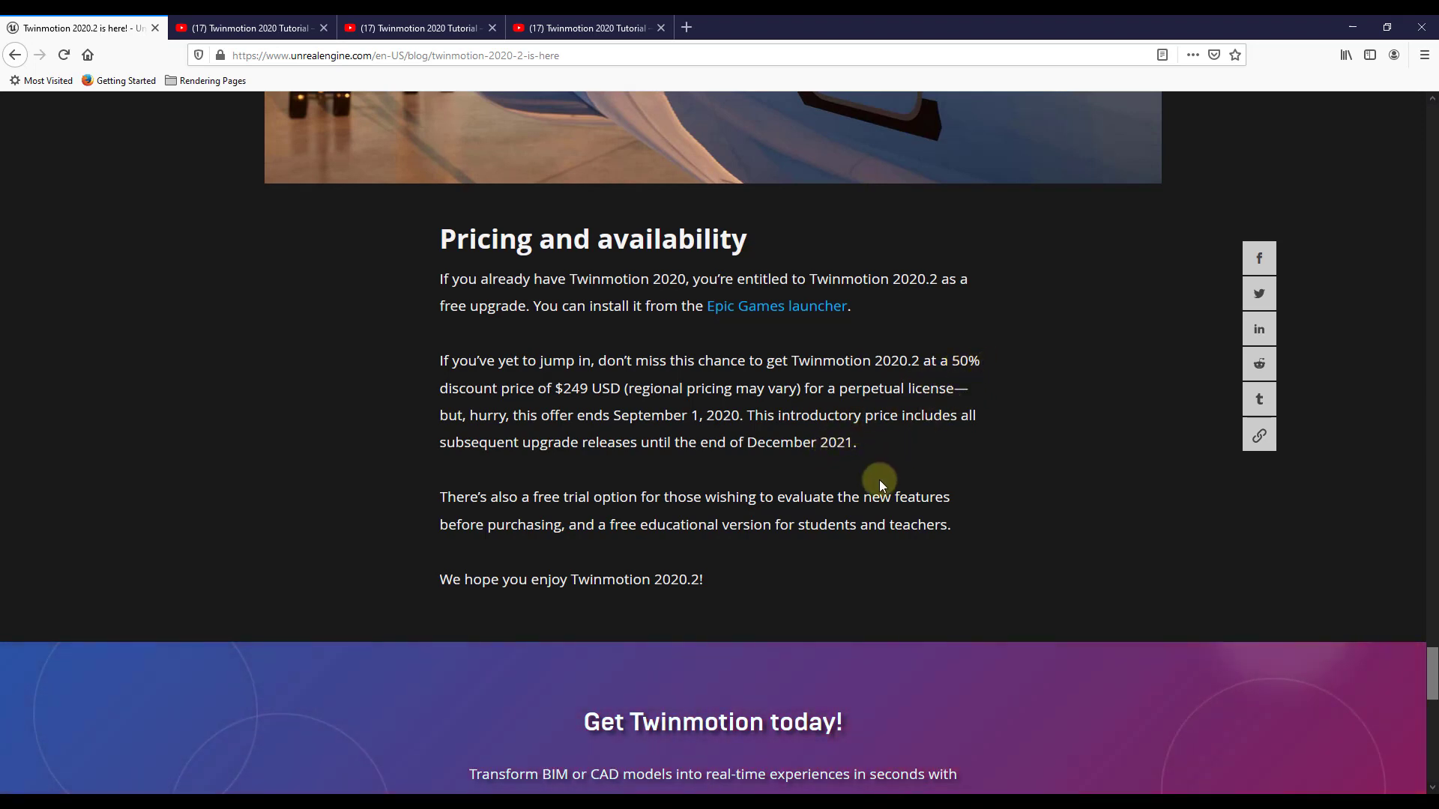
pyautogui.click(758, 26)
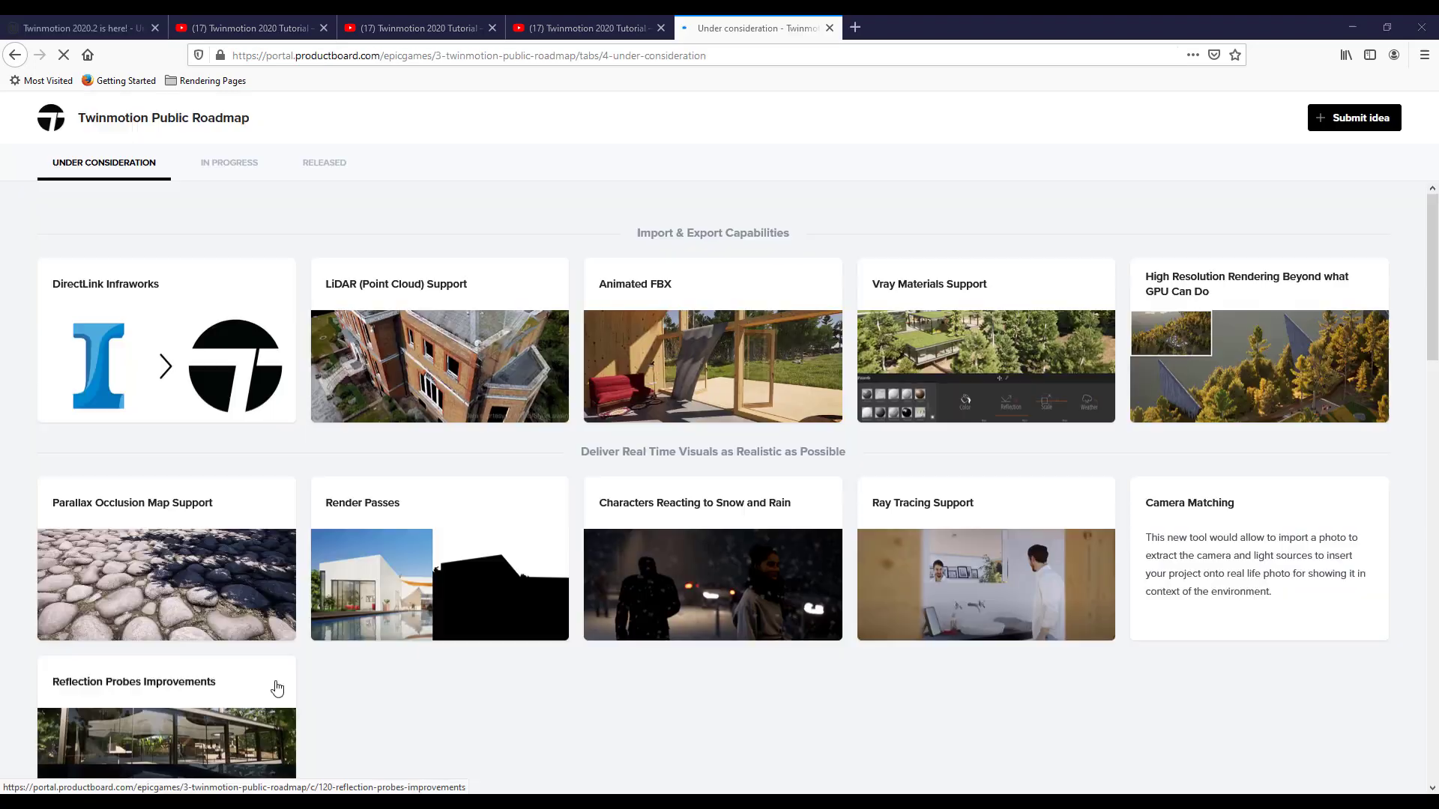
pyautogui.moveTo(723, 549)
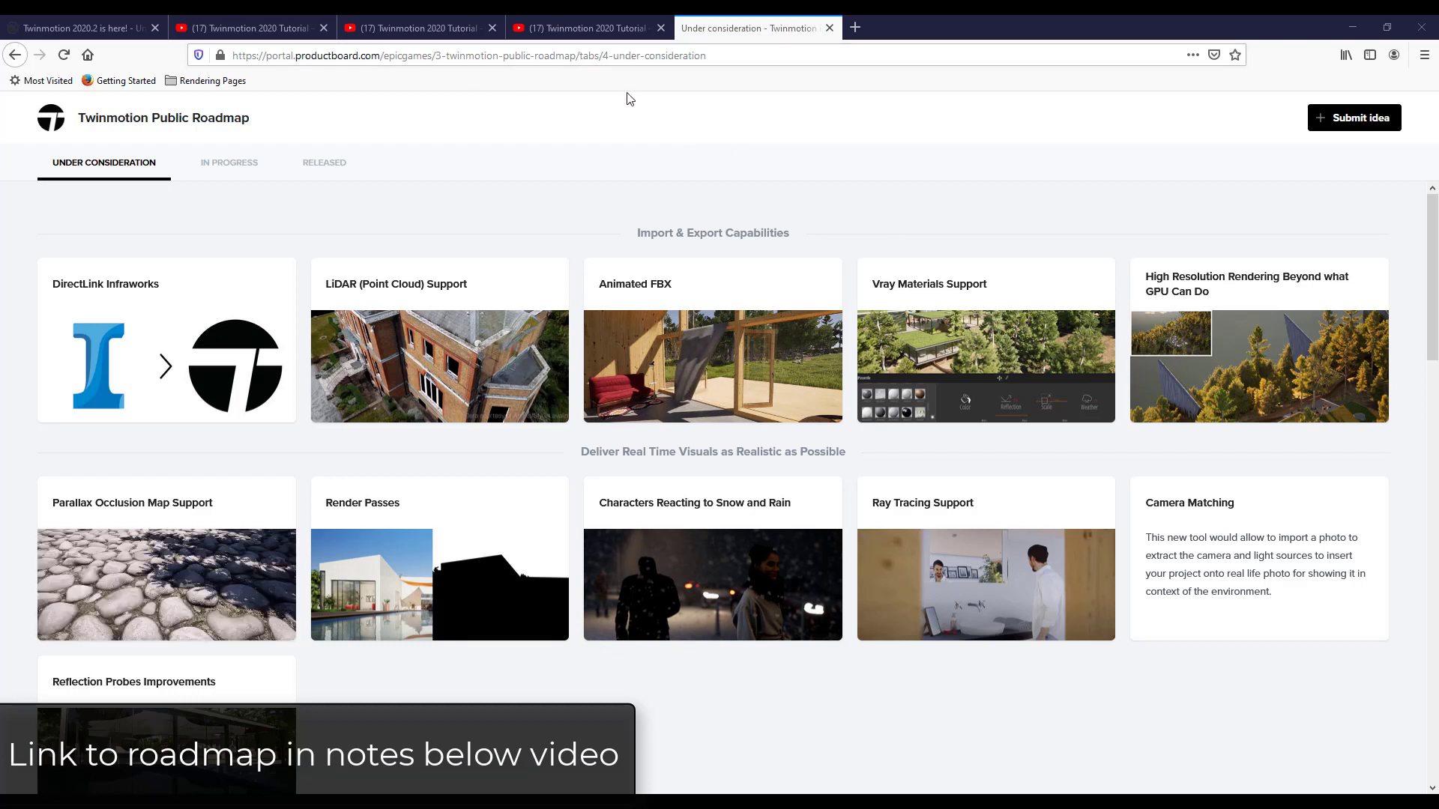
pyautogui.moveTo(228, 162)
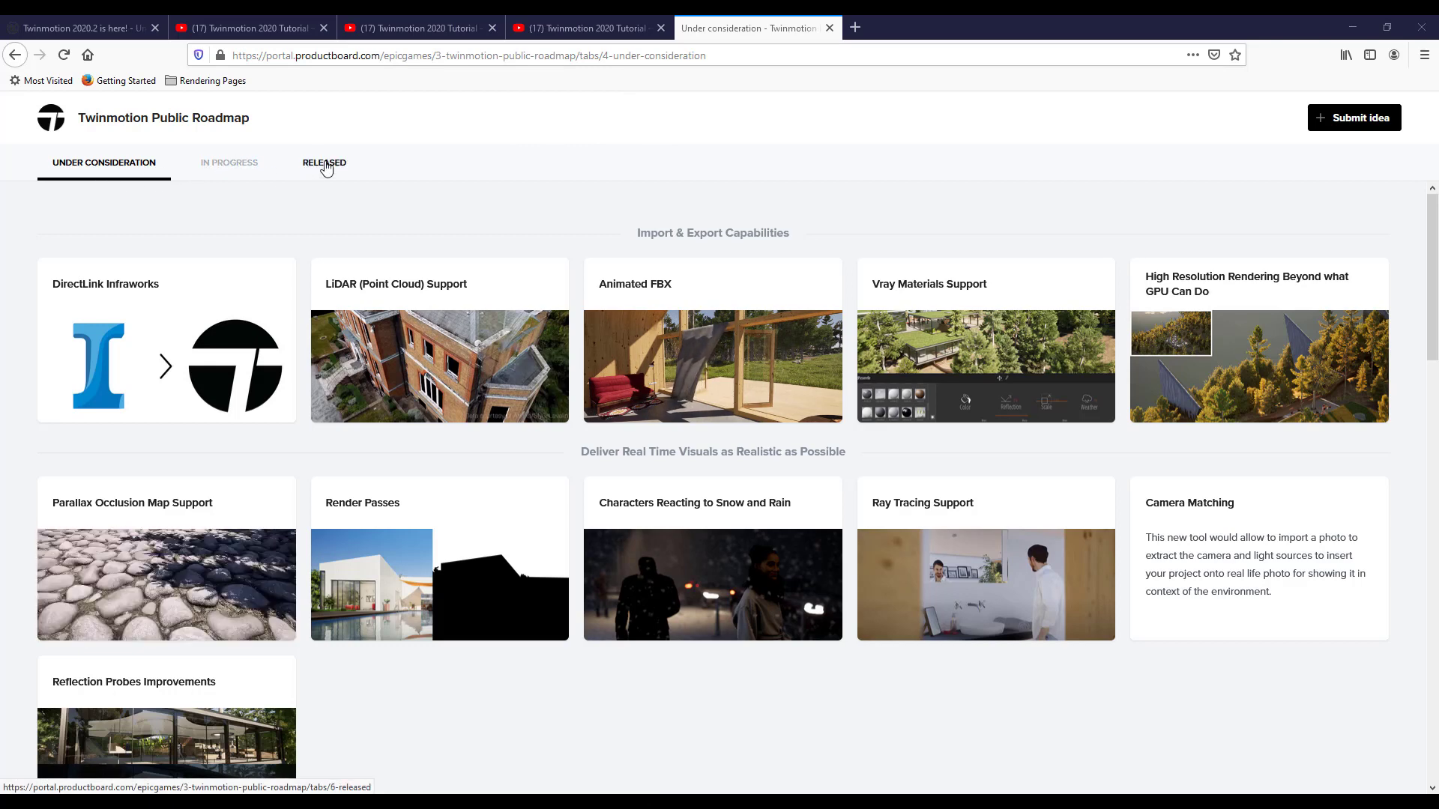
# - Show the roadmap's Released features for the Twinmotion 2020.2 August 2020 update
pyautogui.click(323, 162)
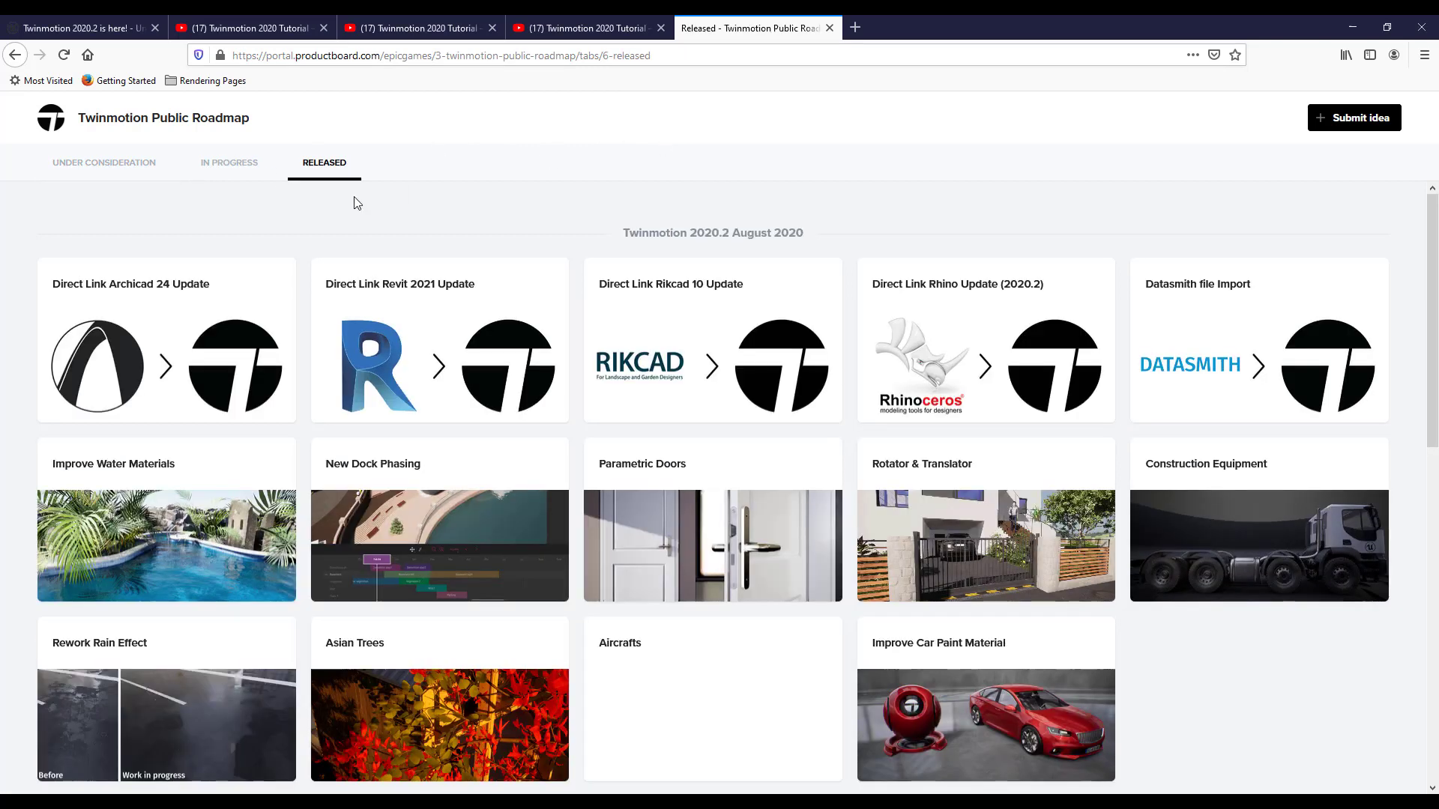
pyautogui.moveTo(995, 566)
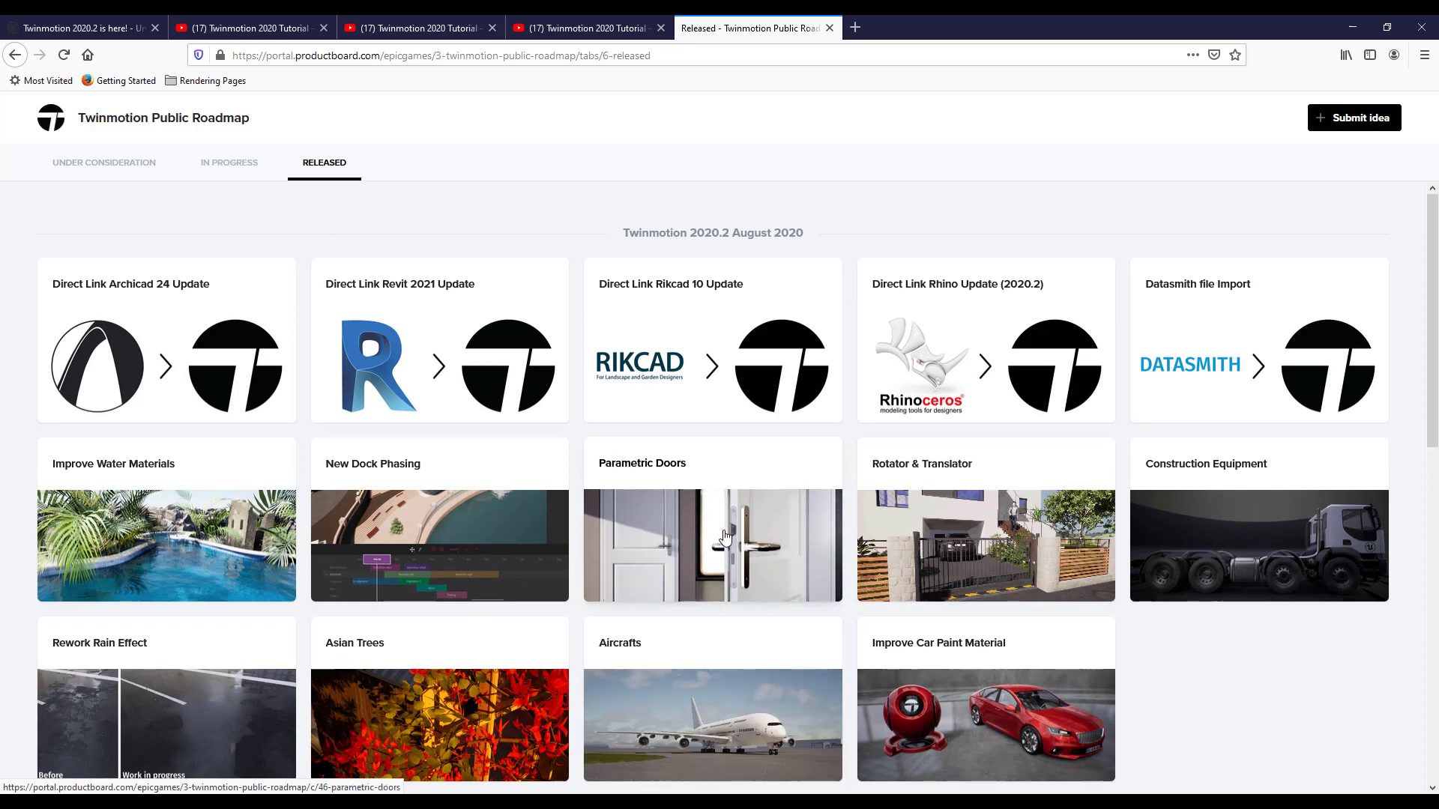
pyautogui.moveTo(104, 161)
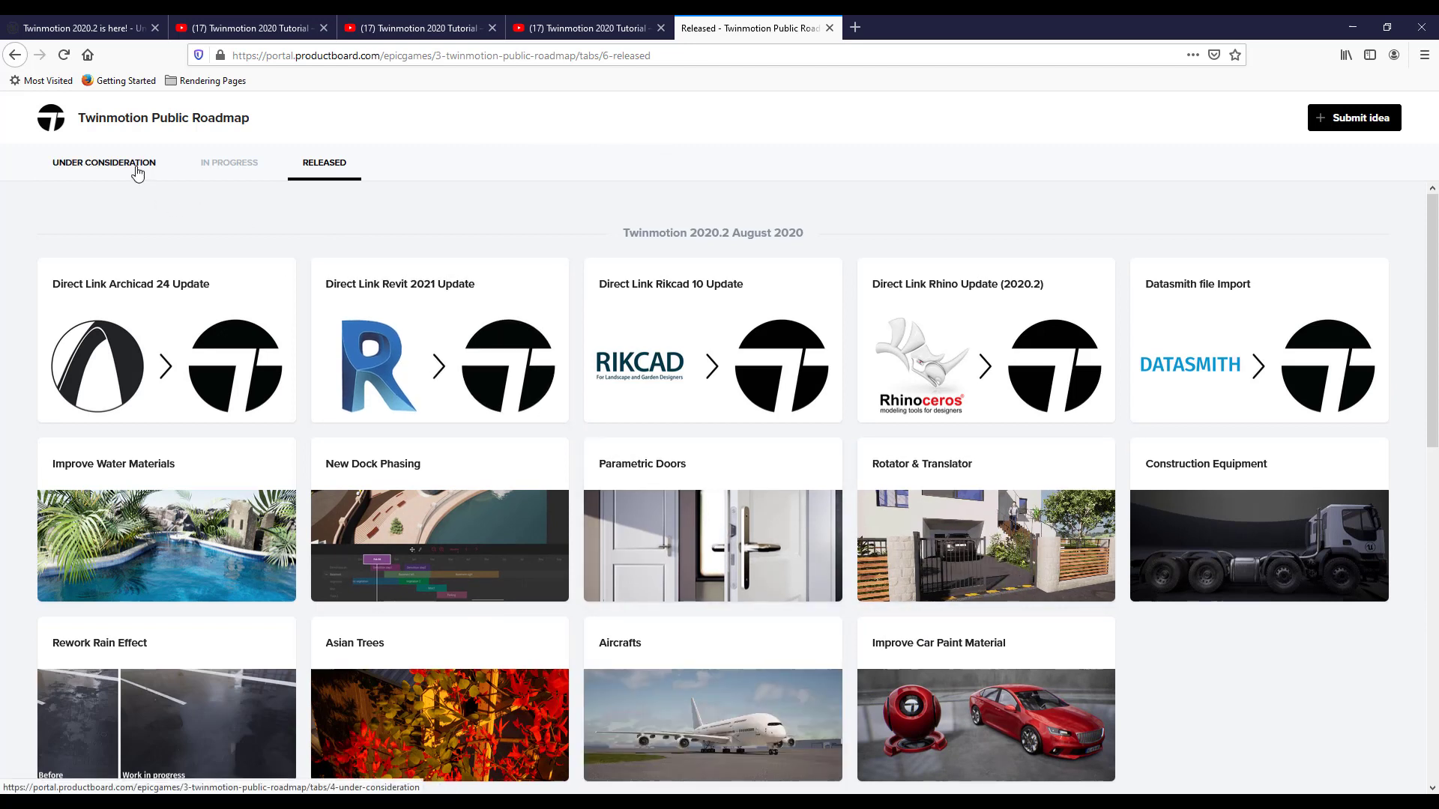
# - Browse the Under Consideration cards, then show the roadmap's In Progress features
pyautogui.click(103, 162)
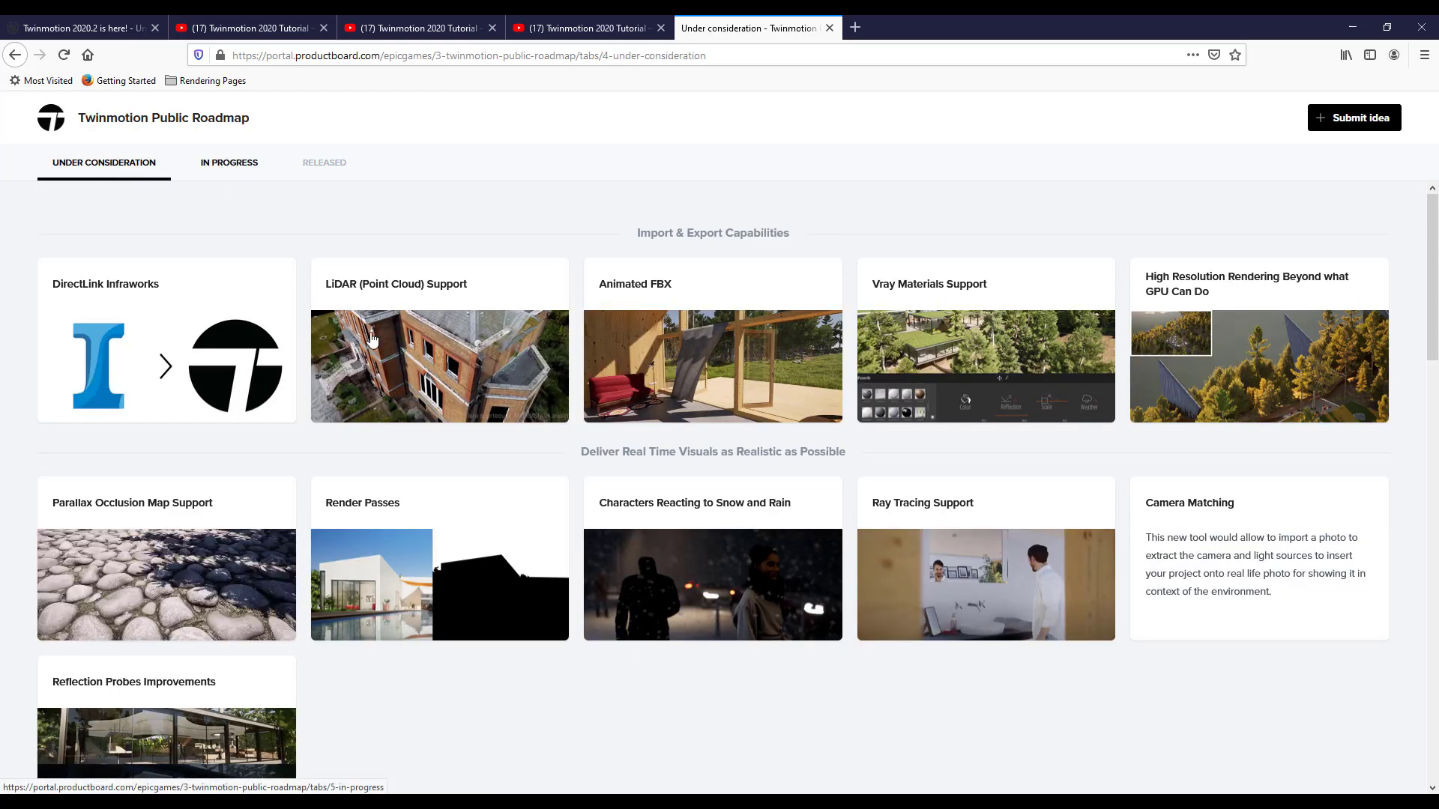
pyautogui.scroll(-3)
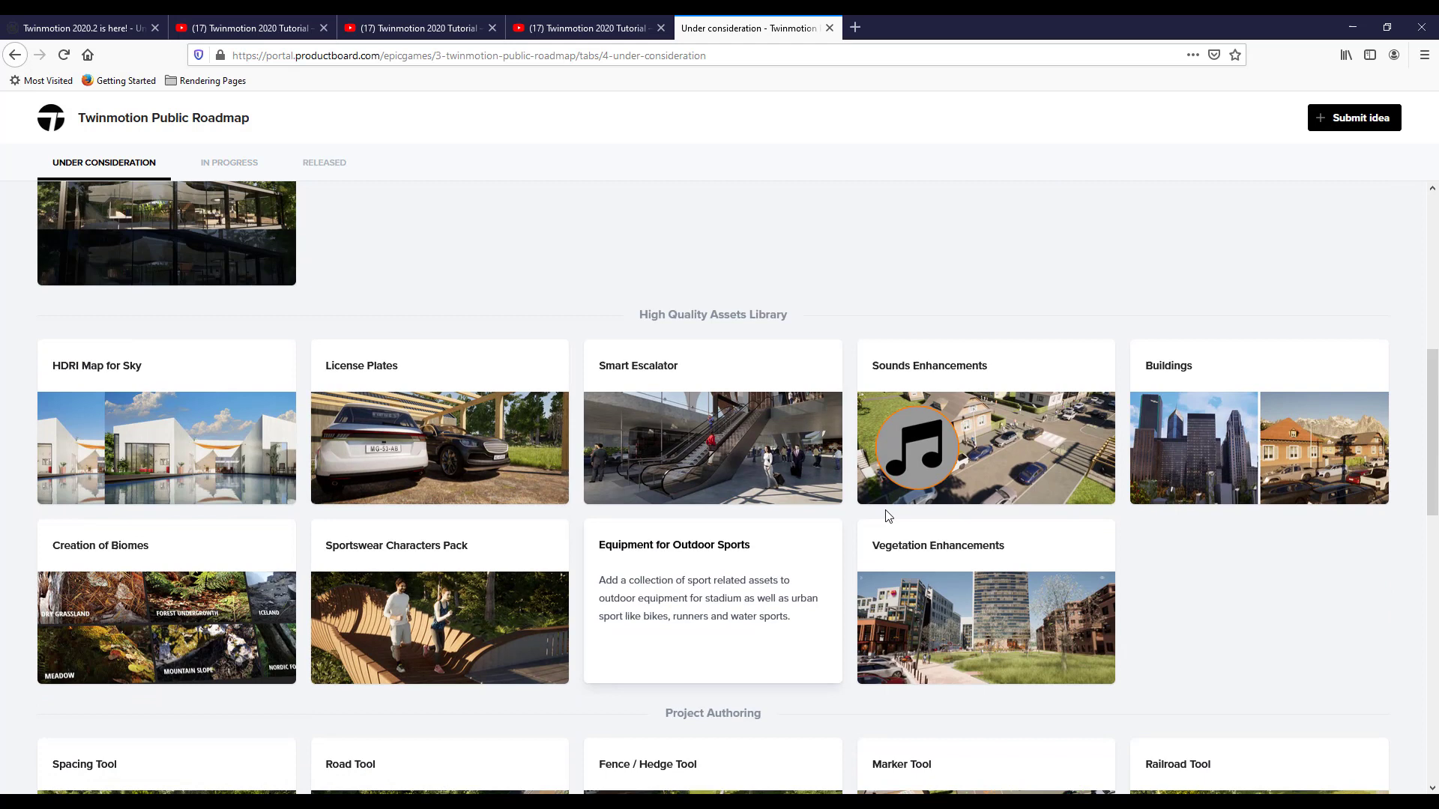
pyautogui.click(228, 162)
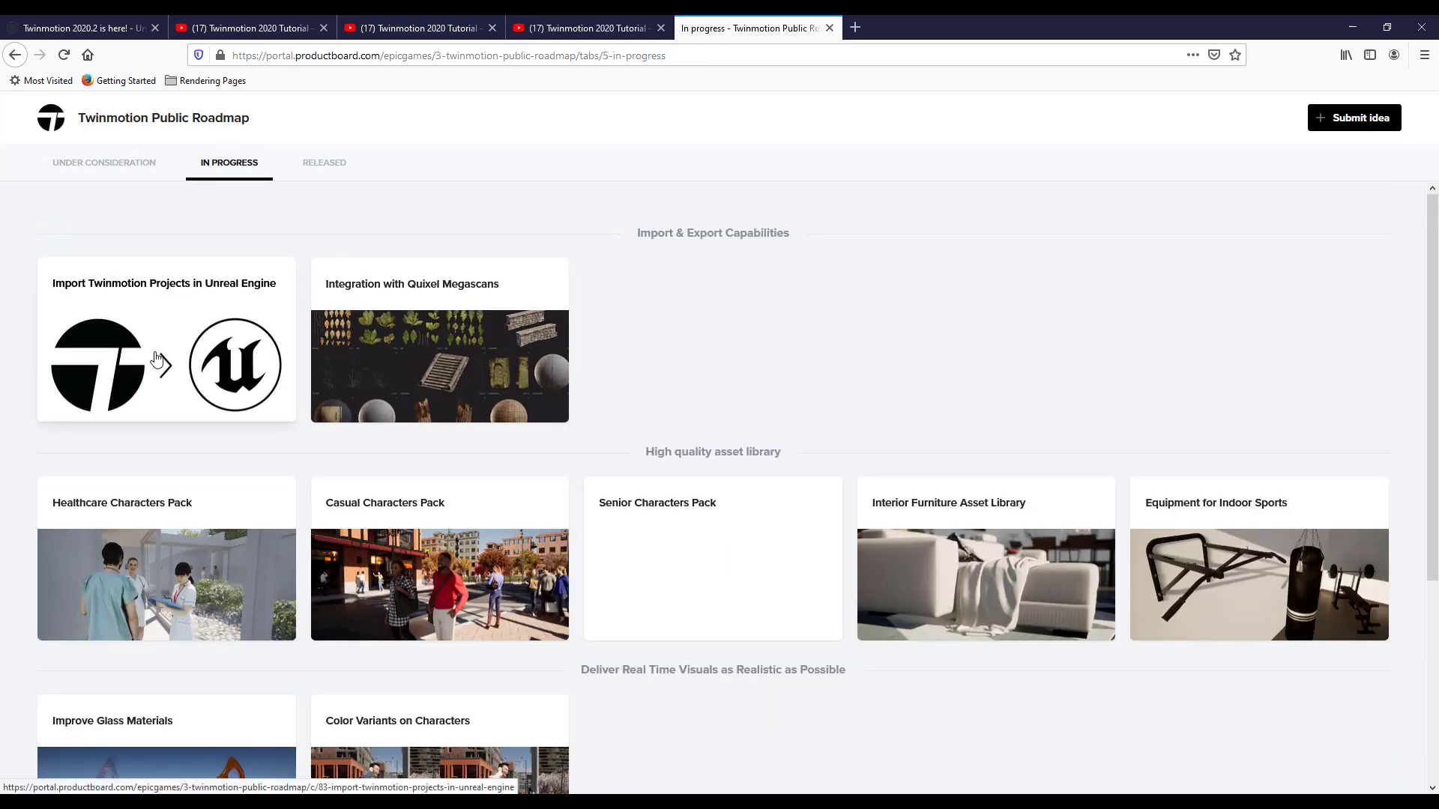
# - Read the Import Twinmotion Projects in Unreal Engine idea card
pyautogui.click(166, 340)
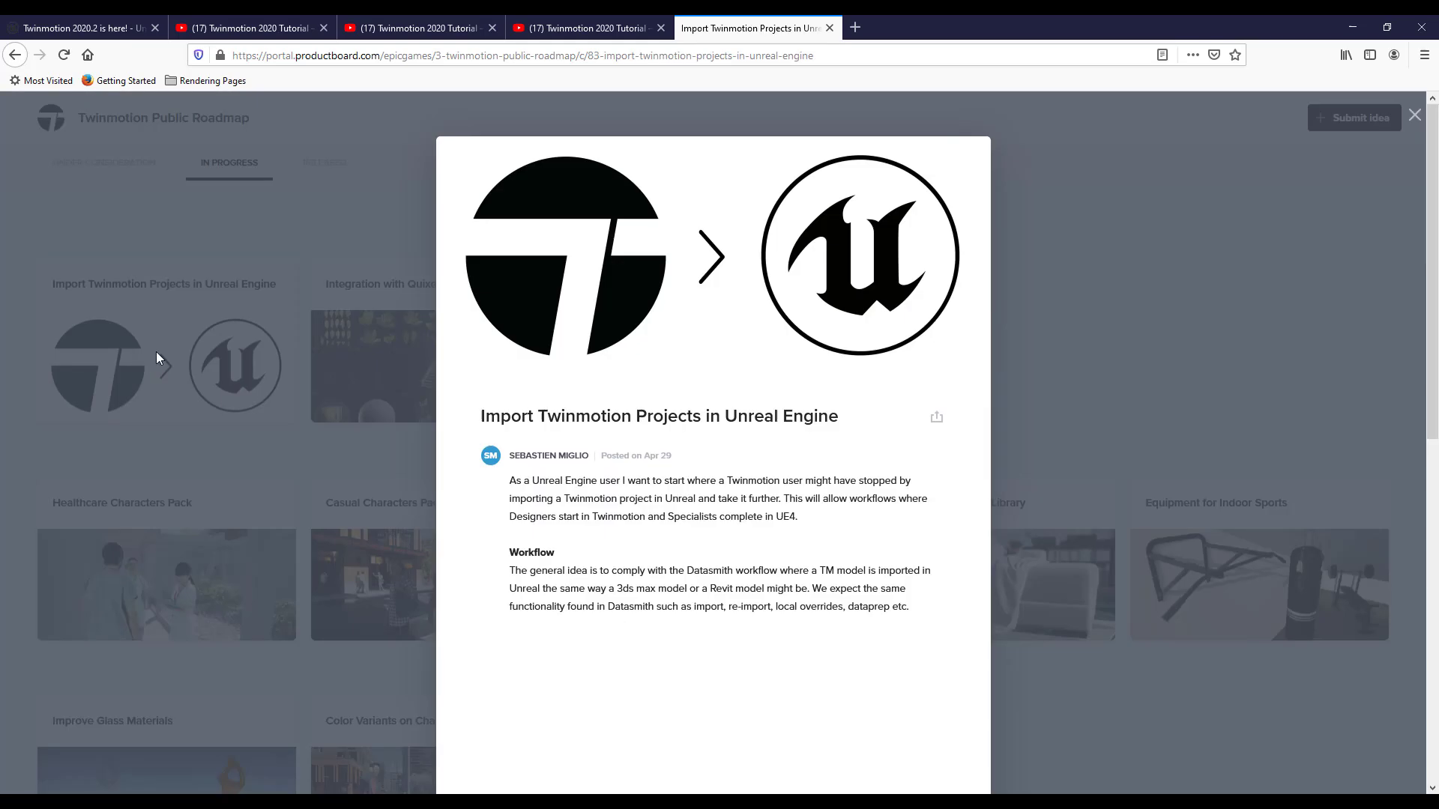
pyautogui.scroll(-3)
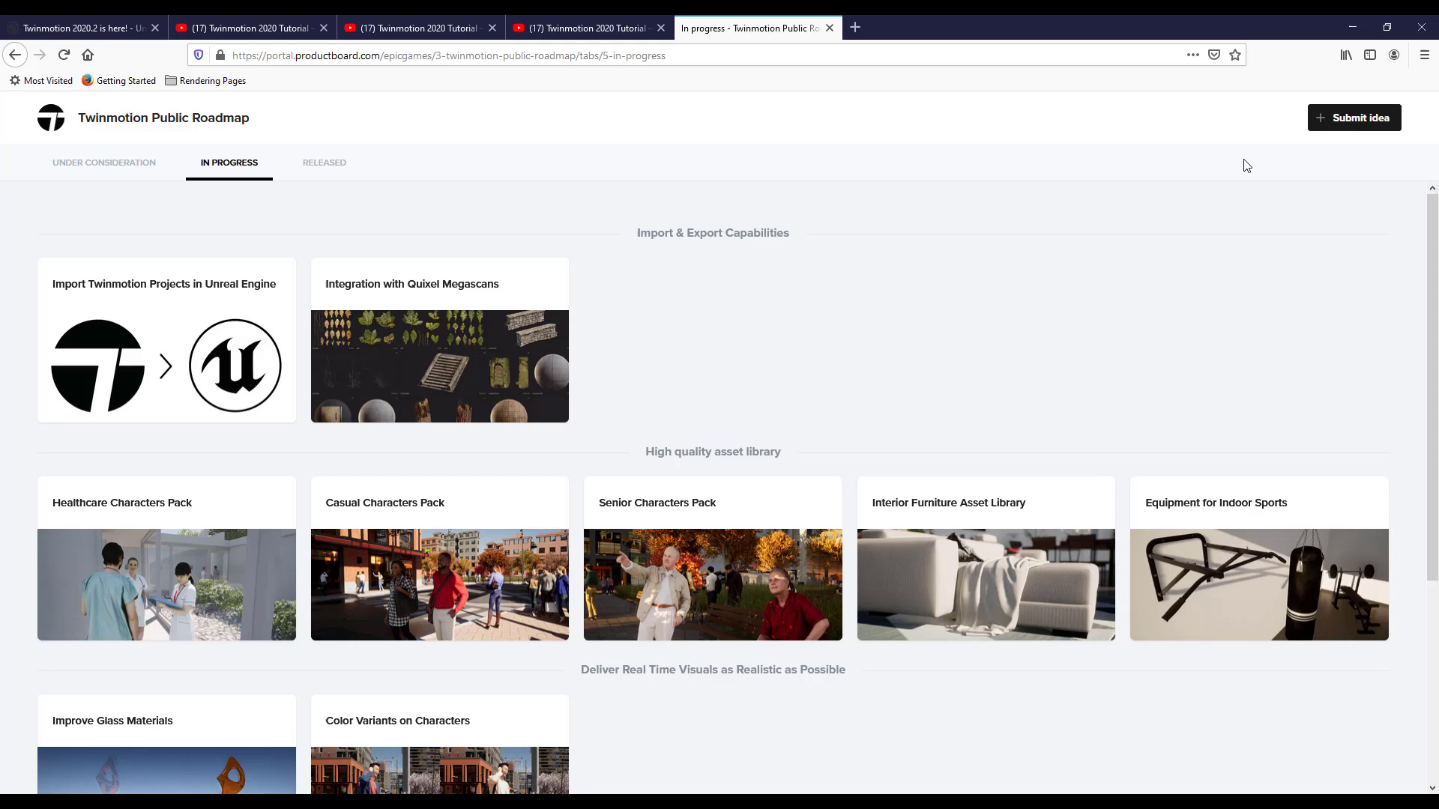
pyautogui.moveTo(328, 207)
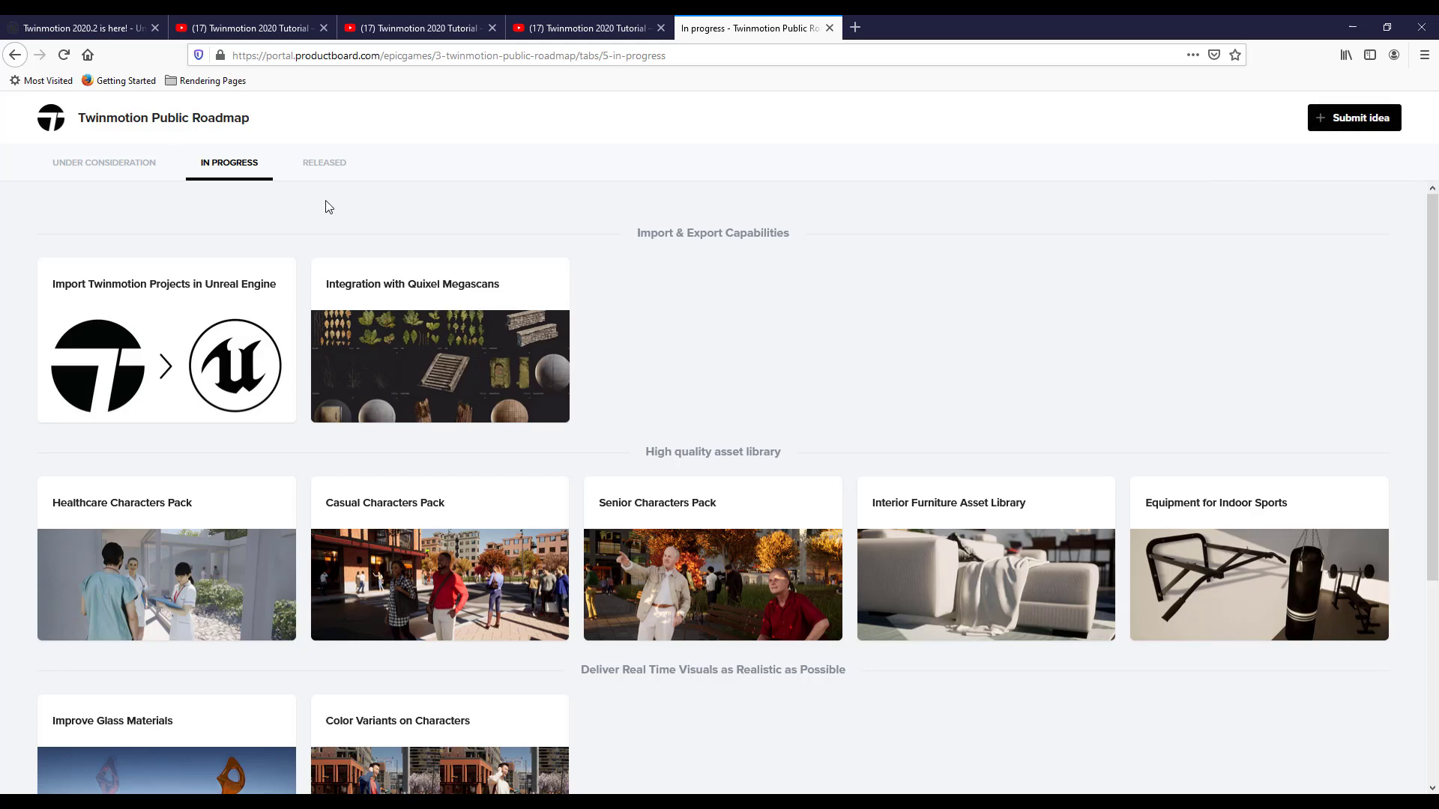
# - Revisit the Under Consideration ideas, then return to the Twinmotion 2020.2 blog post tab
pyautogui.click(103, 162)
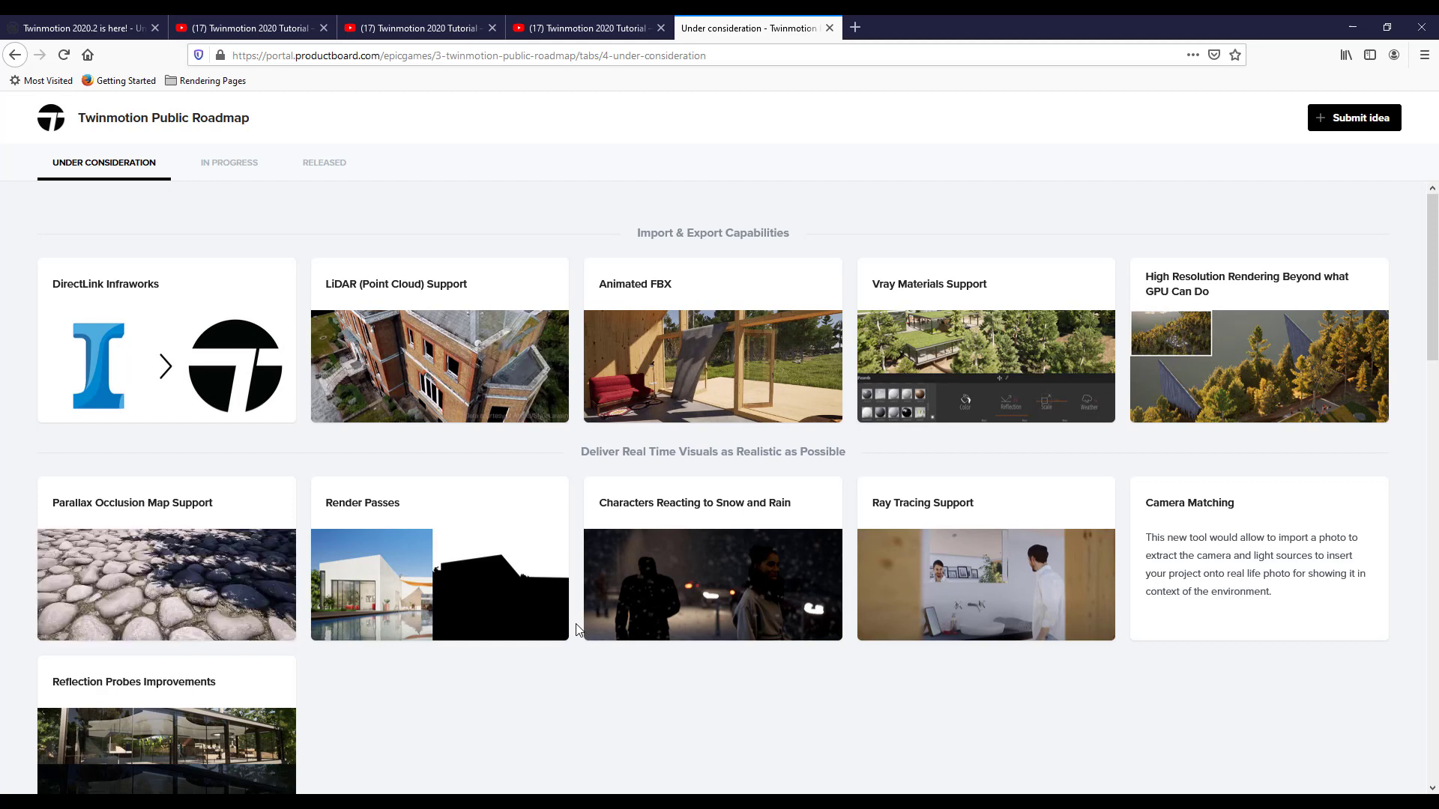
pyautogui.moveTo(707, 697)
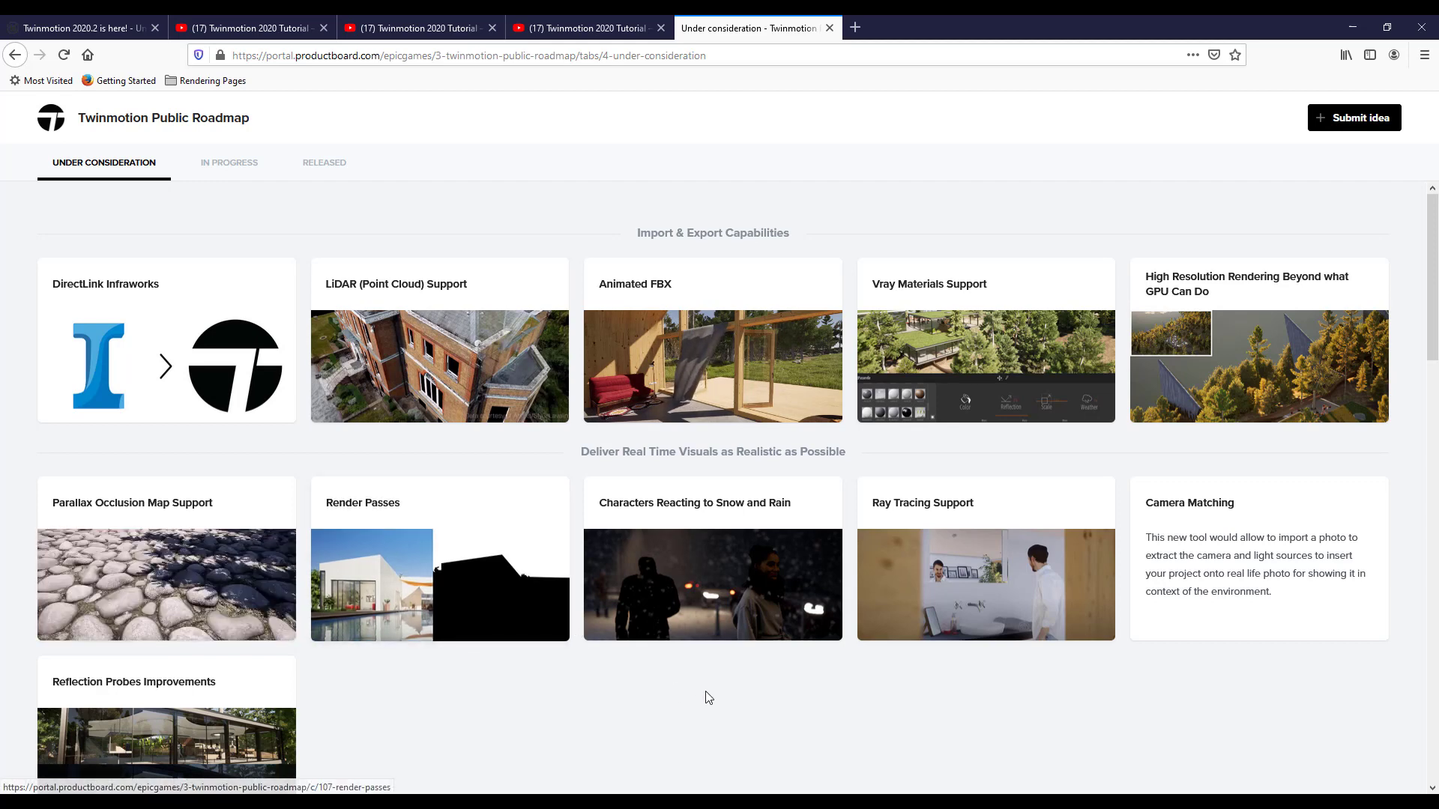
pyautogui.scroll(-3)
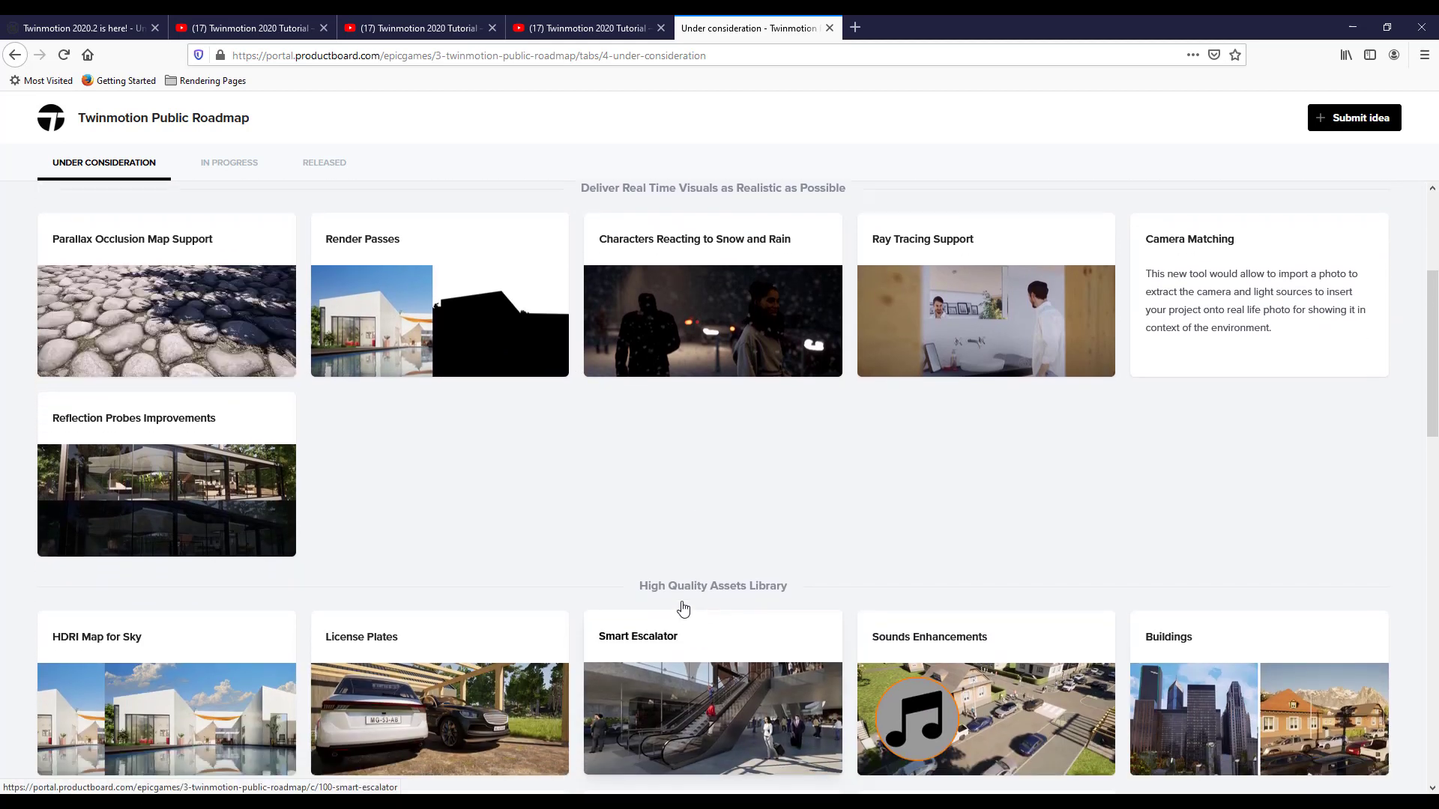
pyautogui.click(78, 27)
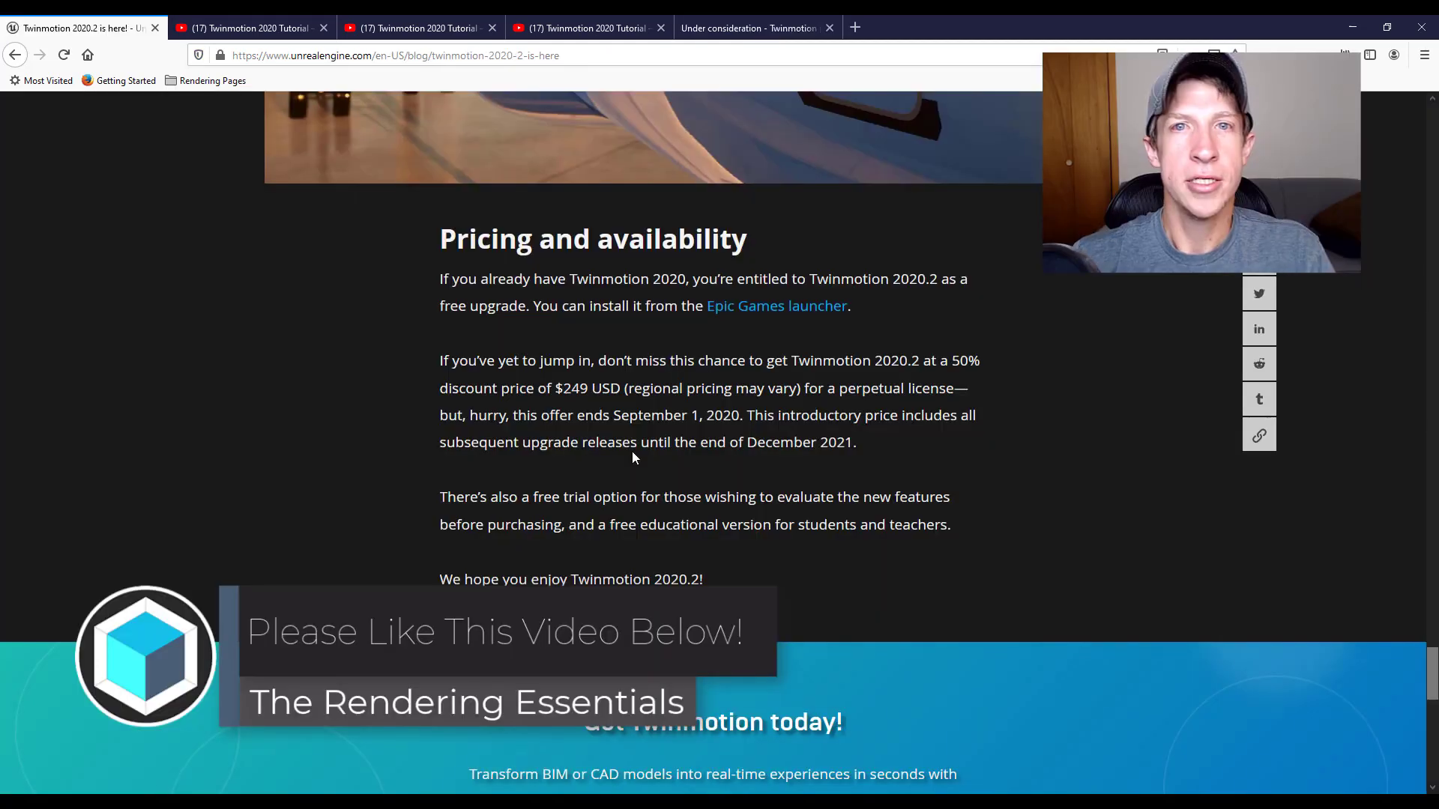